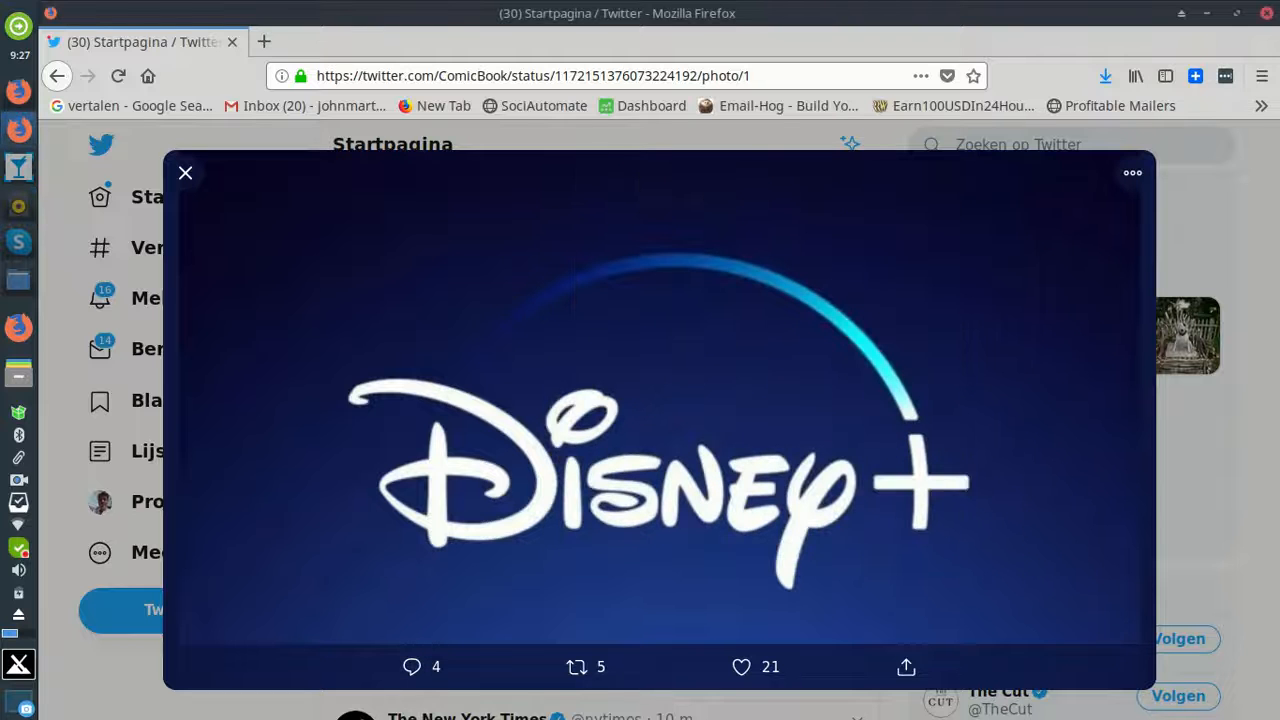
pyautogui.moveTo(424, 264)
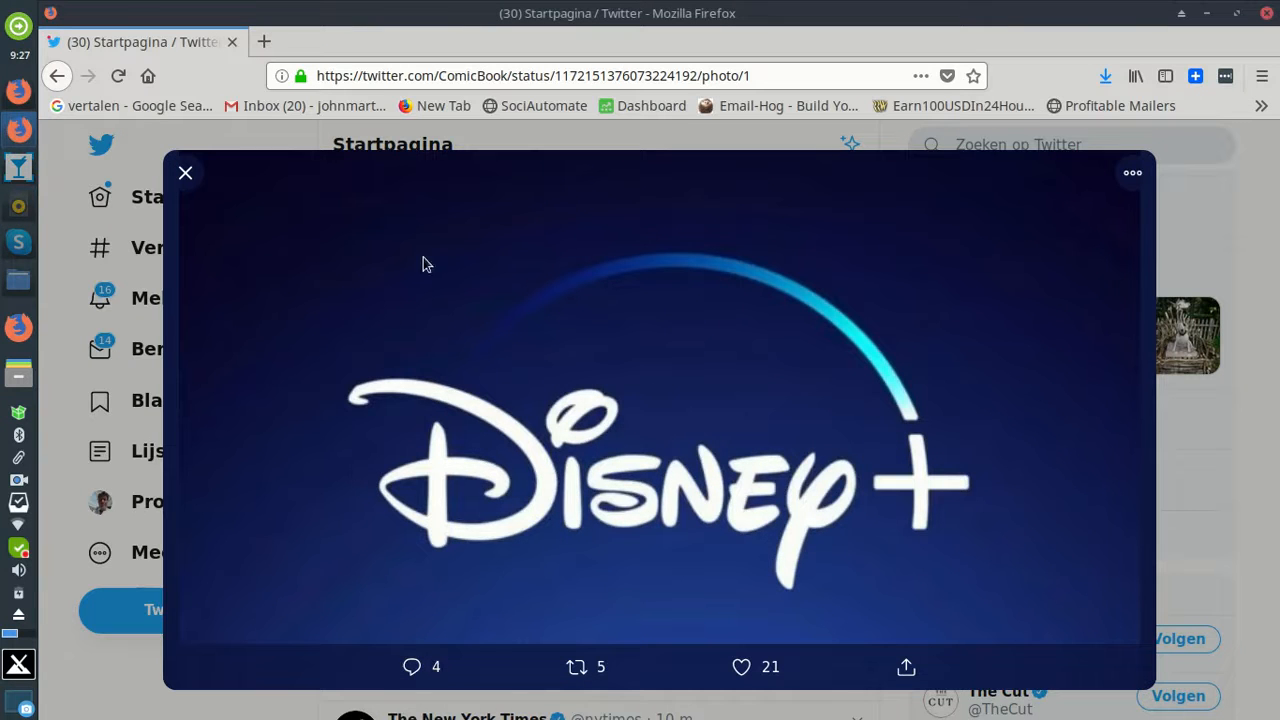
pyautogui.moveTo(940, 210)
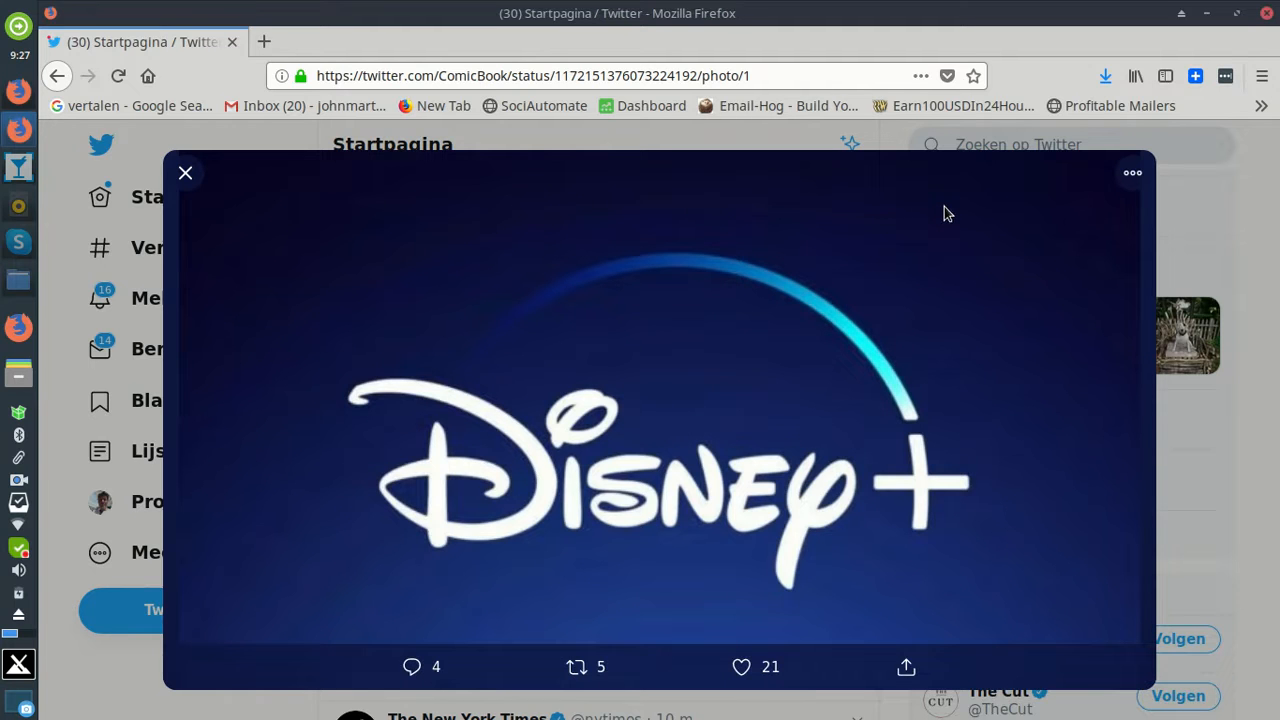
pyautogui.moveTo(950, 224)
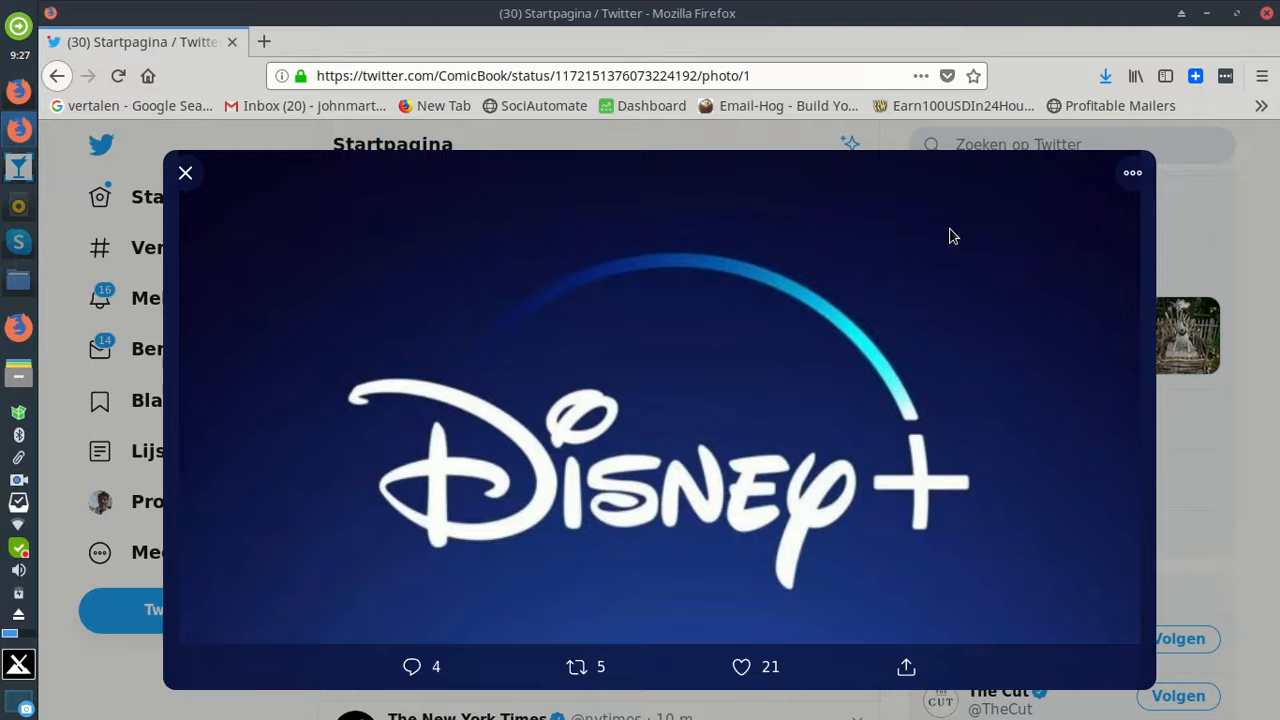
pyautogui.moveTo(532, 456)
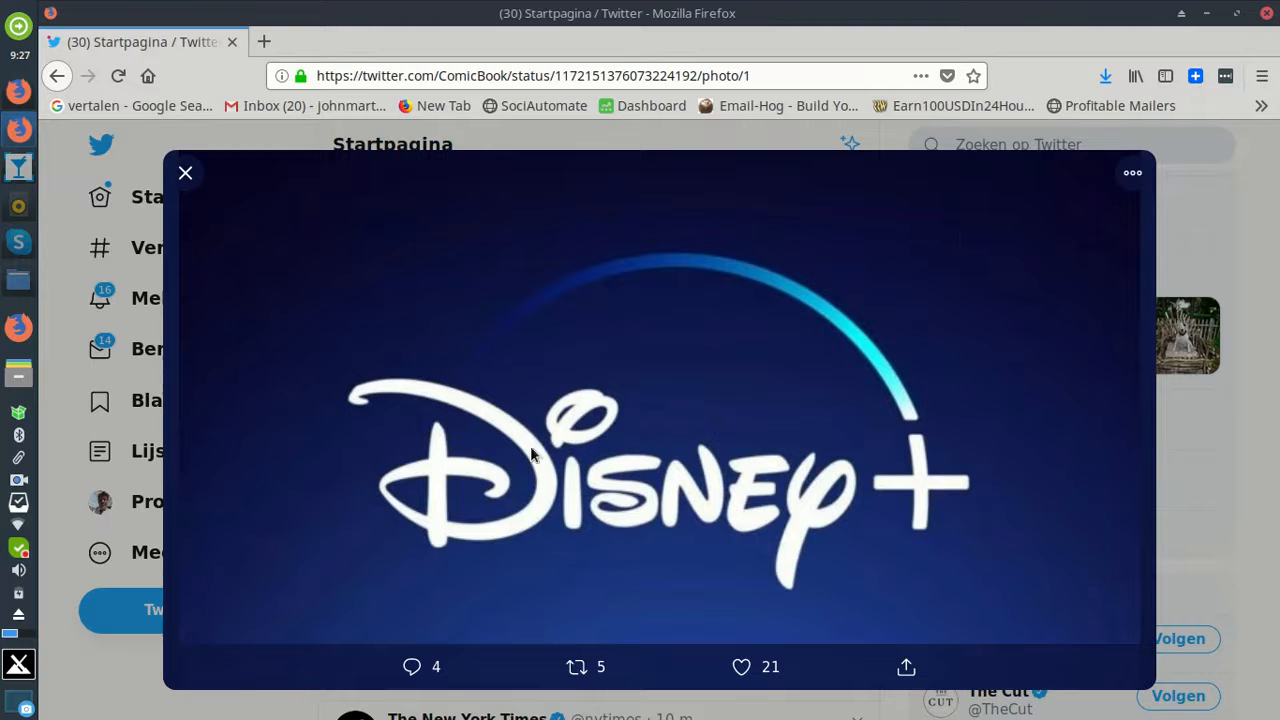
pyautogui.moveTo(480, 530)
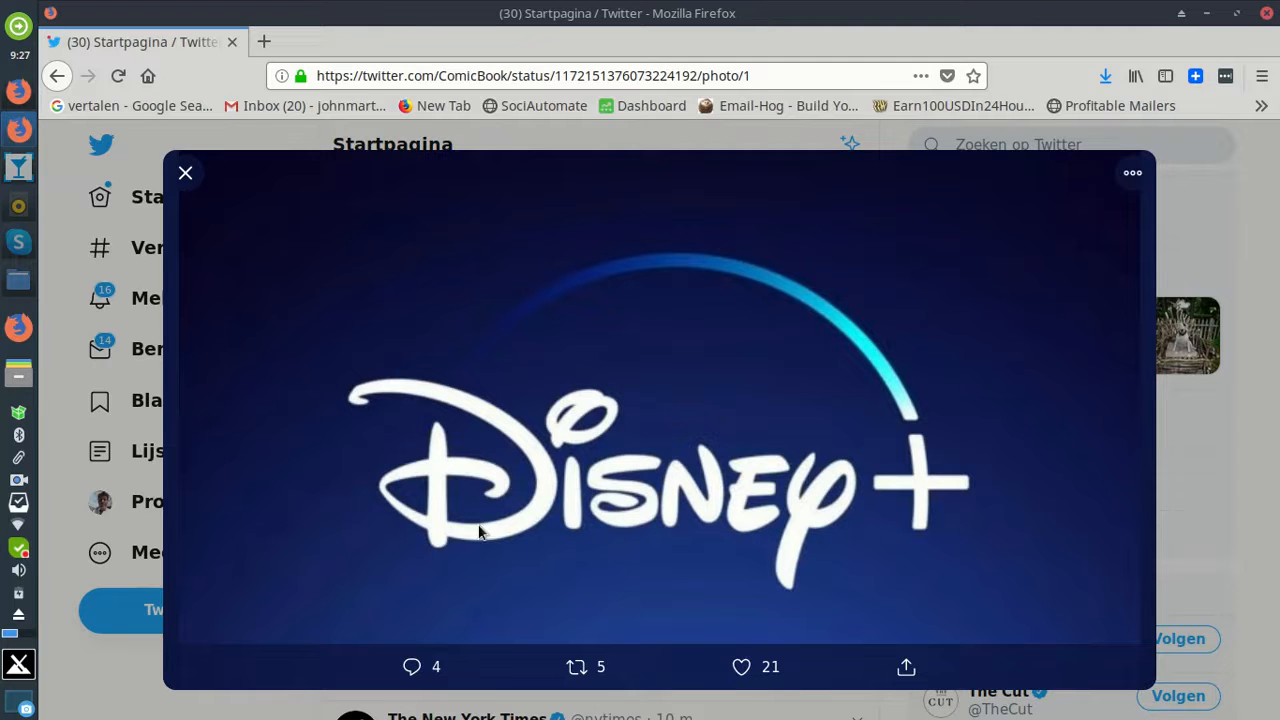
pyautogui.moveTo(864, 518)
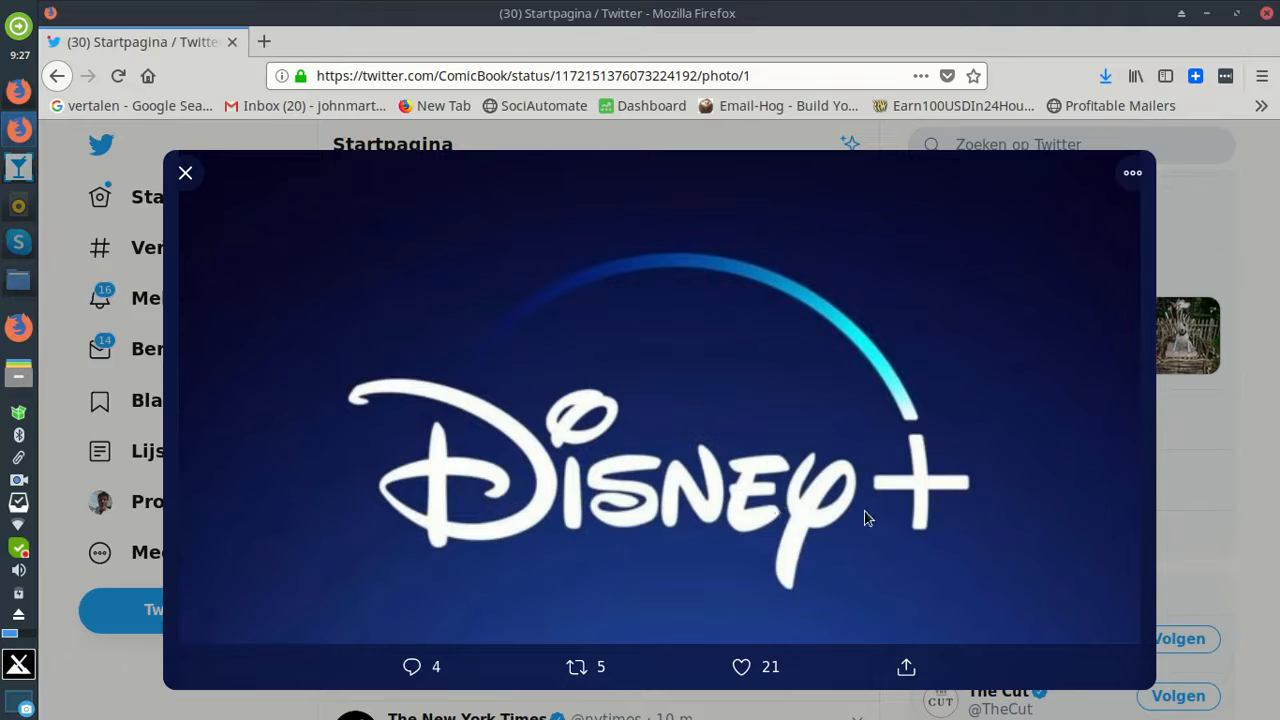
pyautogui.moveTo(952, 514)
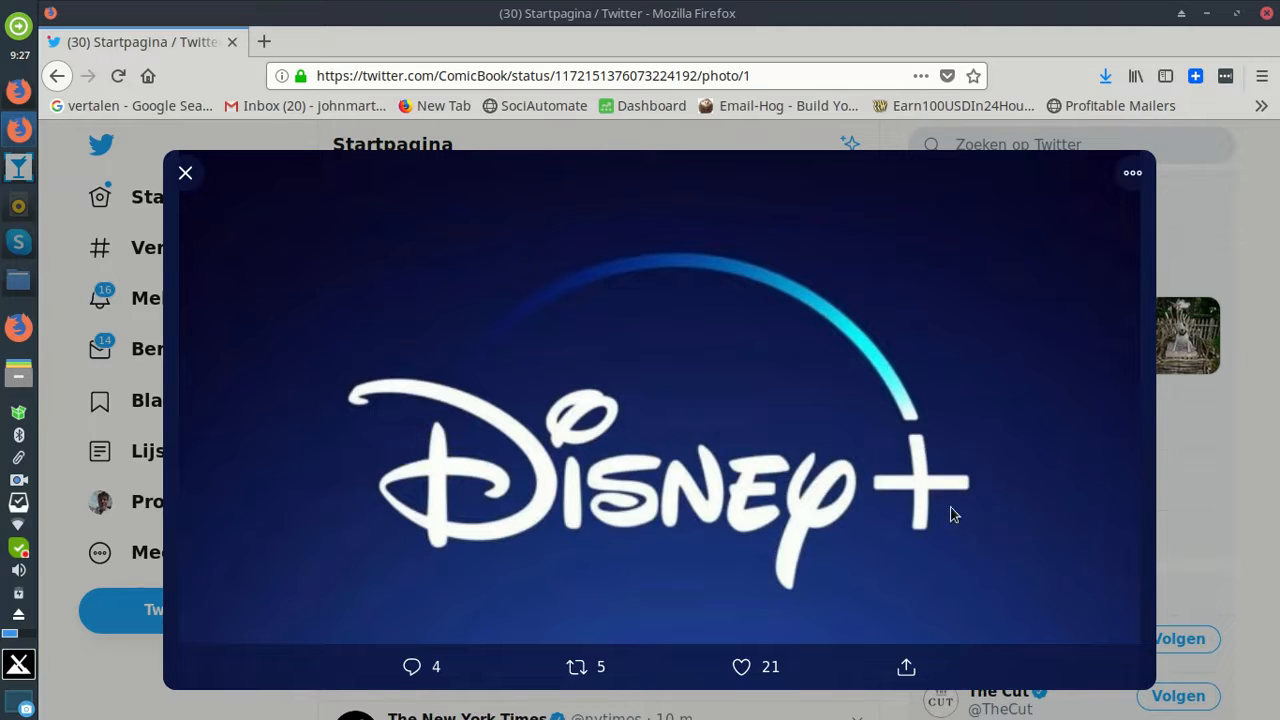
pyautogui.moveTo(640, 334)
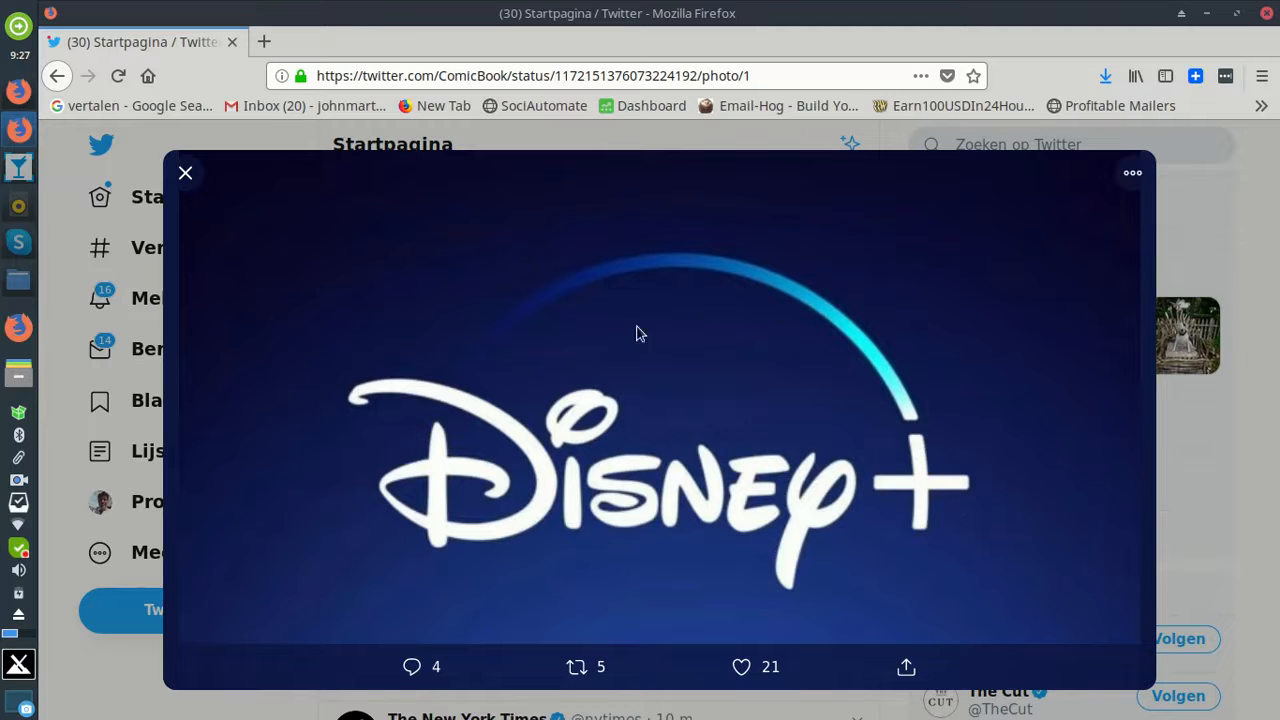
pyautogui.moveTo(510, 404)
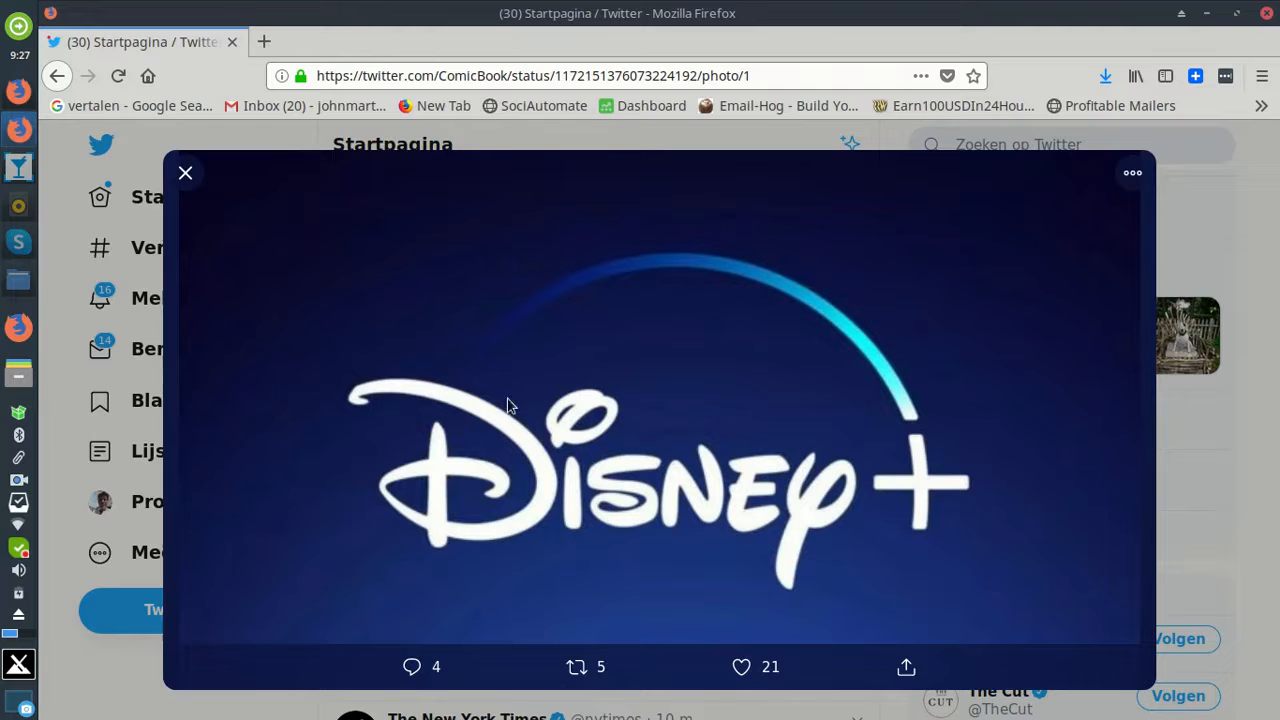
pyautogui.moveTo(460, 530)
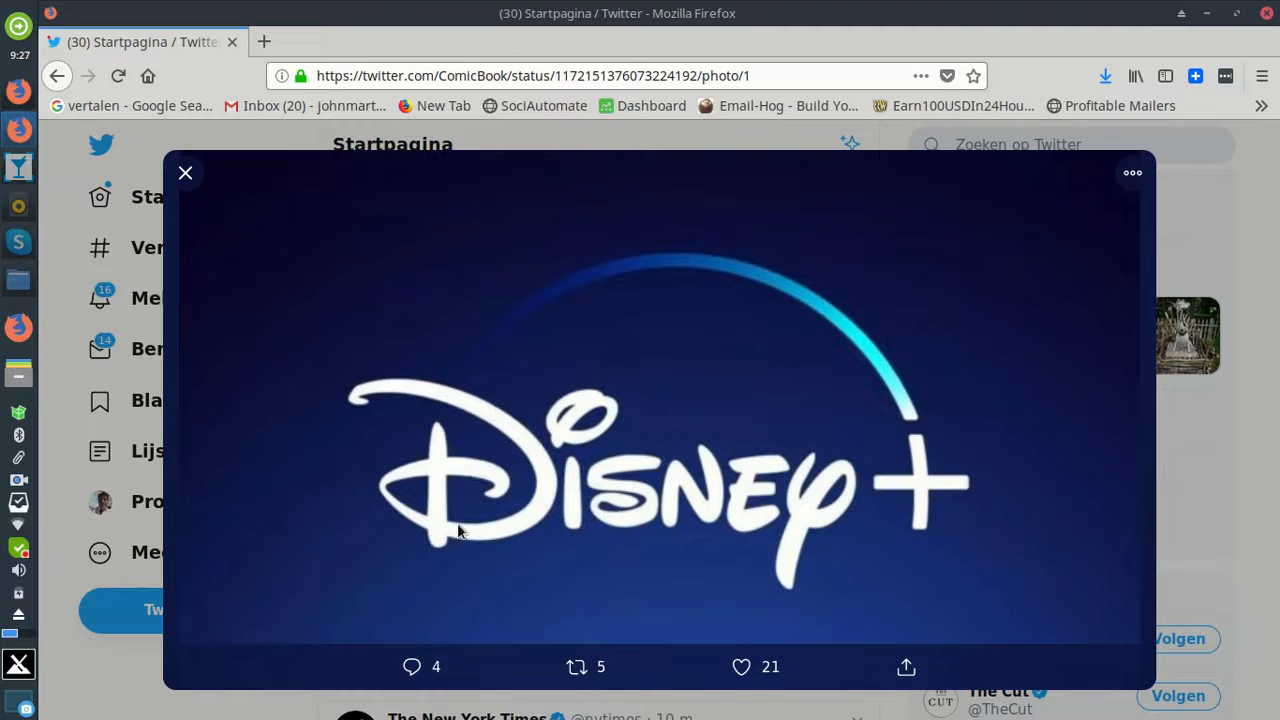
pyautogui.moveTo(520, 520)
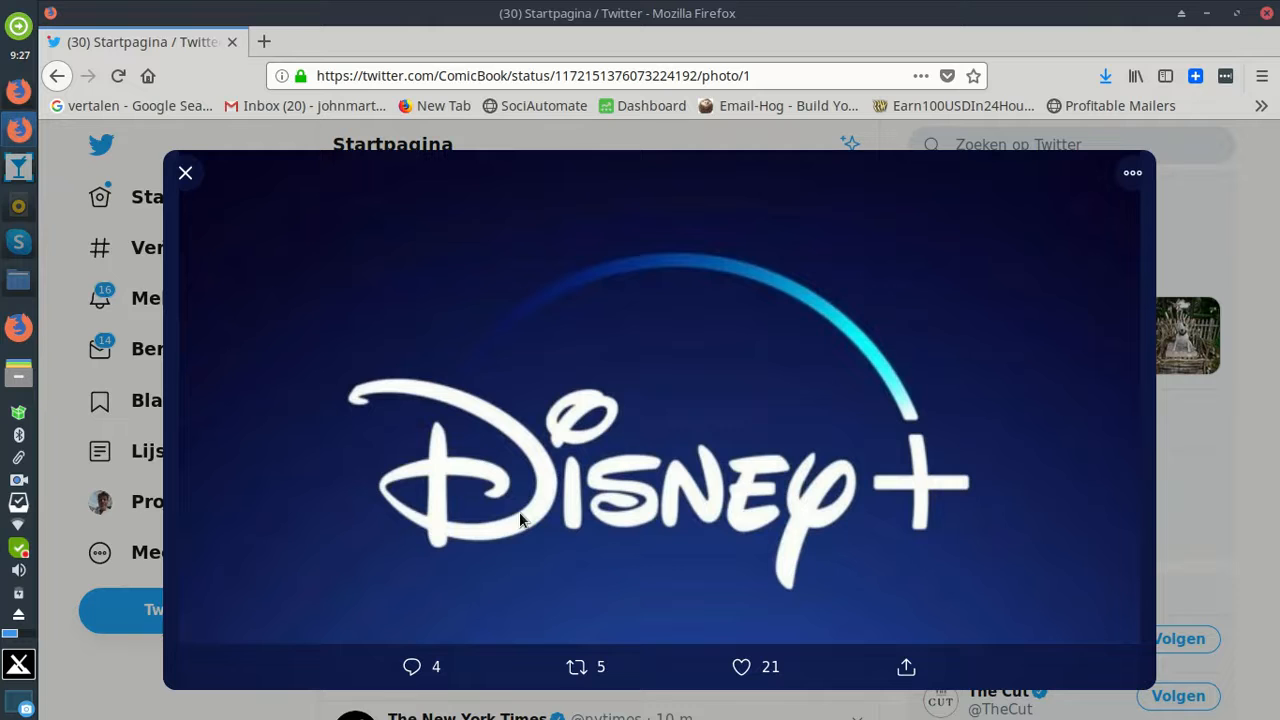
pyautogui.moveTo(616, 404)
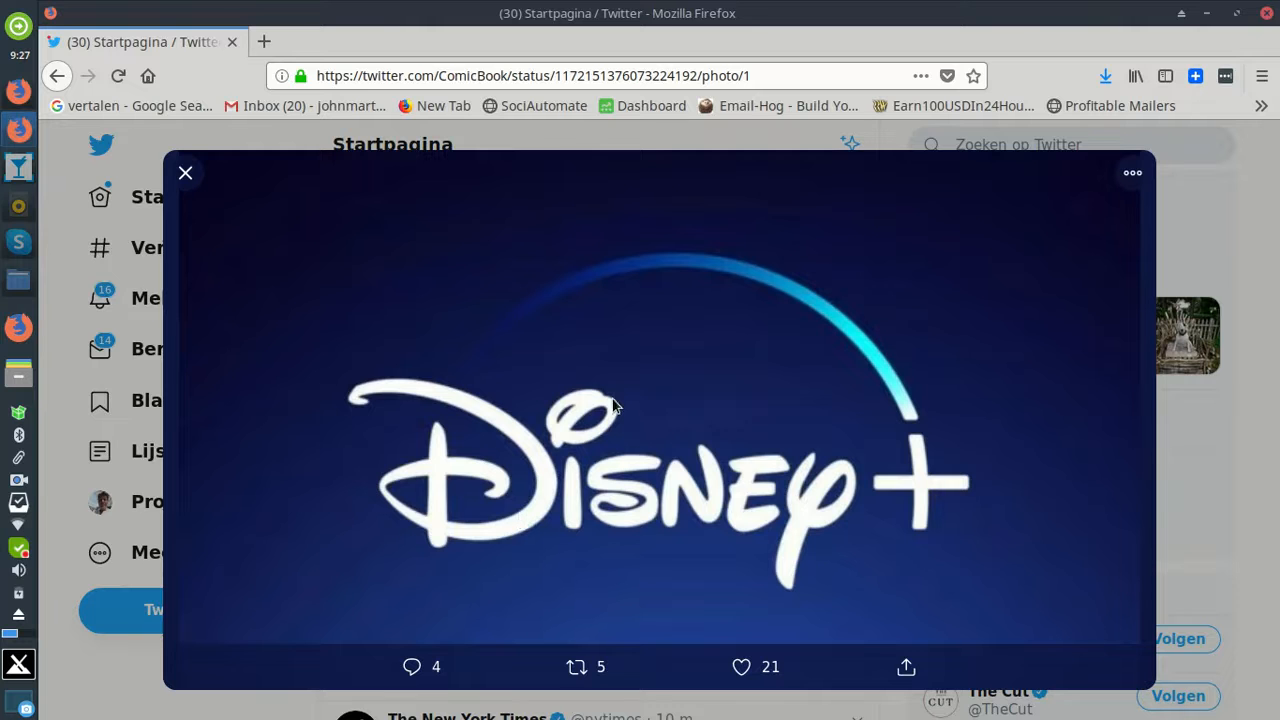
pyautogui.moveTo(790, 548)
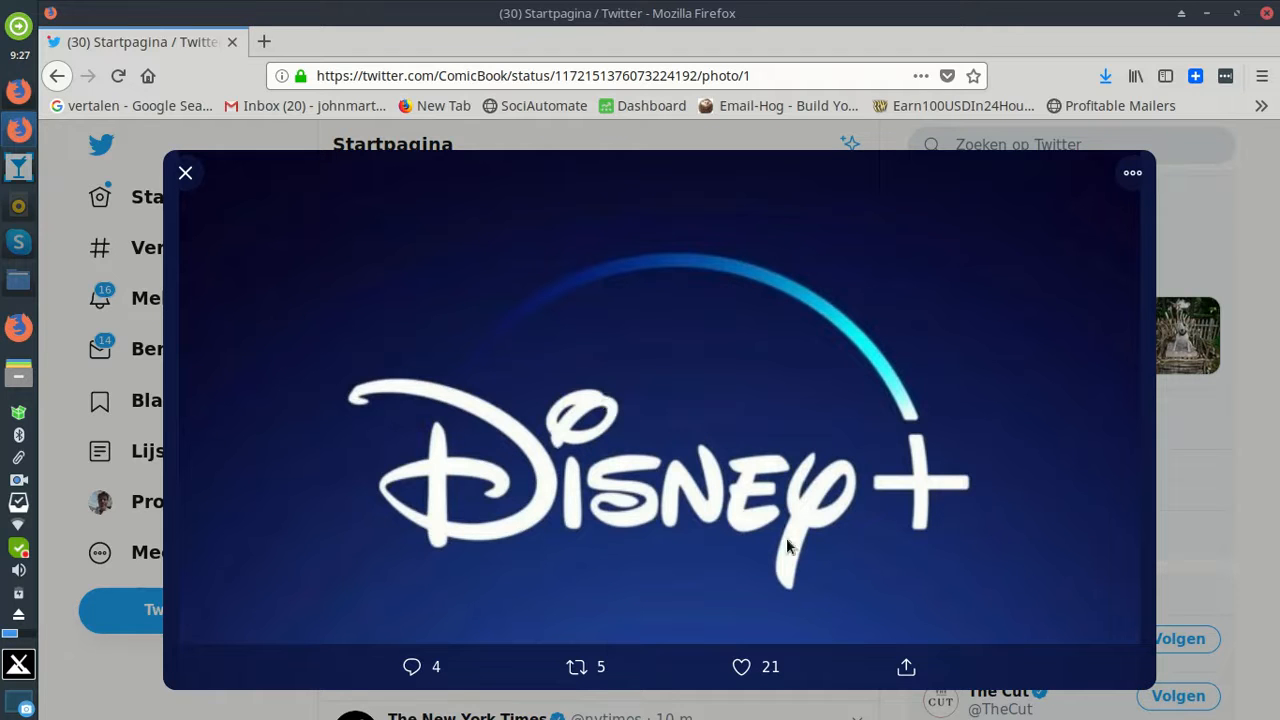
pyautogui.moveTo(470, 486)
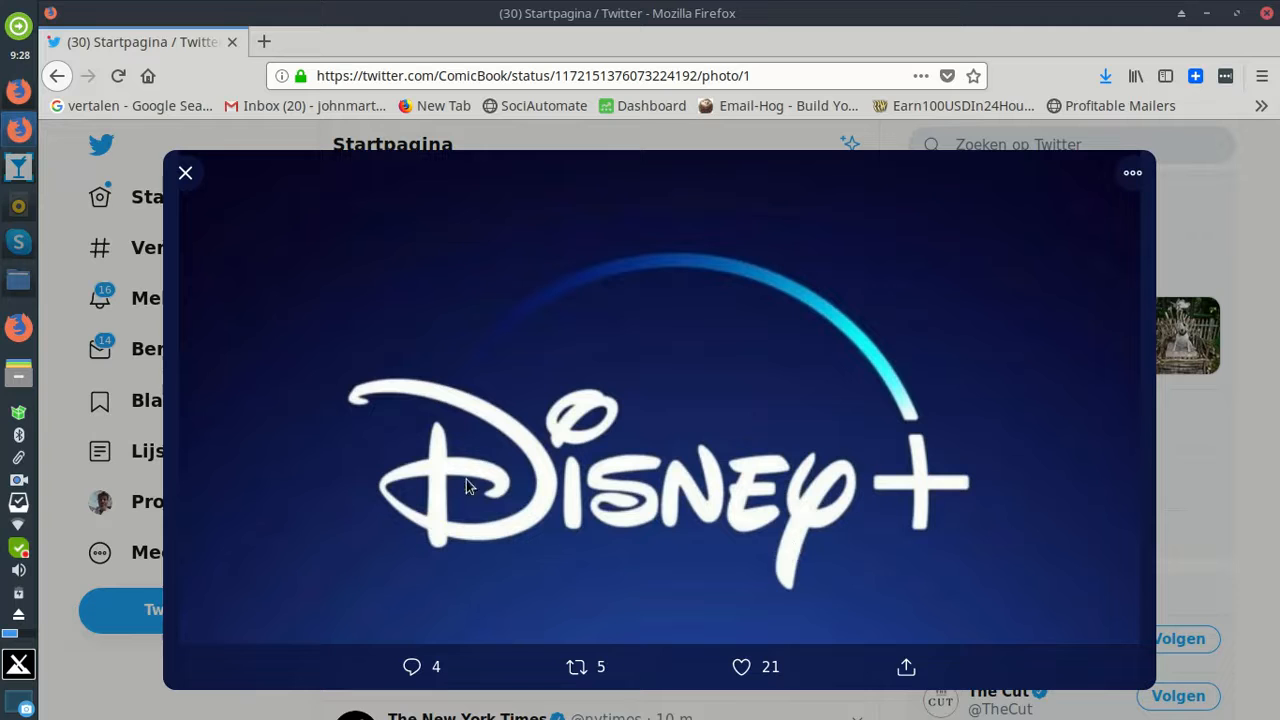
pyautogui.moveTo(596, 504)
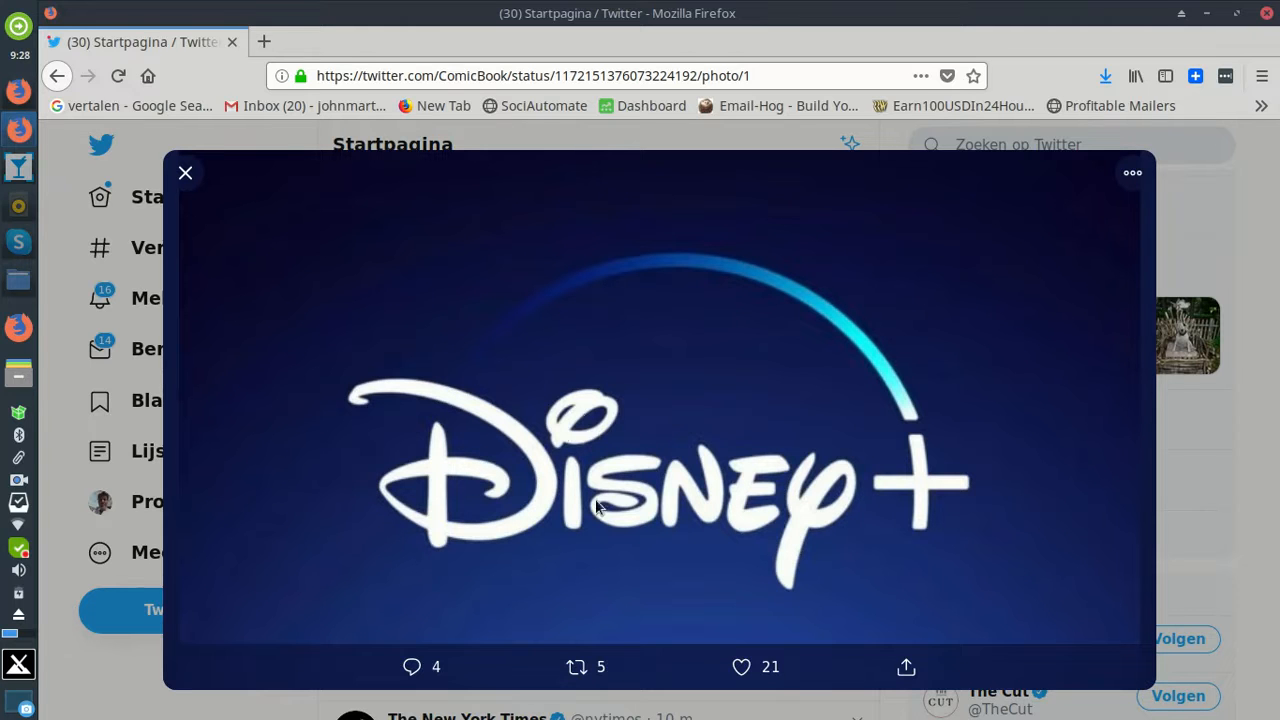
pyautogui.moveTo(798, 496)
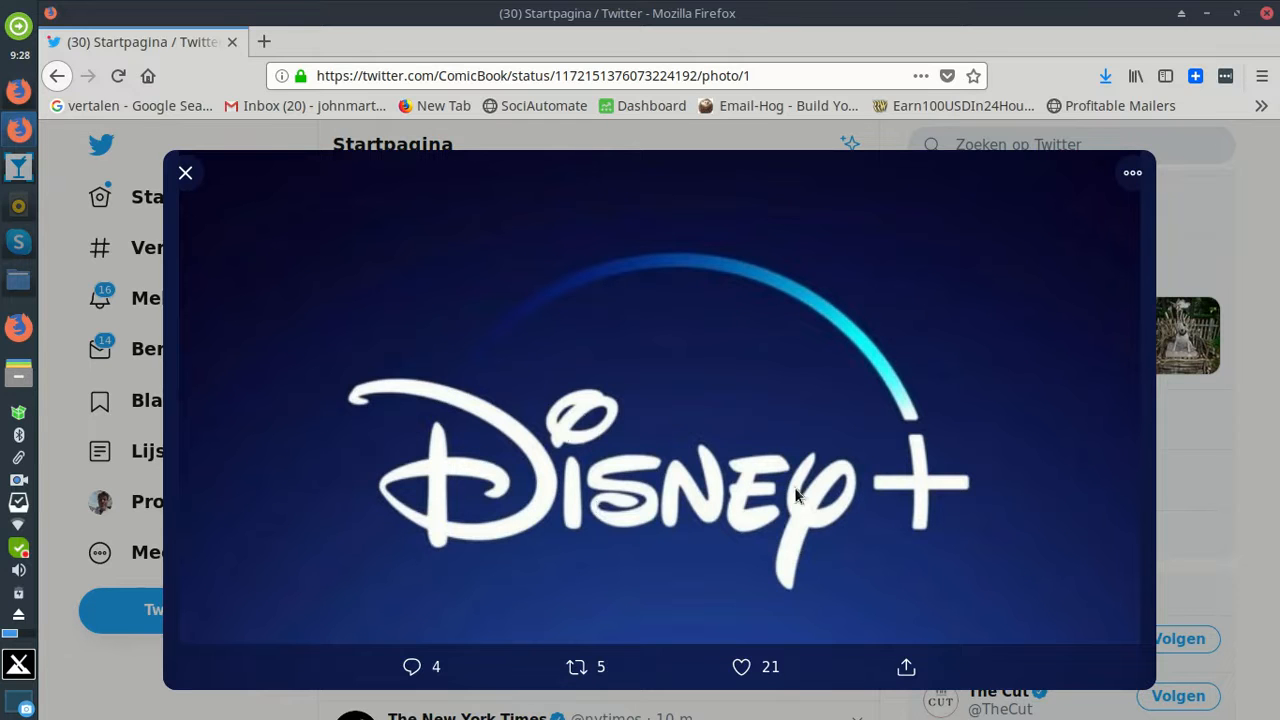
pyautogui.moveTo(868, 410)
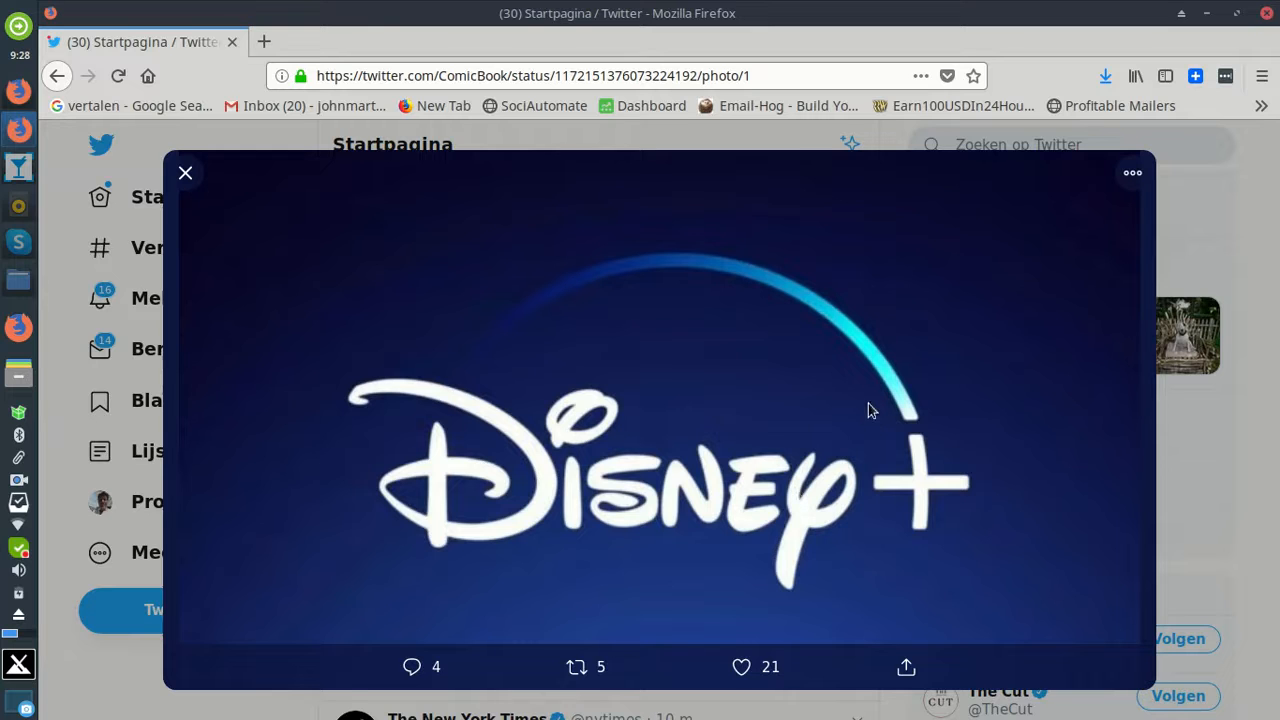
pyautogui.moveTo(992, 426)
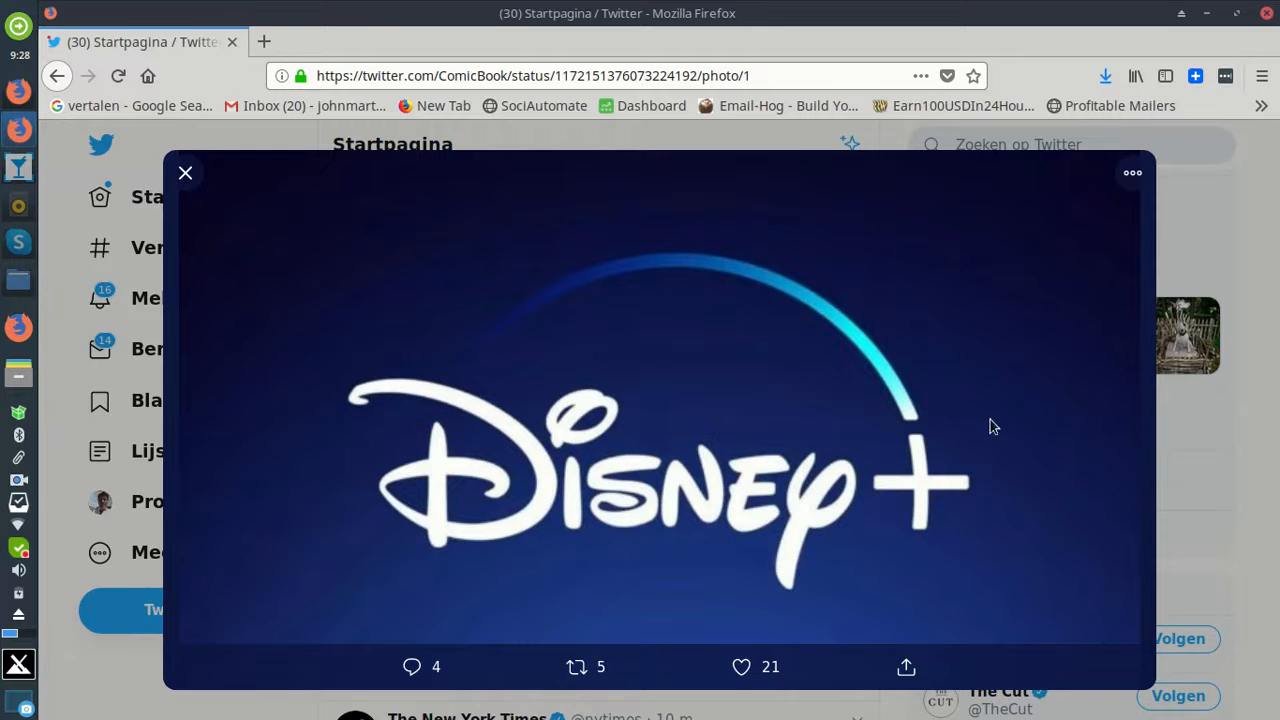
pyautogui.moveTo(460, 416)
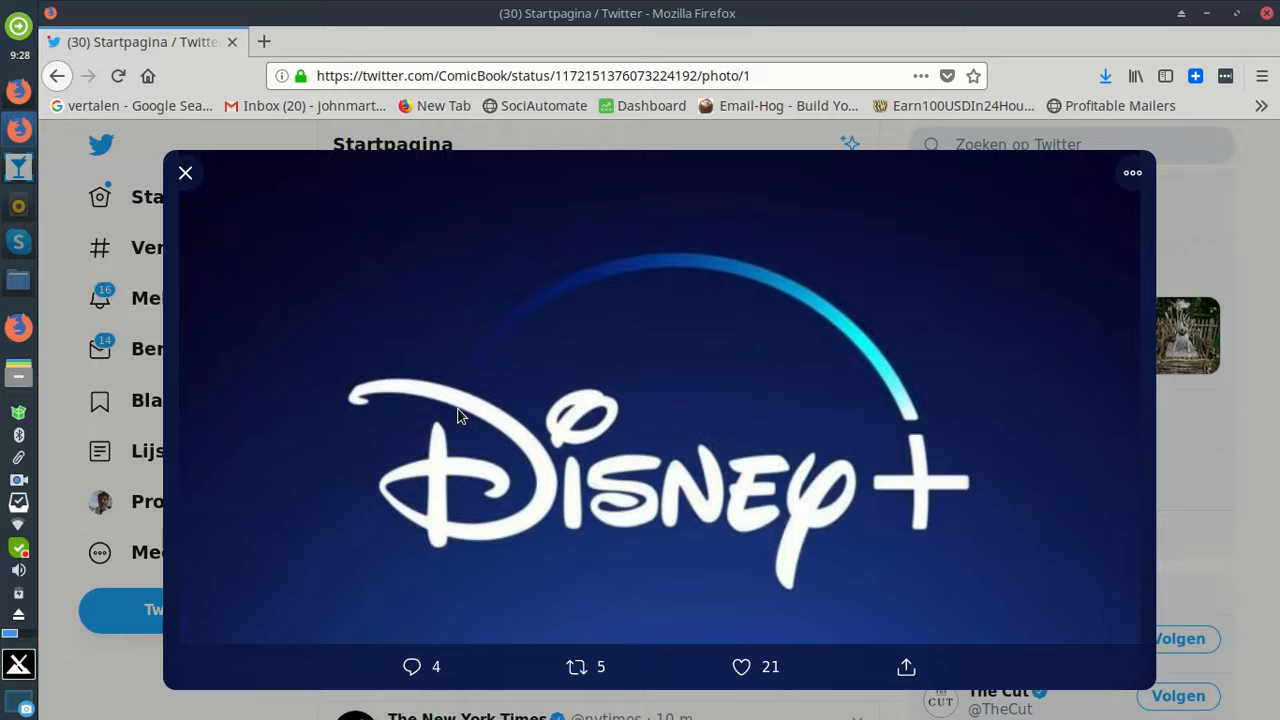
pyautogui.moveTo(904, 376)
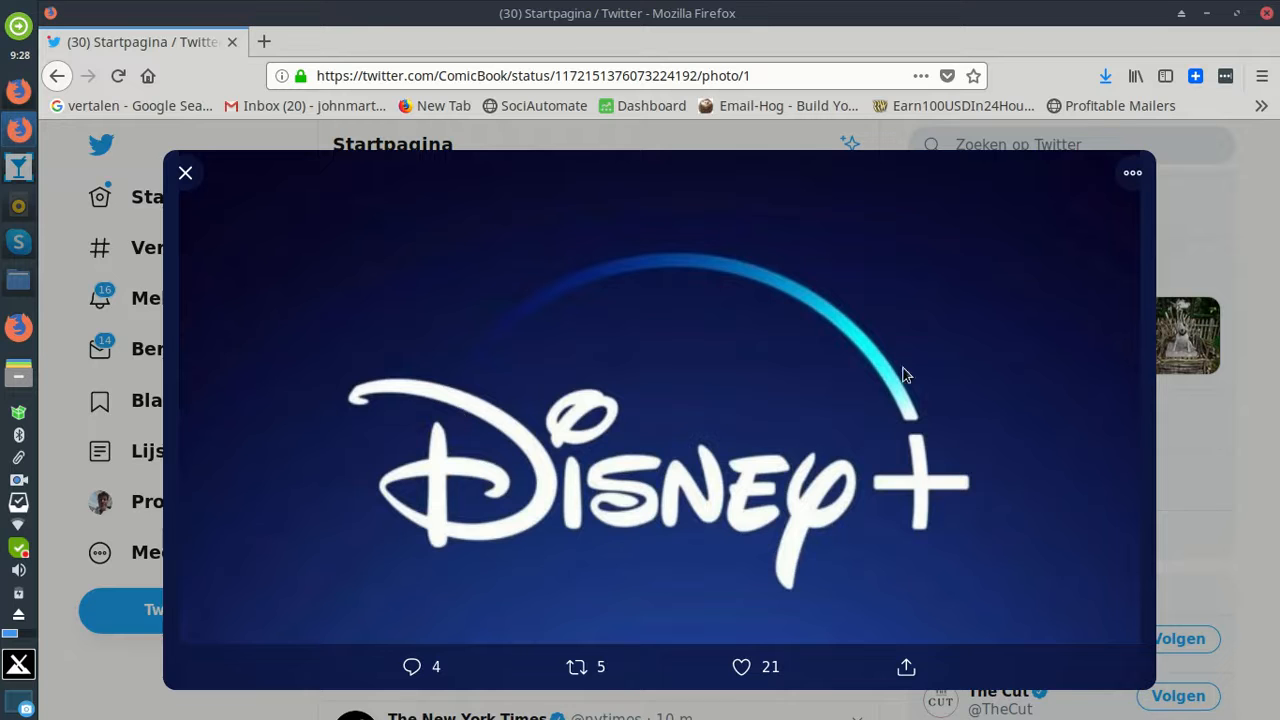
pyautogui.moveTo(950, 512)
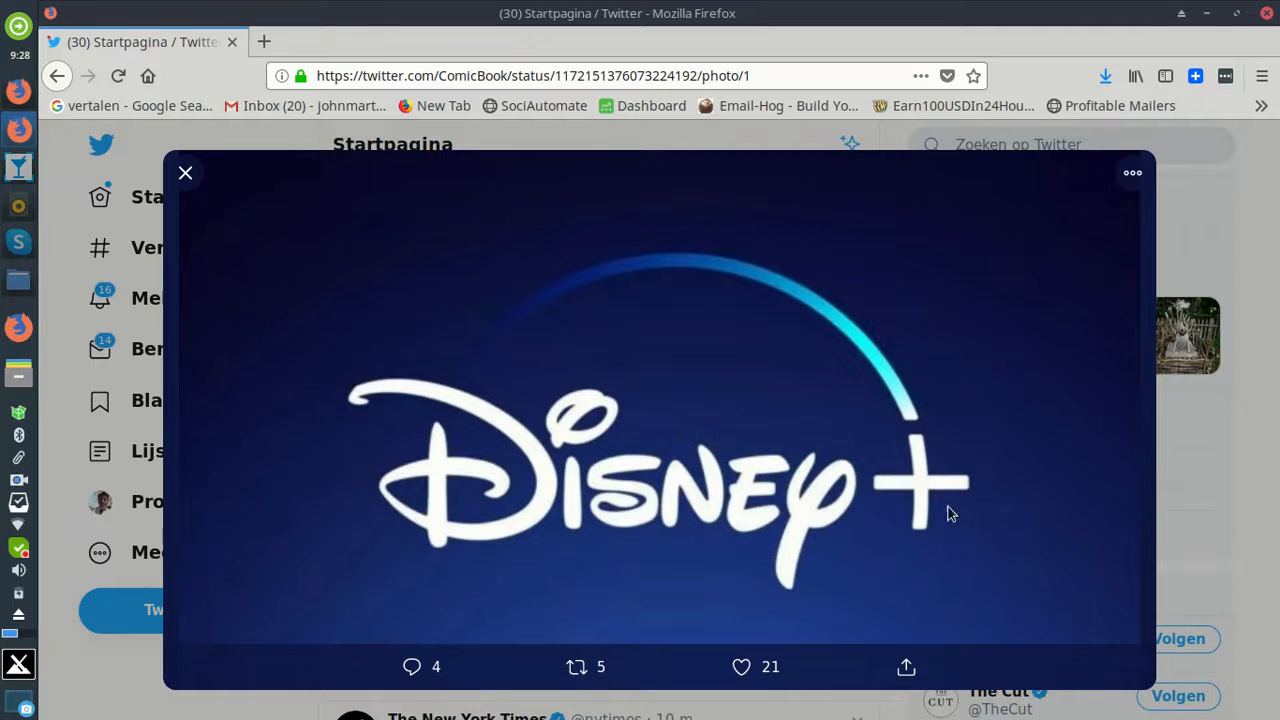
pyautogui.moveTo(436, 420)
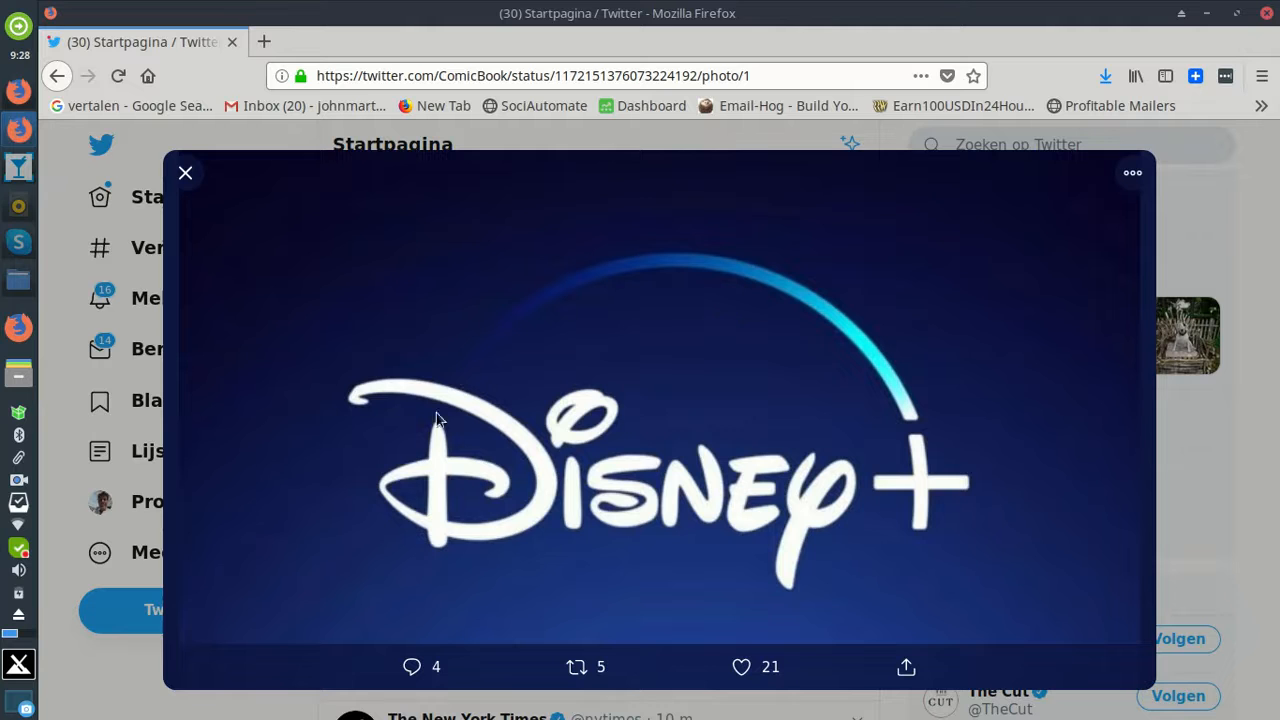
pyautogui.moveTo(918, 452)
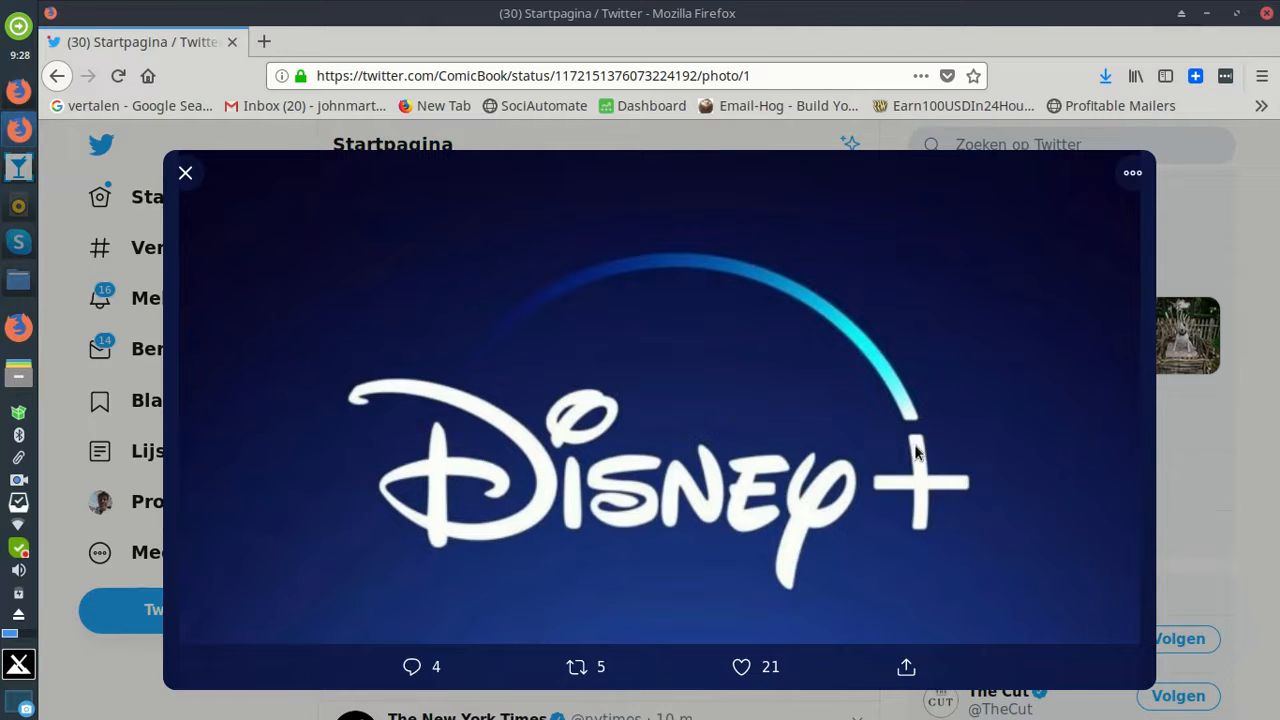
pyautogui.moveTo(996, 428)
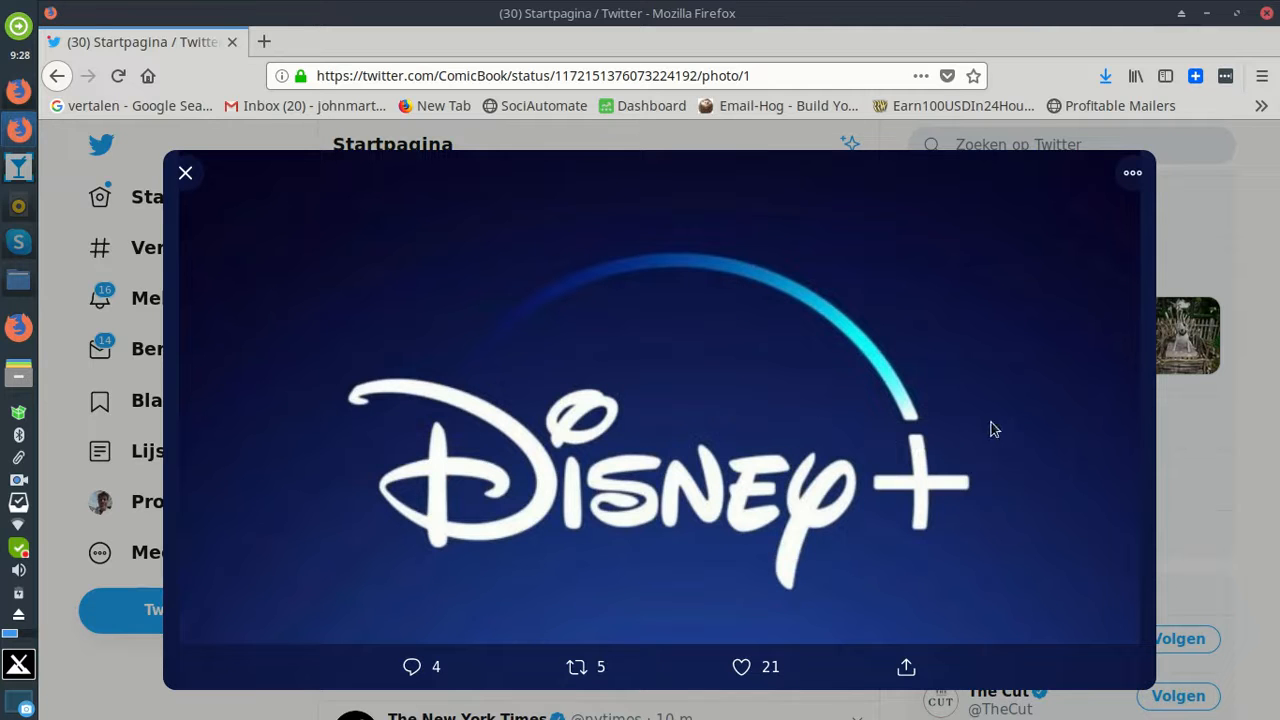
pyautogui.moveTo(688, 432)
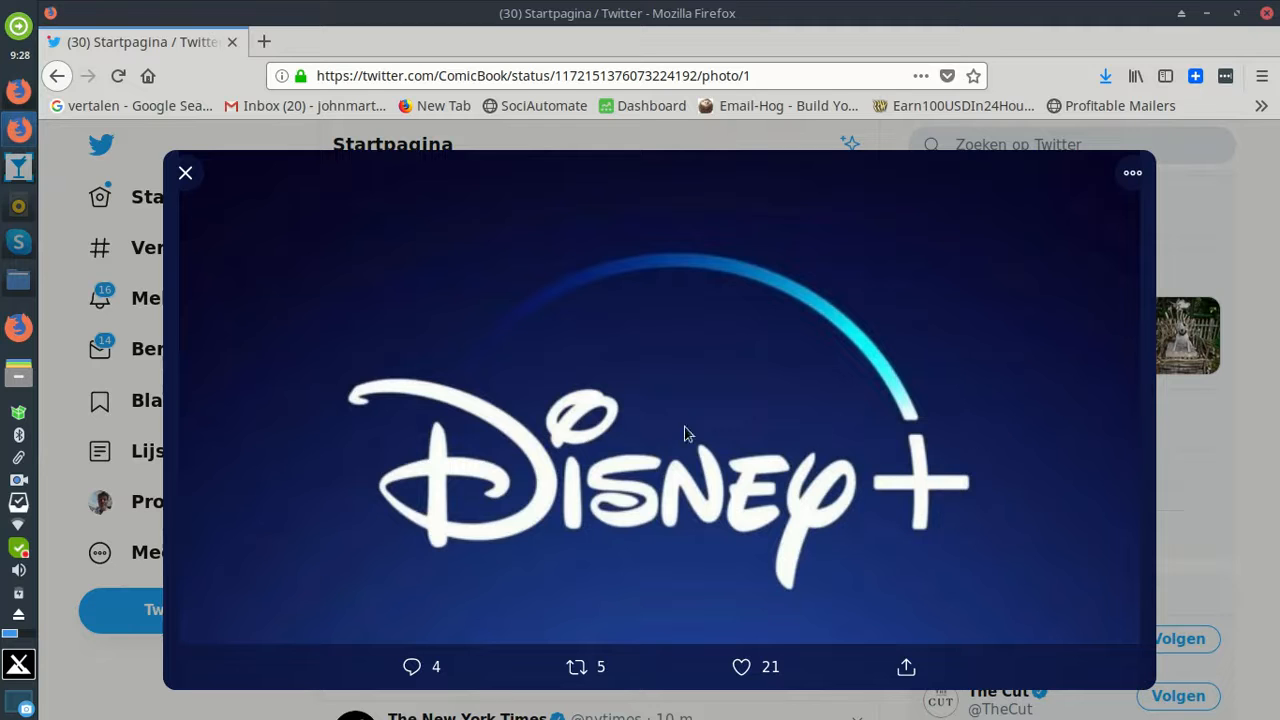
pyautogui.moveTo(228, 176)
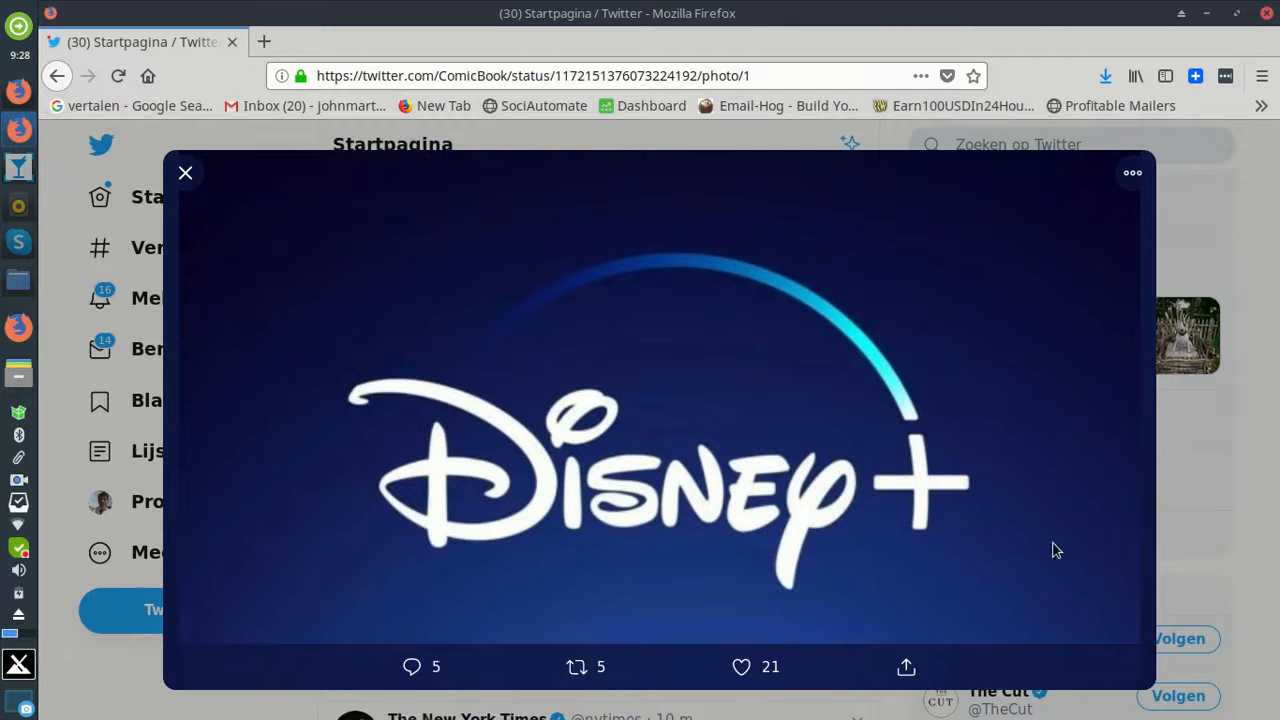
pyautogui.moveTo(882, 522)
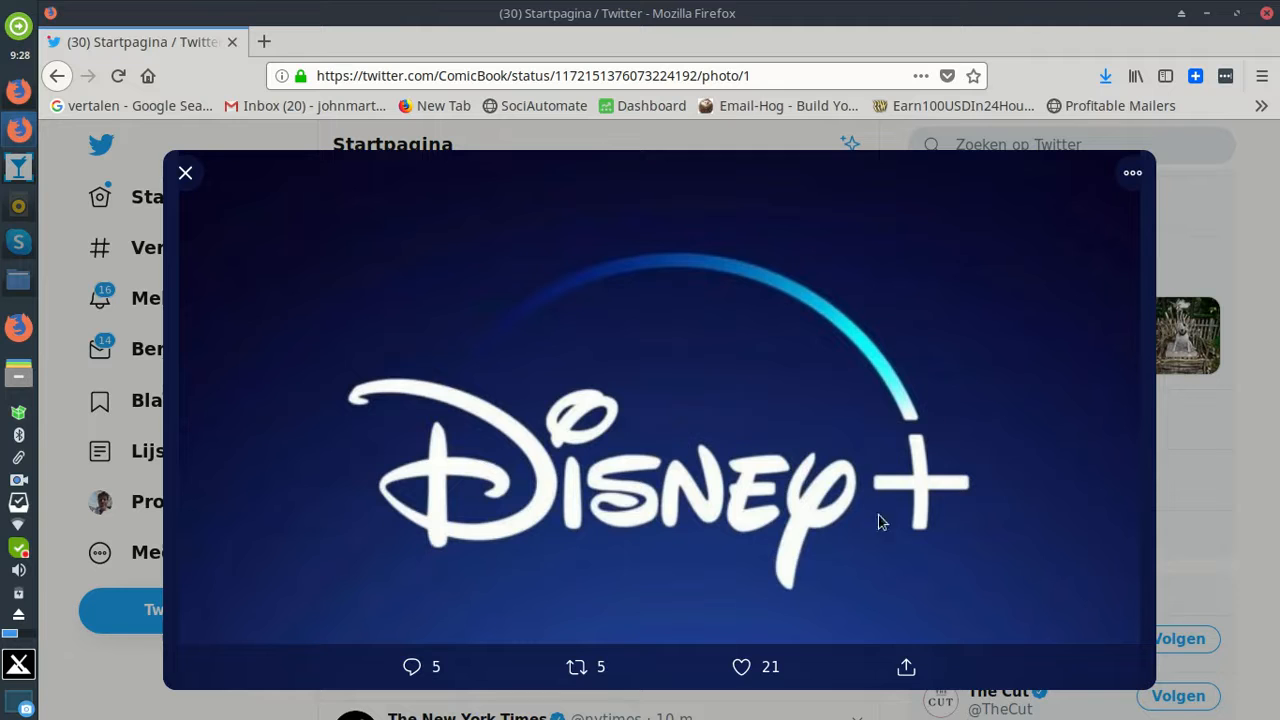
pyautogui.moveTo(848, 466)
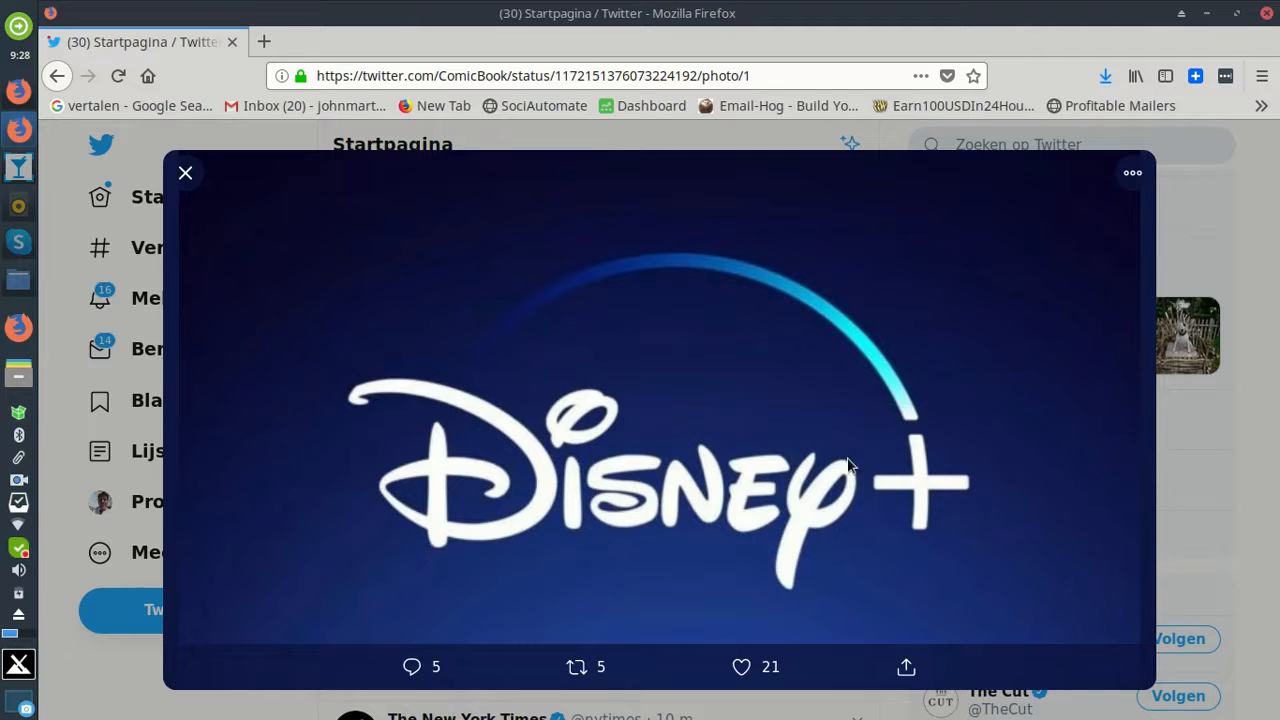
pyautogui.moveTo(884, 552)
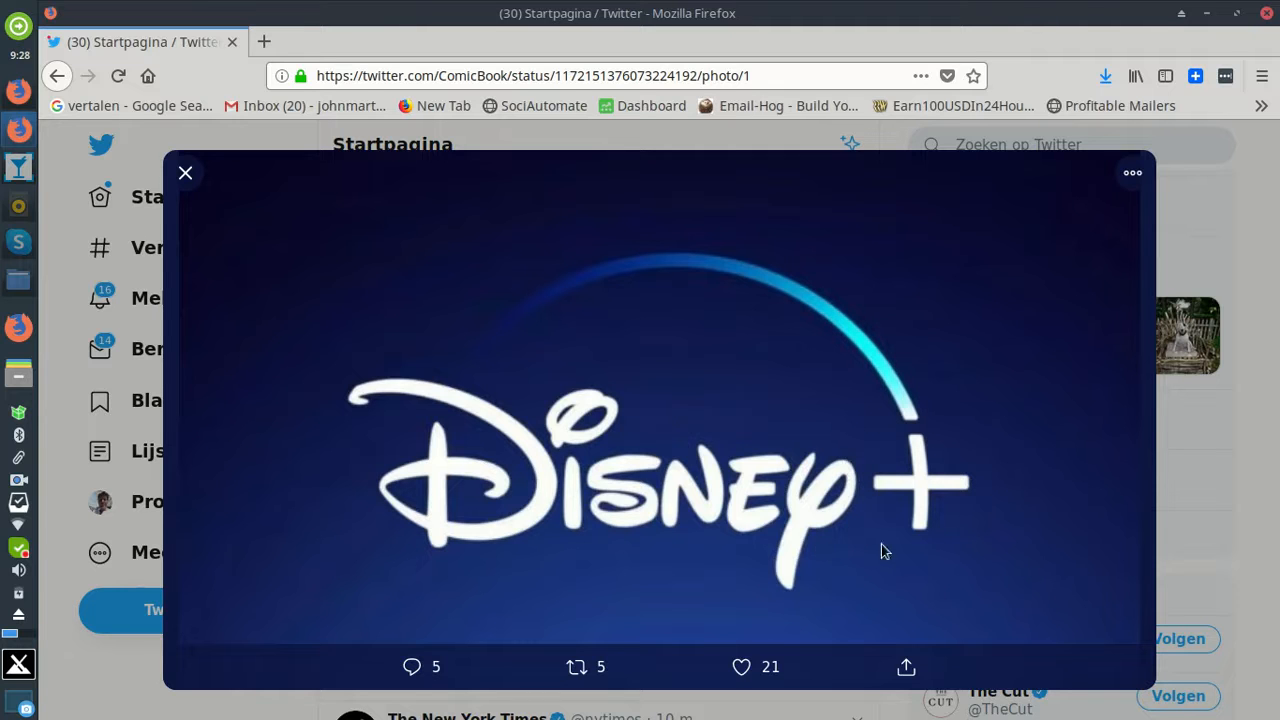
pyautogui.moveTo(928, 490)
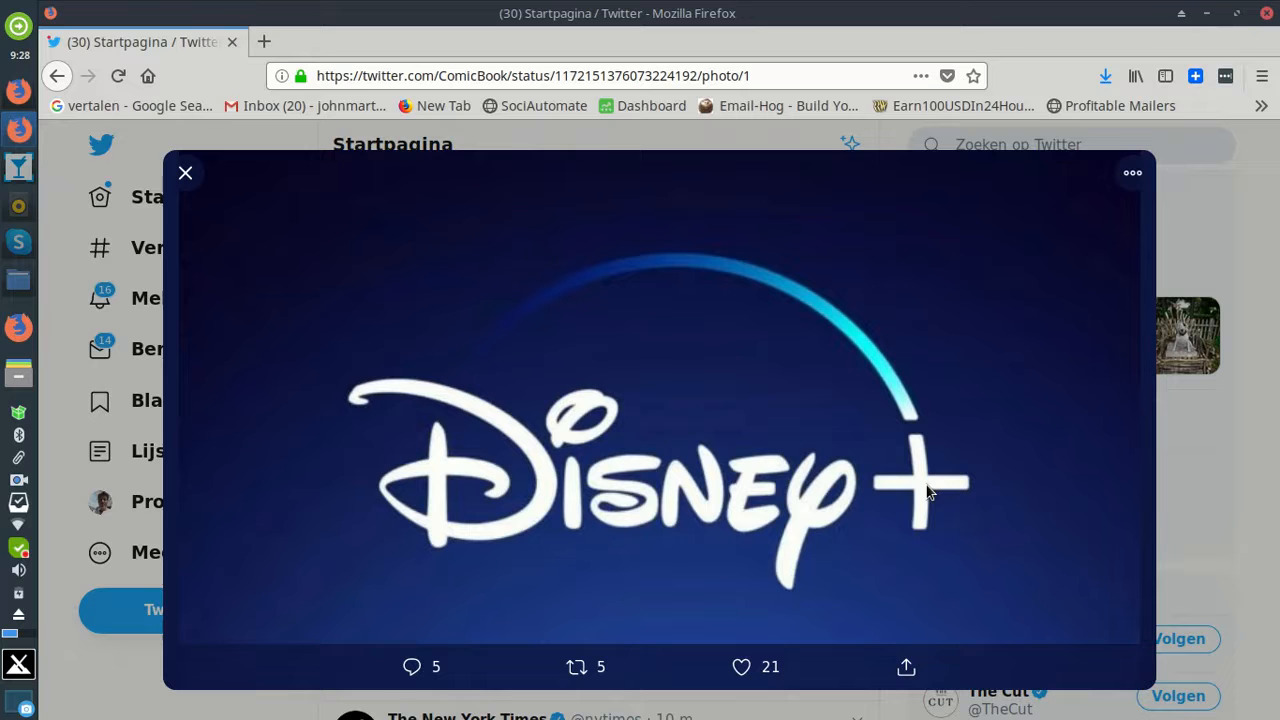
pyautogui.moveTo(920, 496)
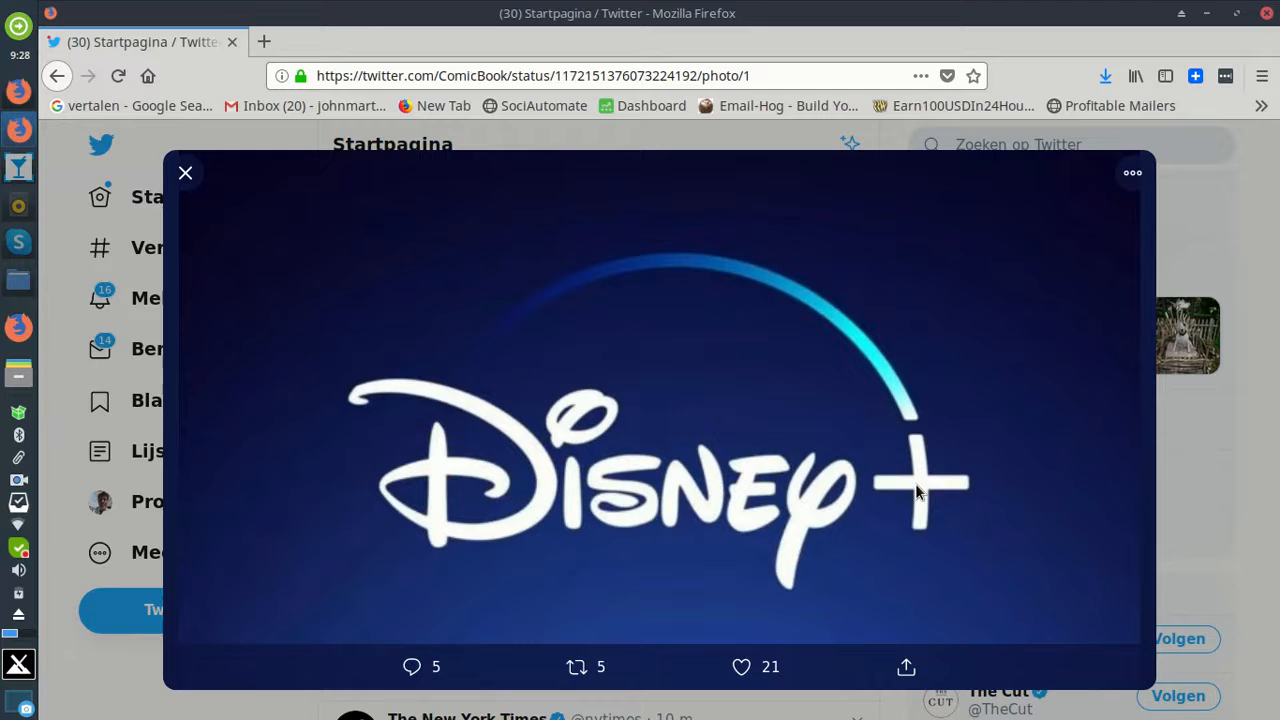
pyautogui.moveTo(964, 488)
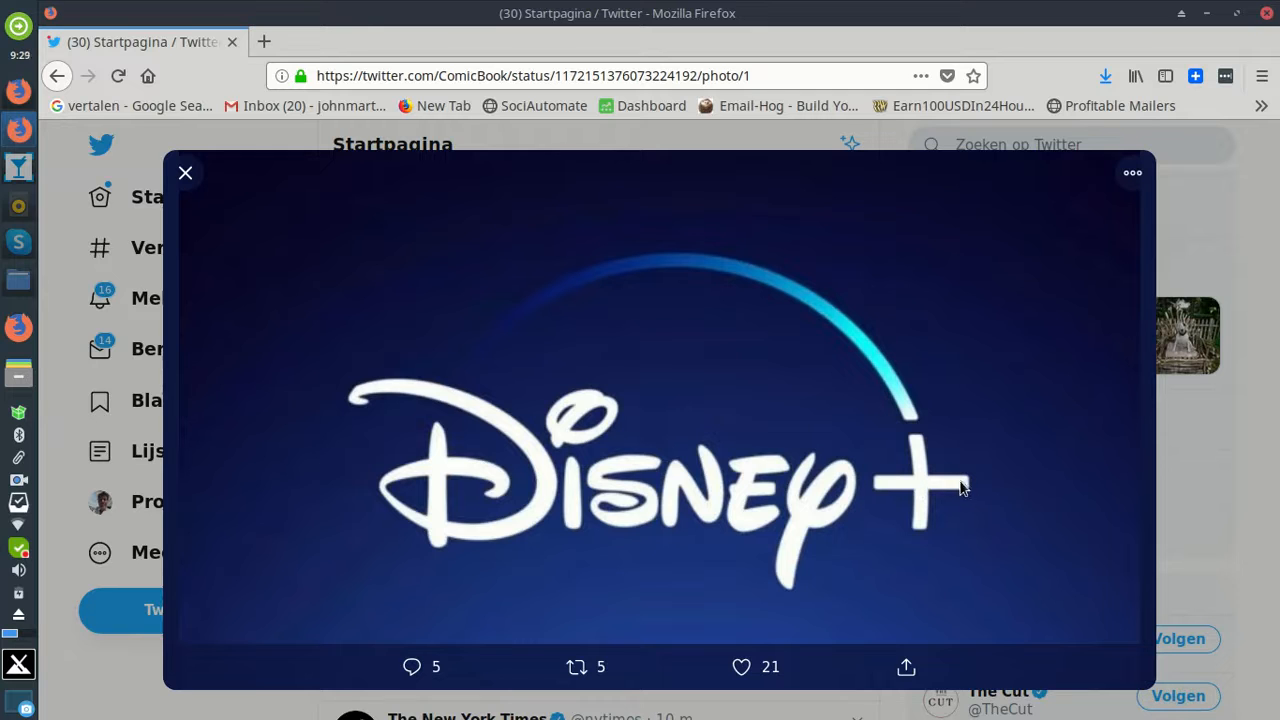
pyautogui.moveTo(956, 480)
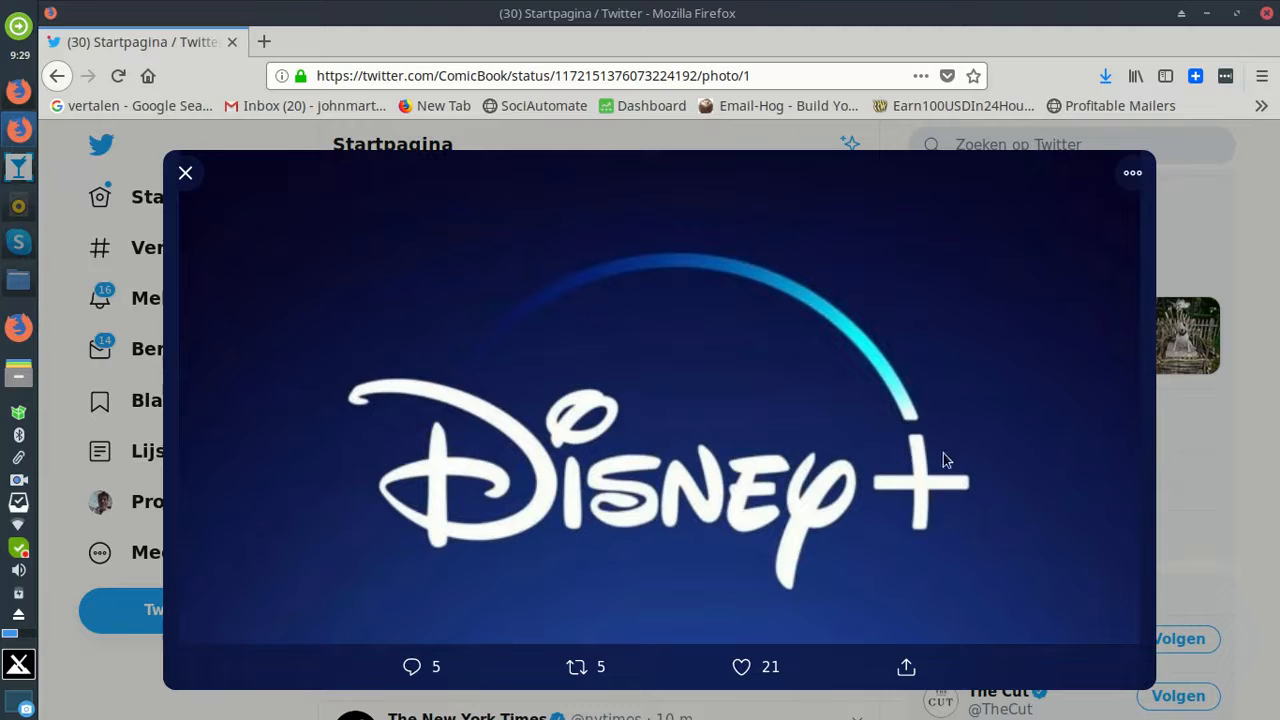
pyautogui.moveTo(916, 488)
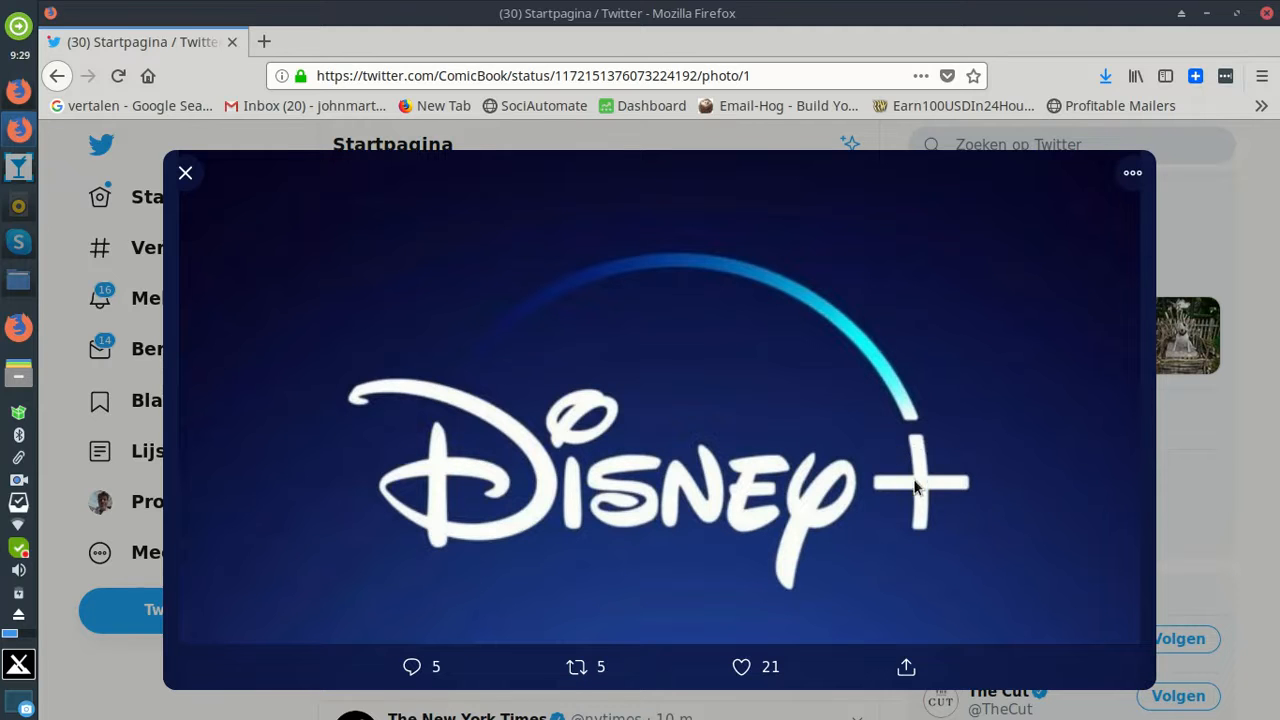
pyautogui.moveTo(864, 476)
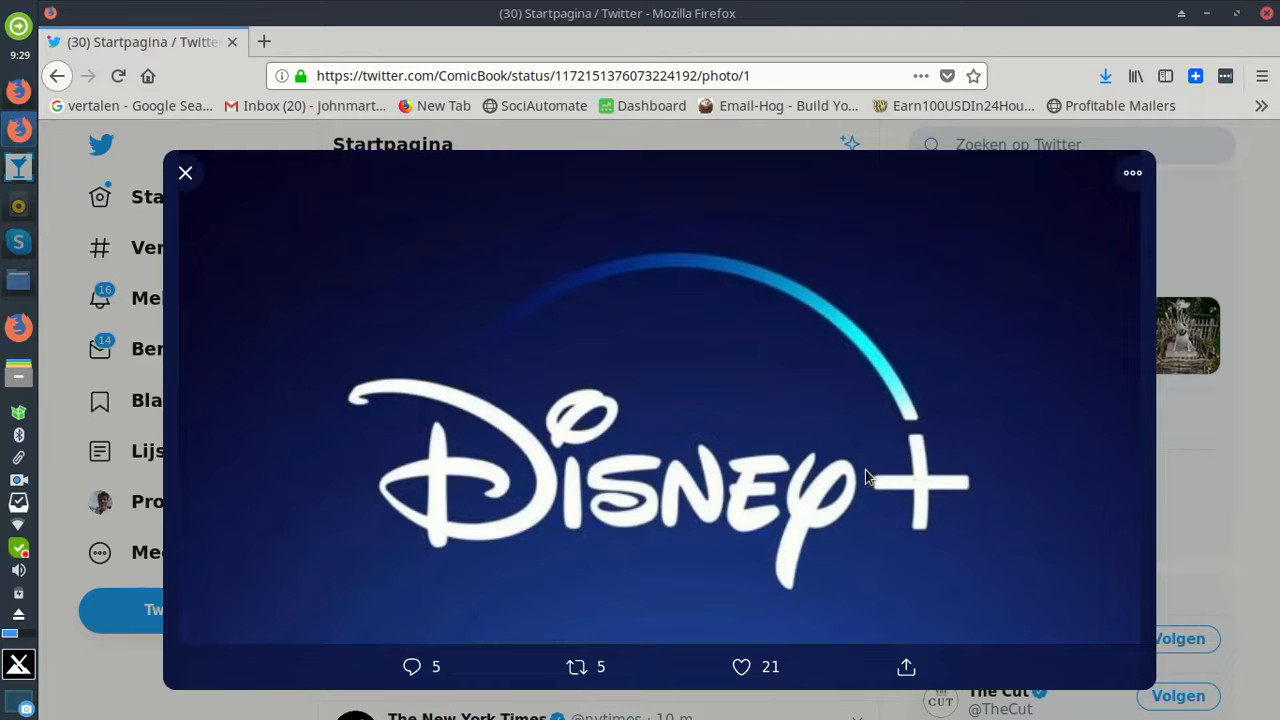
pyautogui.moveTo(892, 464)
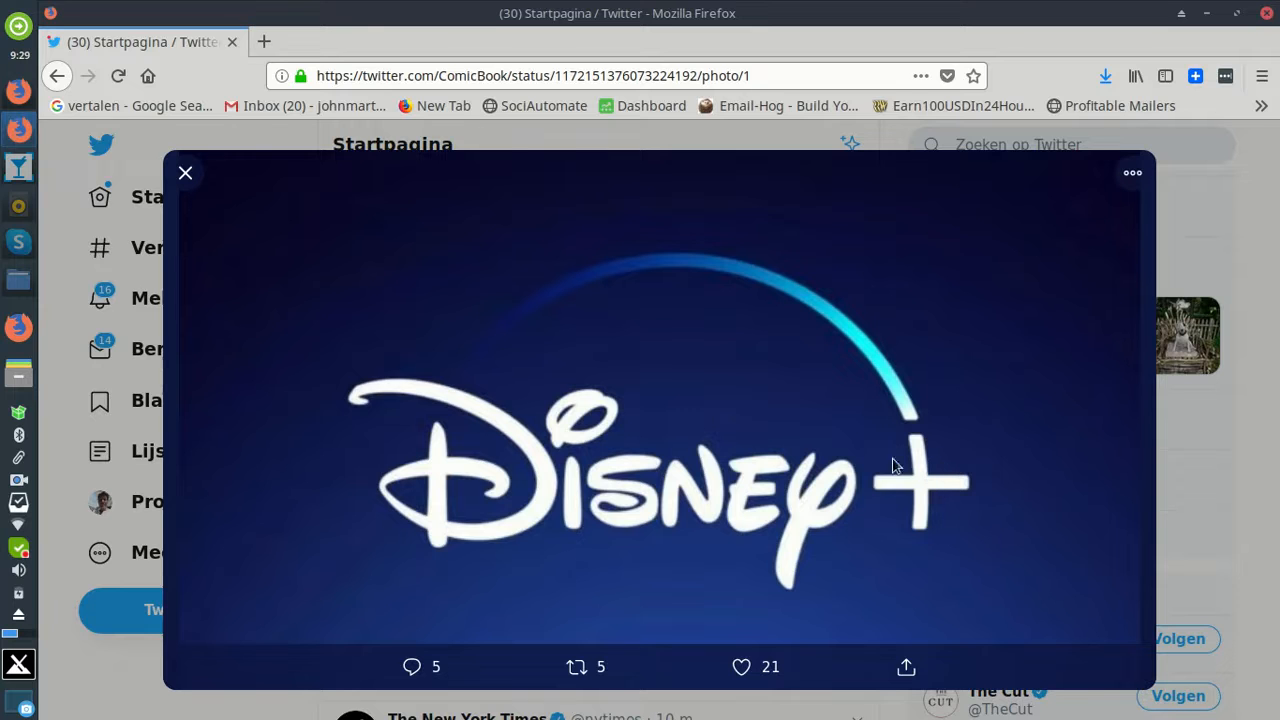
pyautogui.moveTo(944, 488)
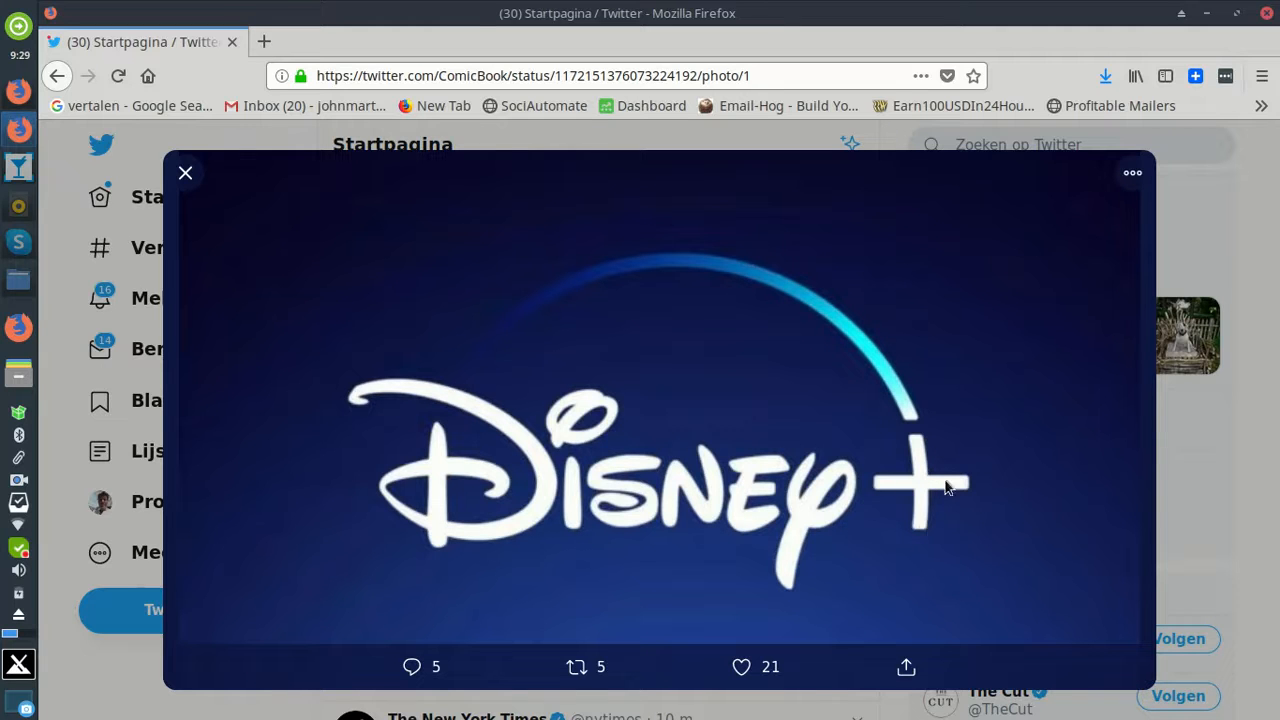
pyautogui.moveTo(916, 470)
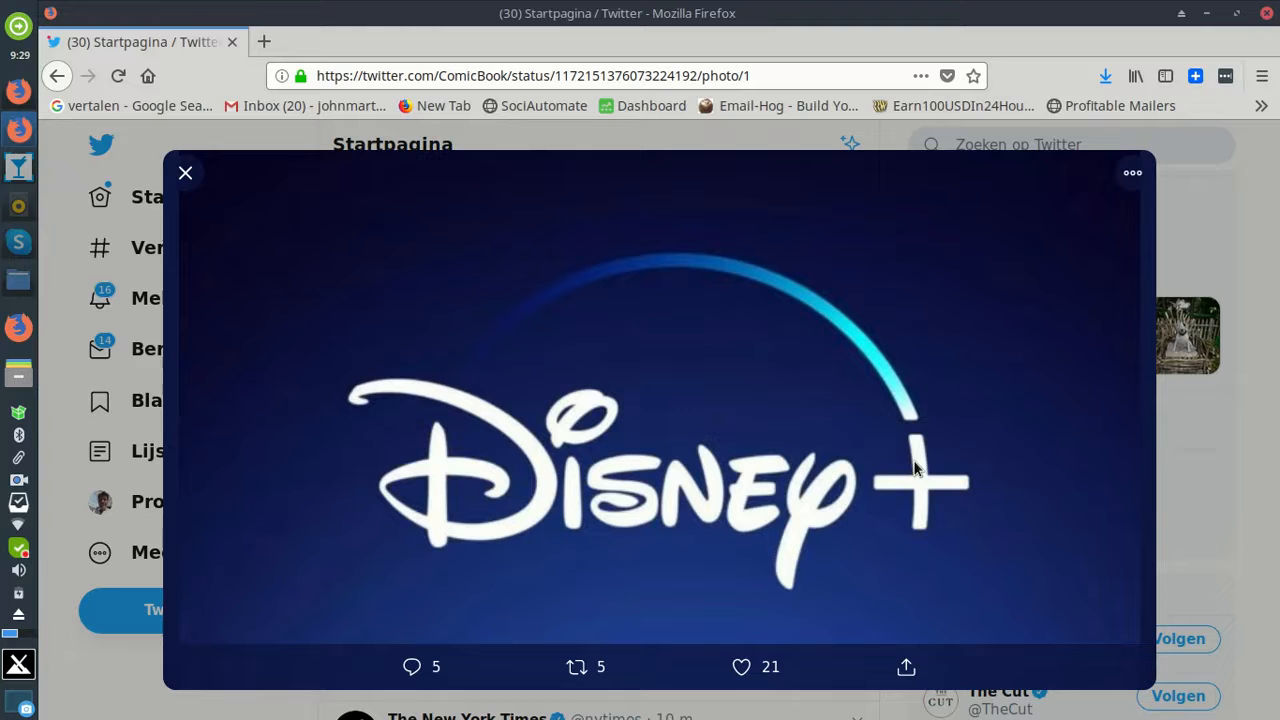
pyautogui.moveTo(940, 478)
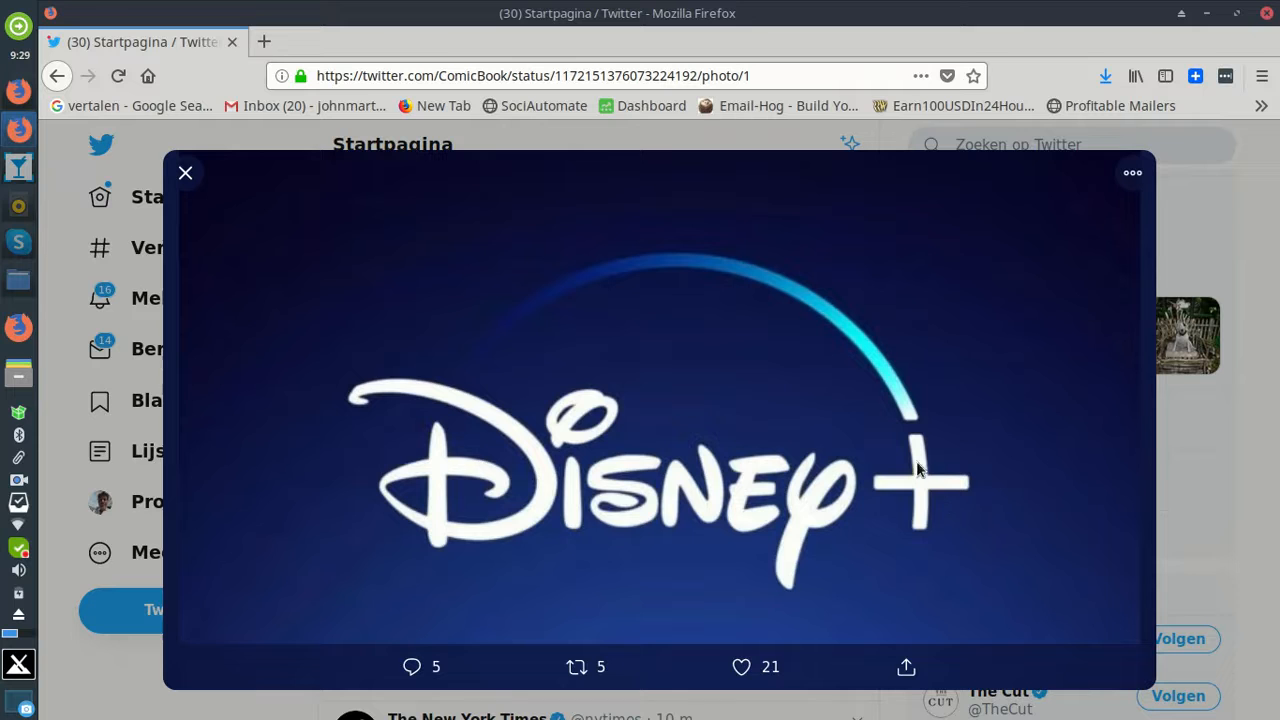
pyautogui.moveTo(928, 456)
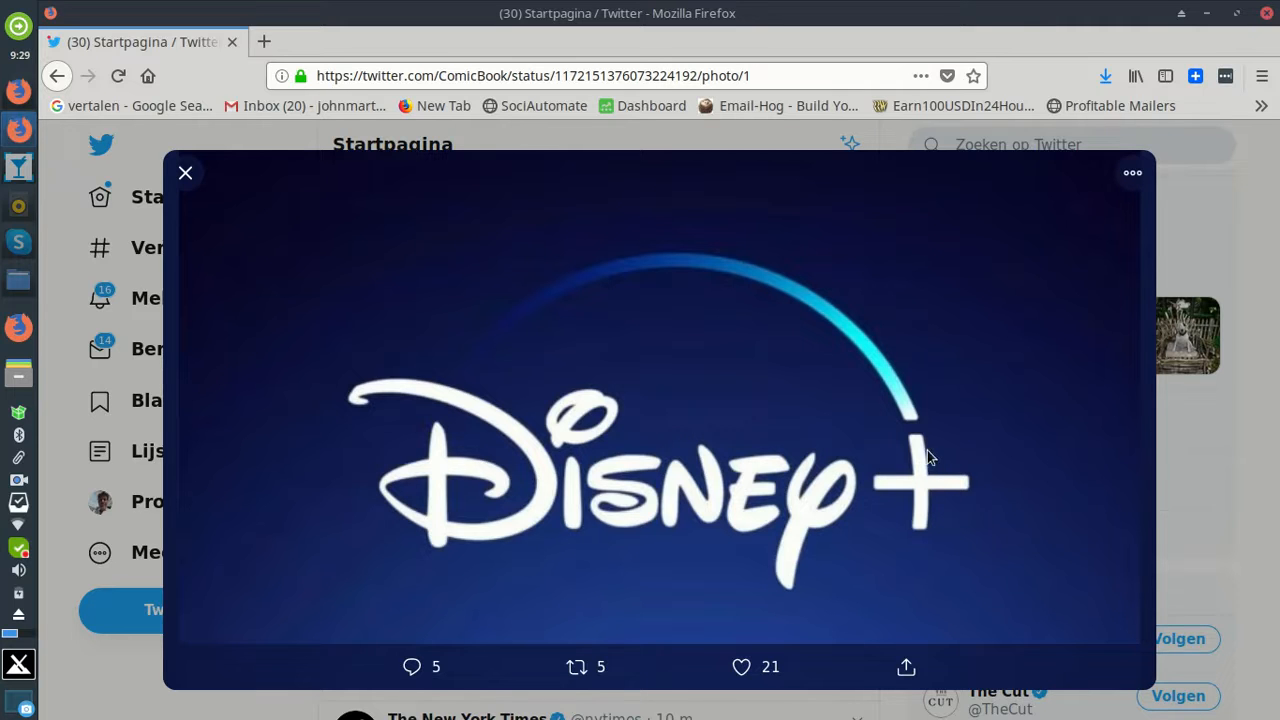
pyautogui.moveTo(900, 476)
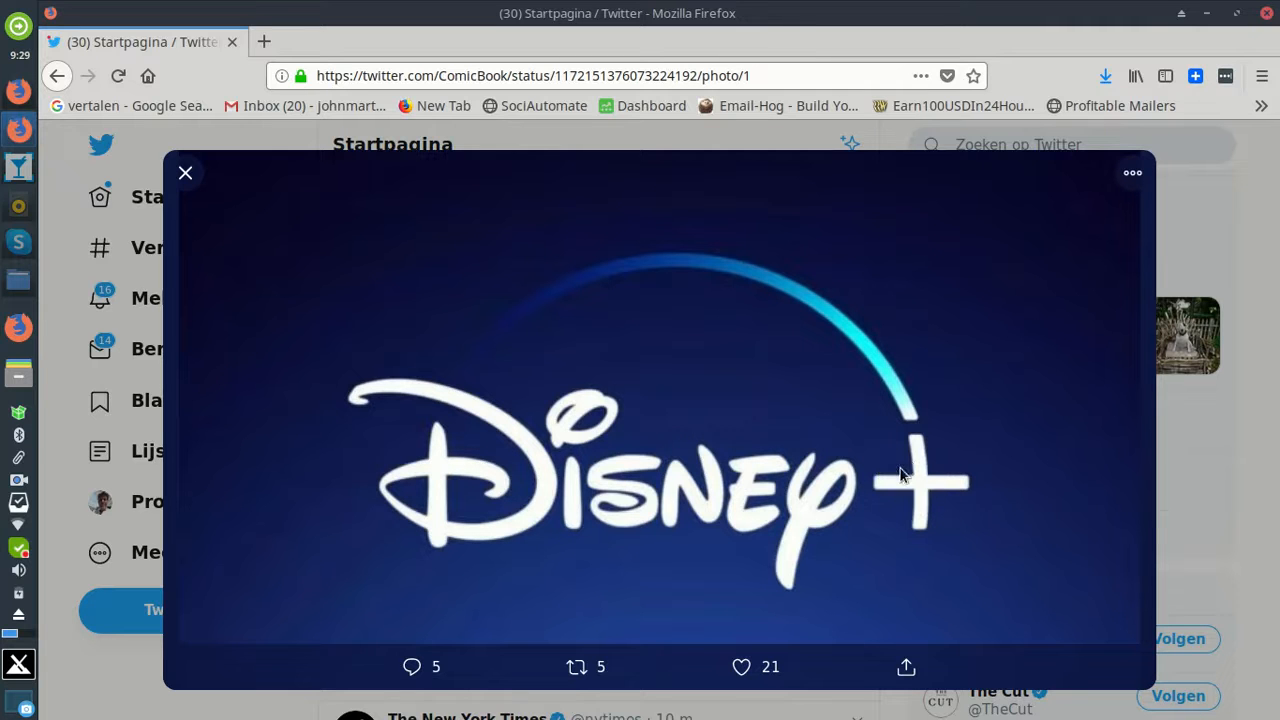
pyautogui.moveTo(920, 464)
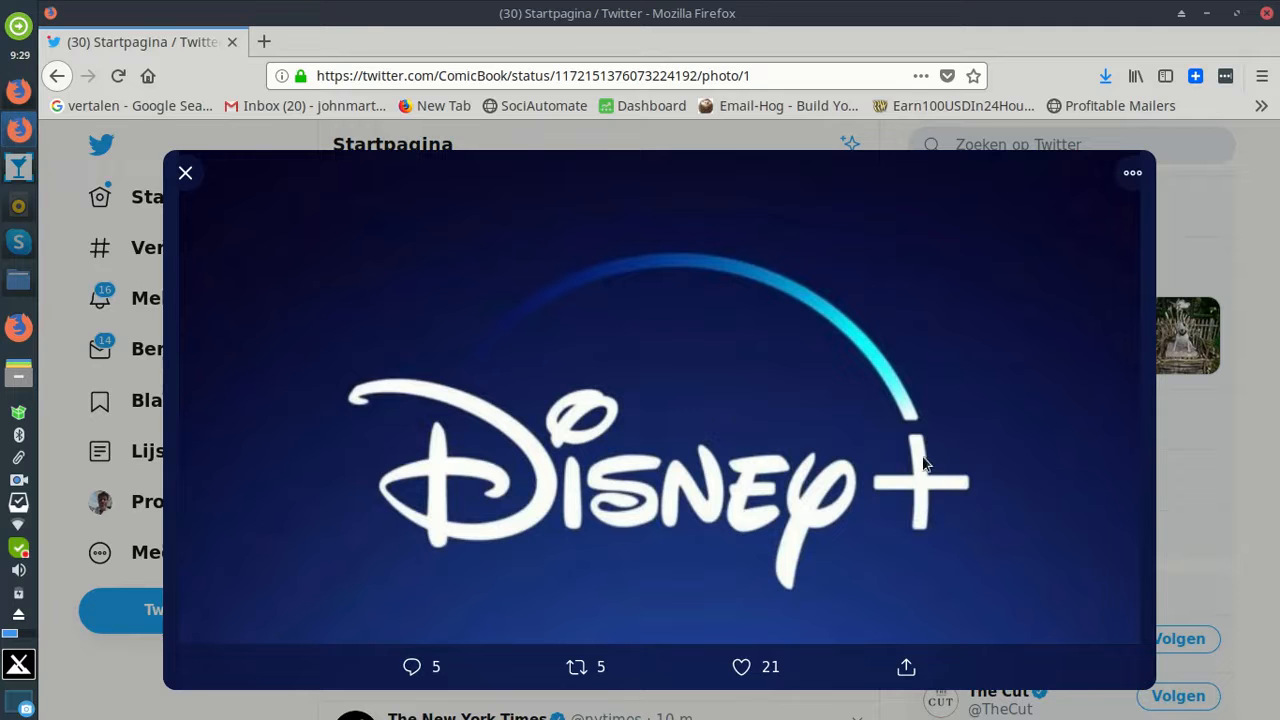
pyautogui.moveTo(924, 518)
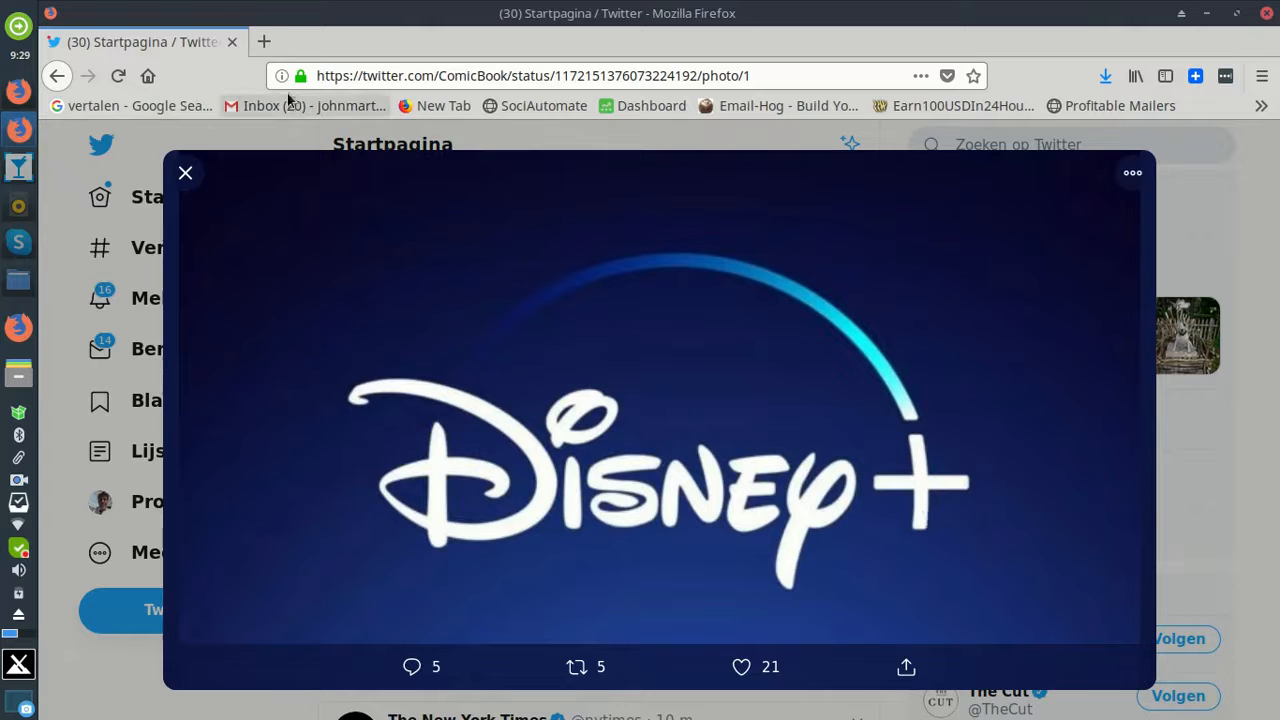
pyautogui.moveTo(264, 40)
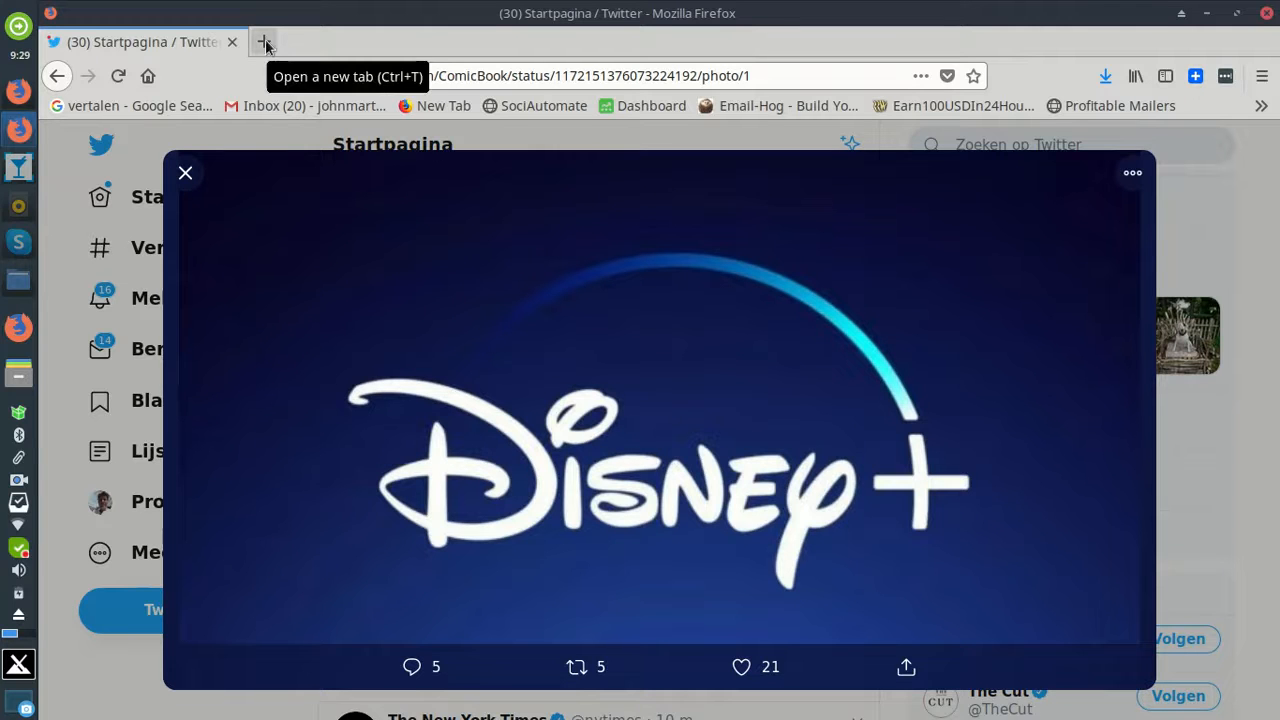
# Search Google for 'blackhole sun' in a fresh tab and browse the Soundgarden results.
pyautogui.click(264, 40)
pyautogui.write('blackhole sun')
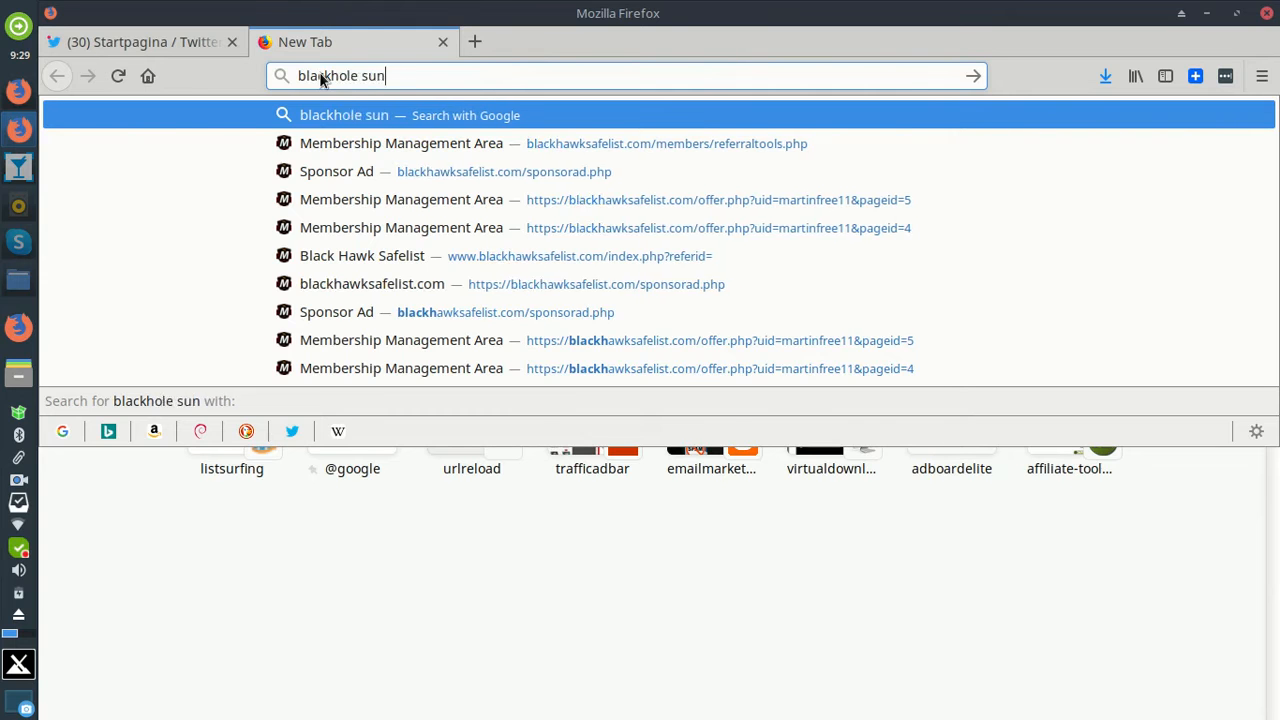
pyautogui.press('Return')
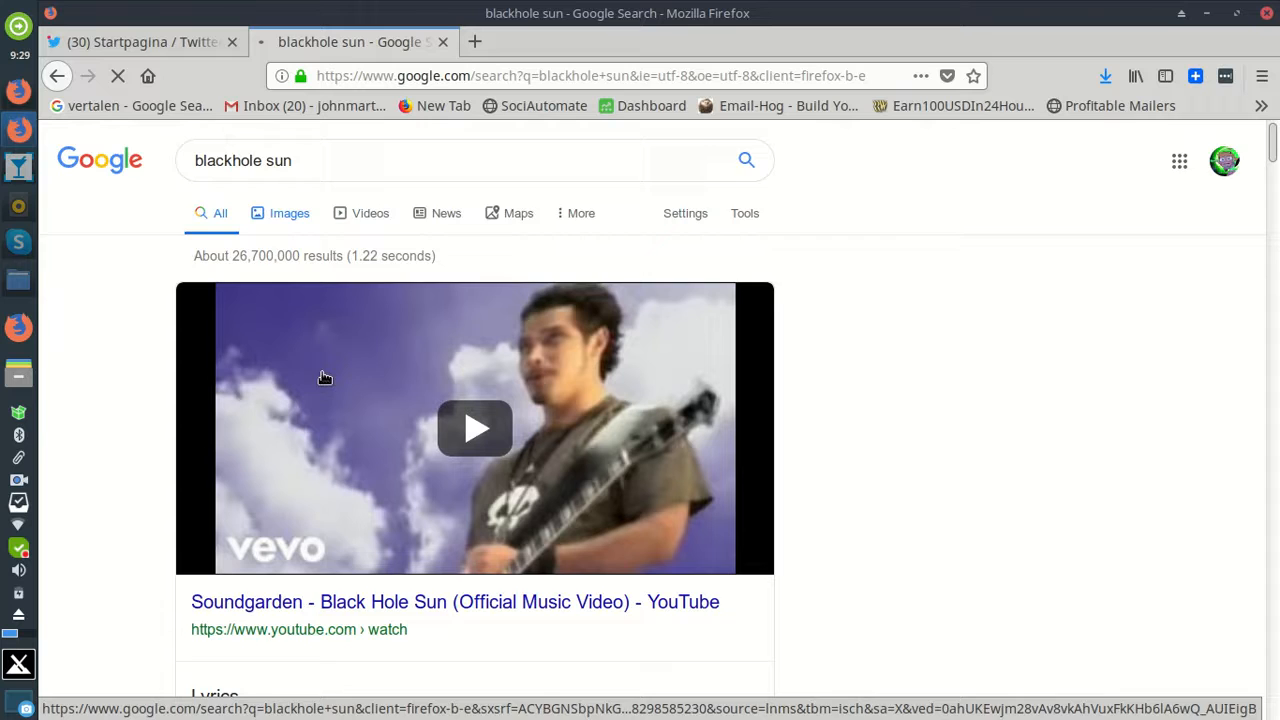
pyautogui.scroll(-3)
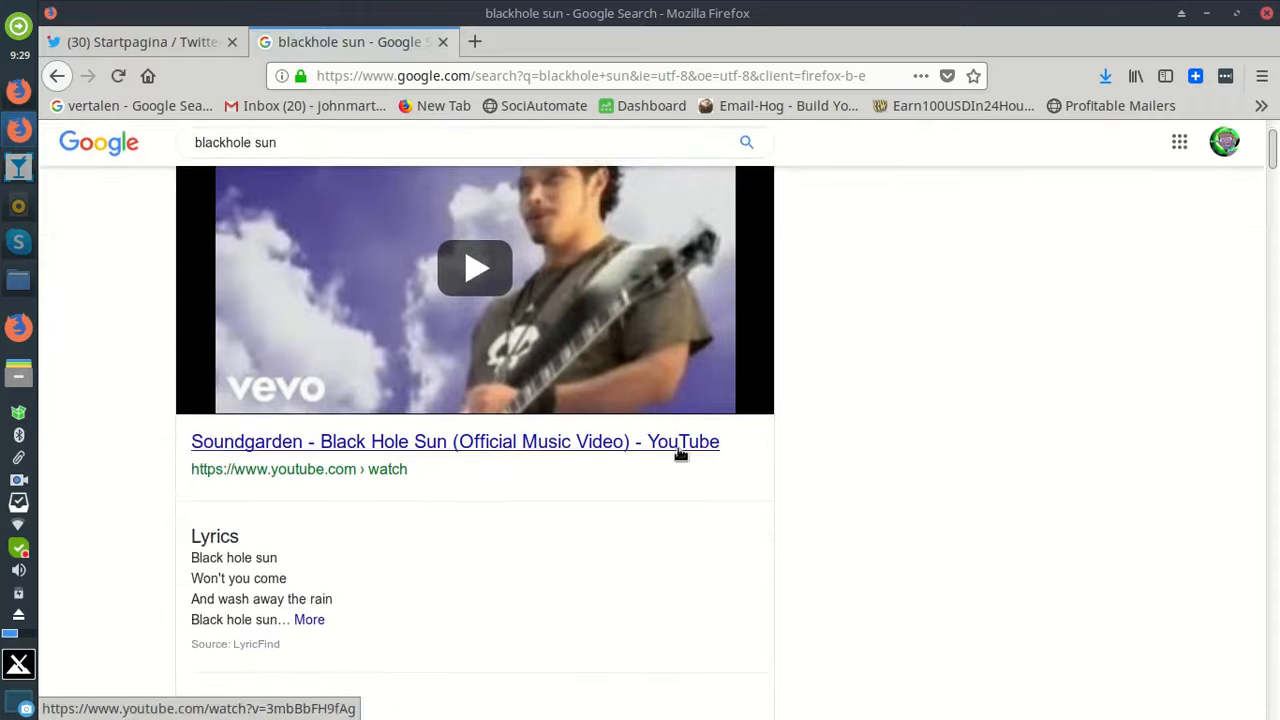
pyautogui.scroll(-3)
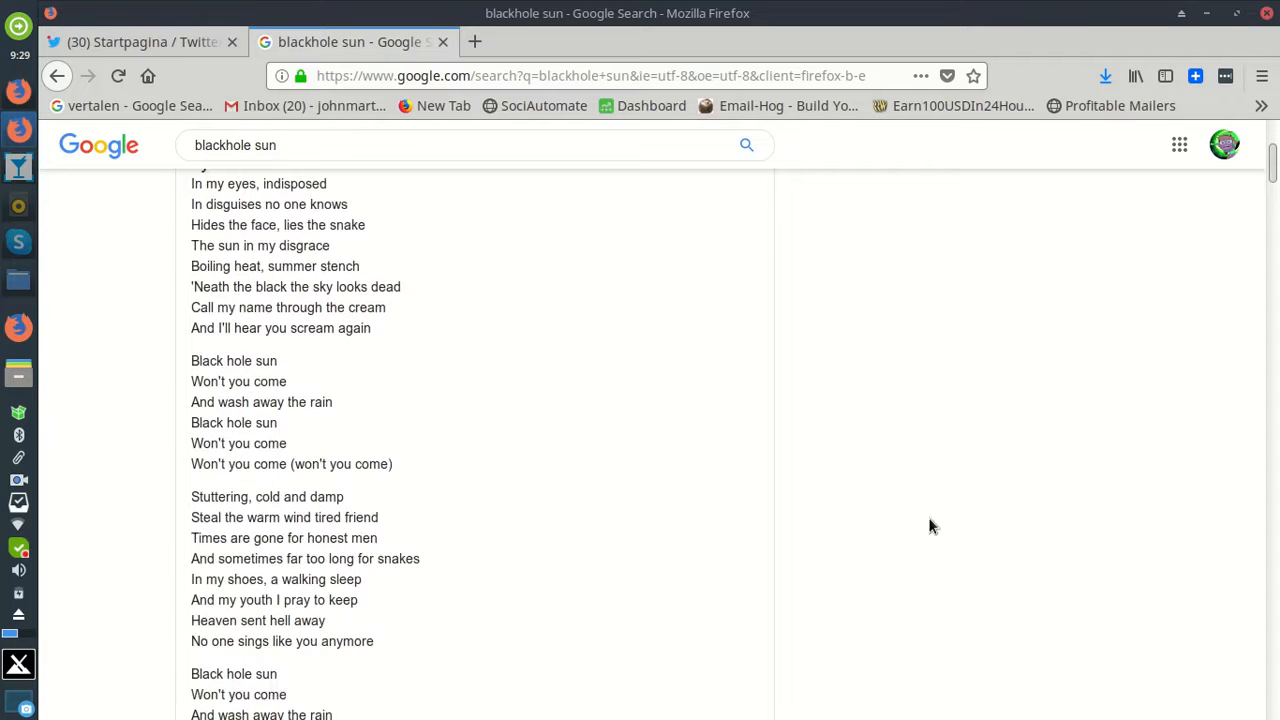
pyautogui.moveTo(238, 576)
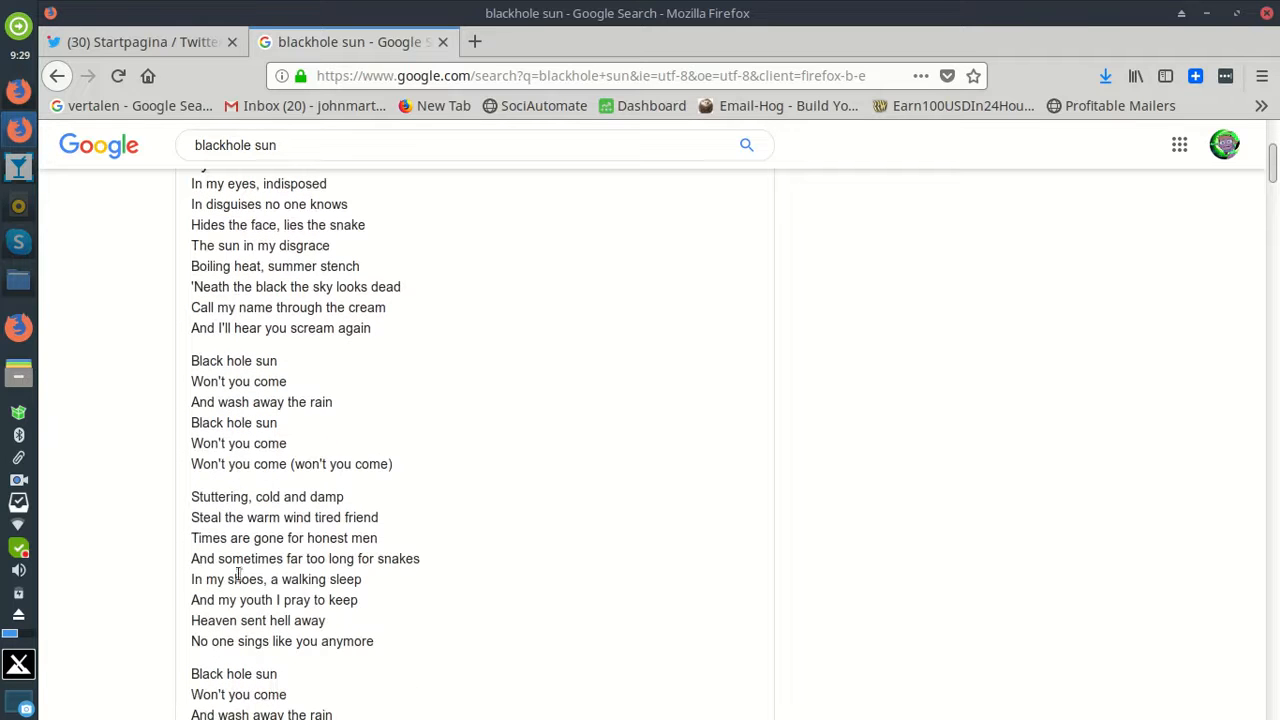
pyautogui.scroll(3)
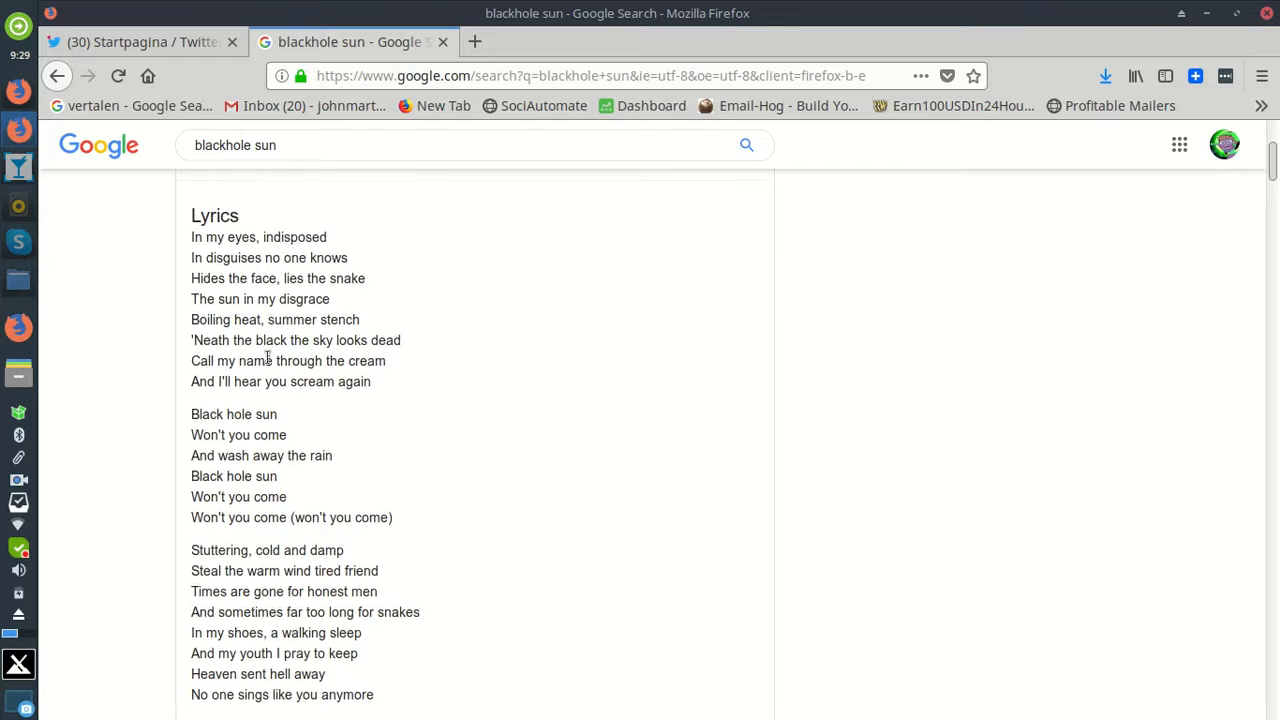
pyautogui.scroll(3)
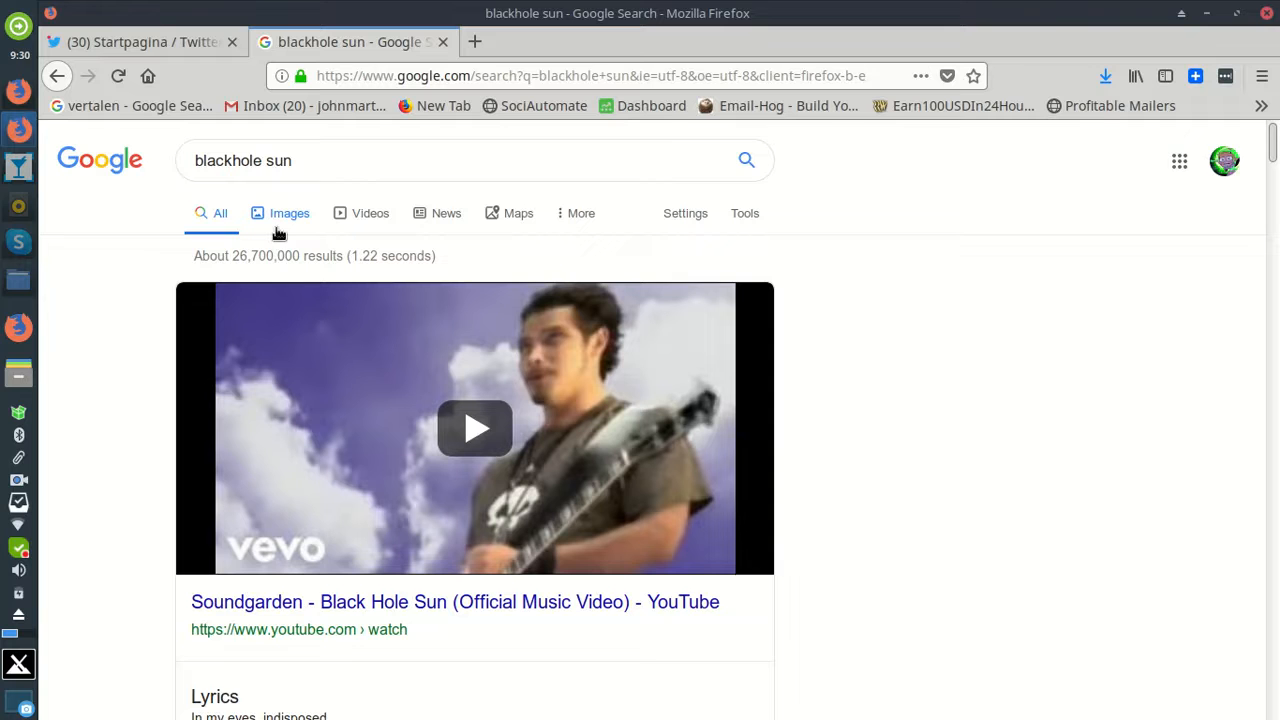
pyautogui.scroll(-3)
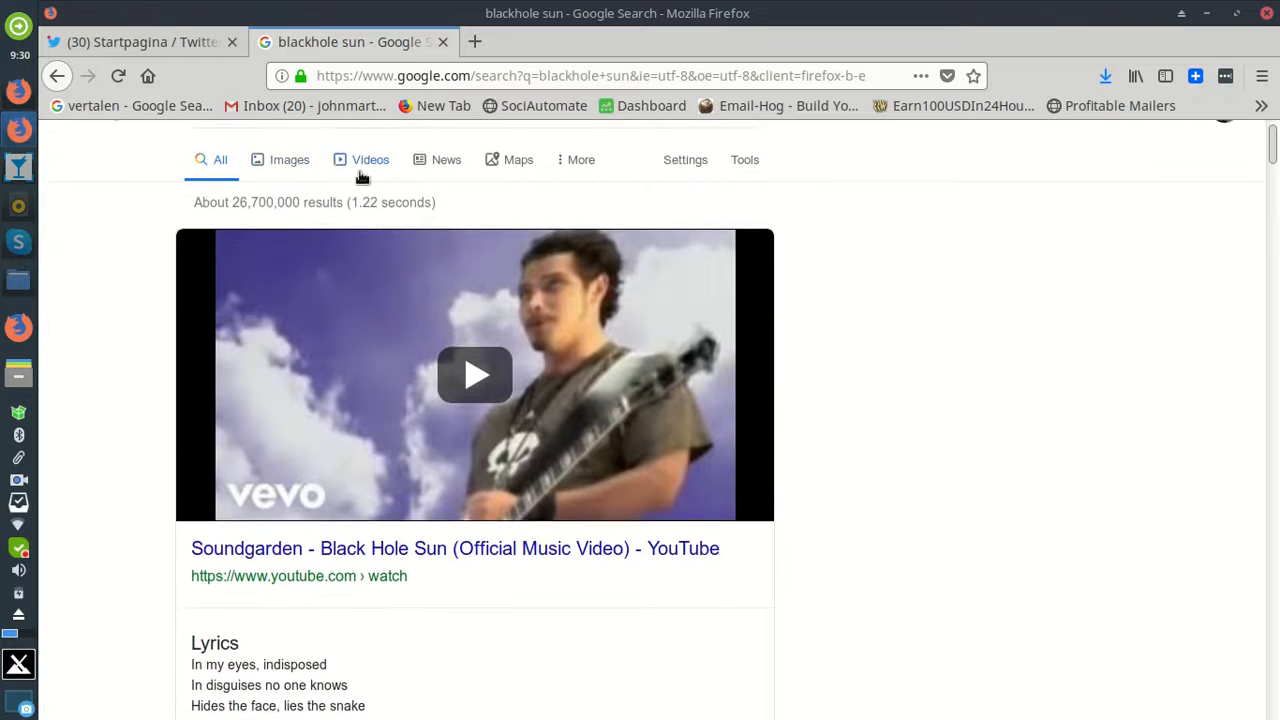
pyautogui.moveTo(288, 160)
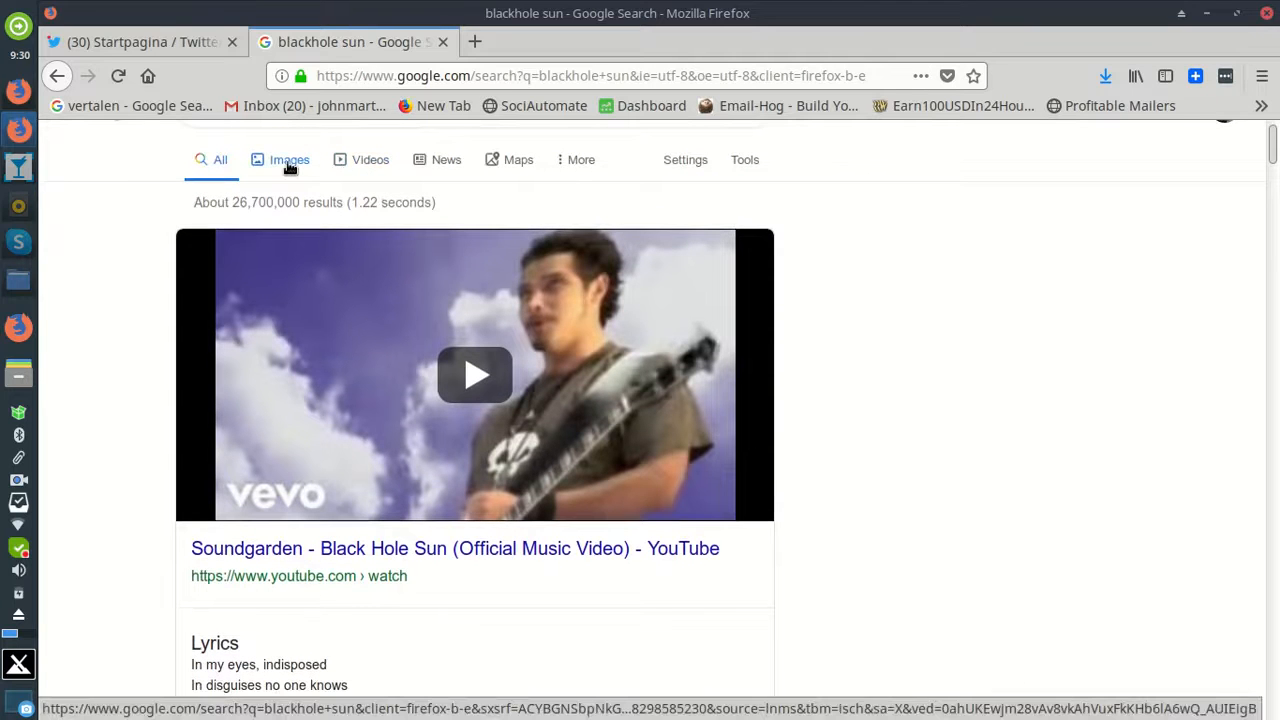
pyautogui.click(288, 160)
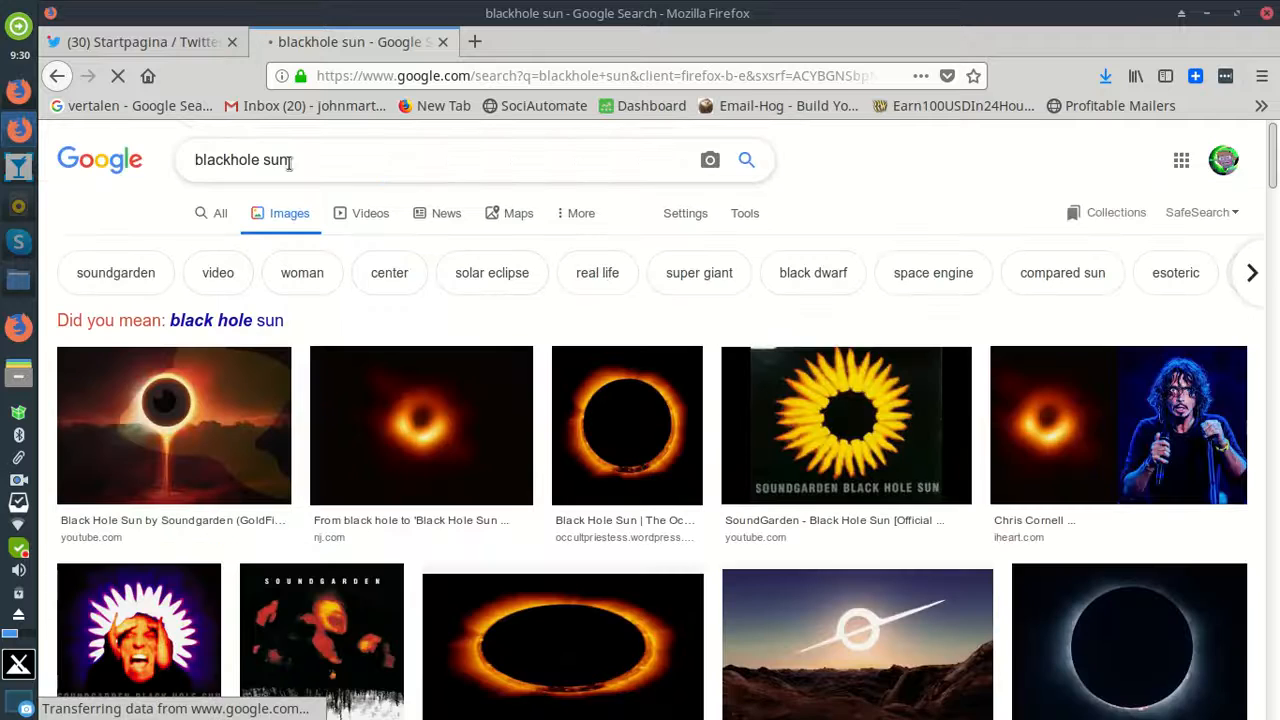
pyautogui.scroll(-3)
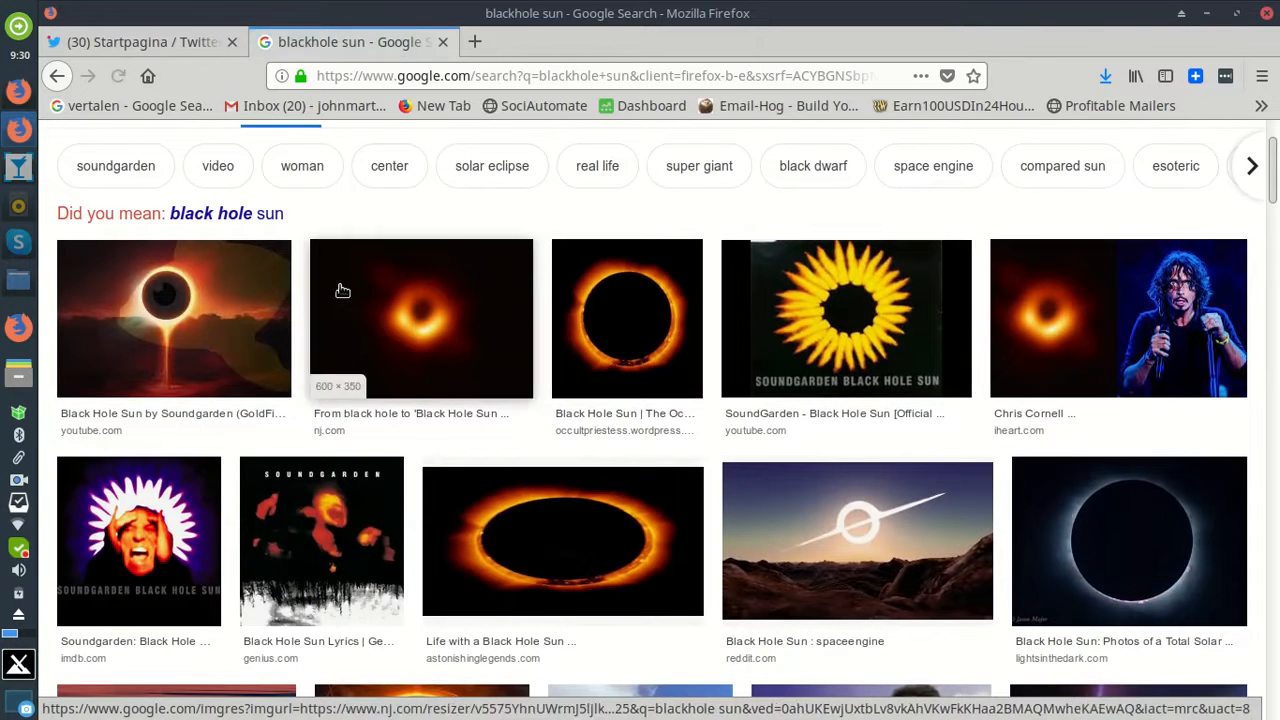
pyautogui.moveTo(1100, 492)
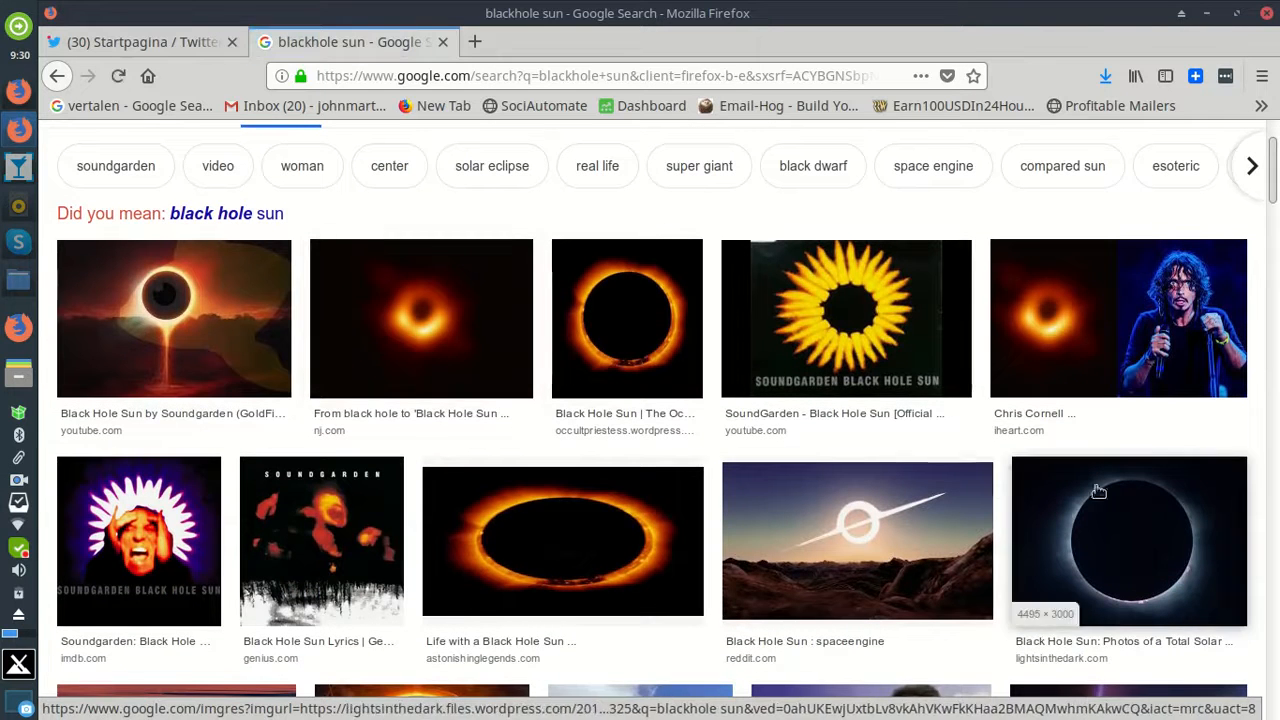
pyautogui.moveTo(996, 500)
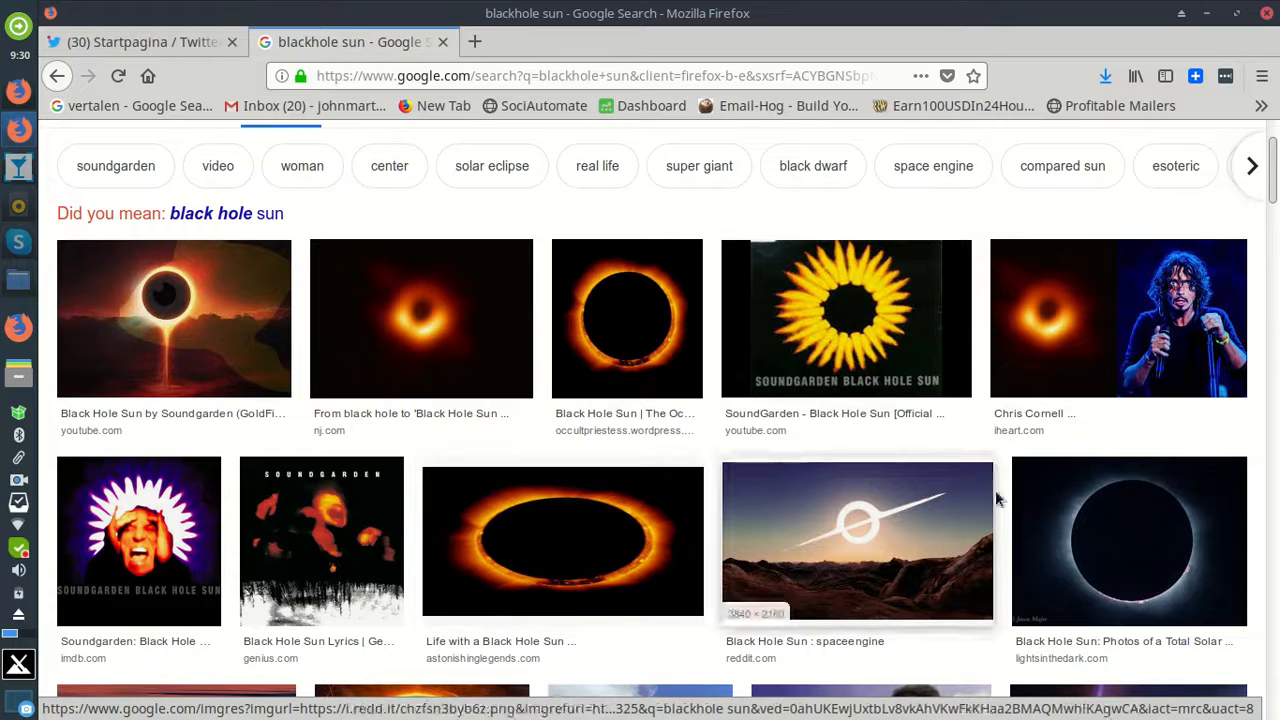
pyautogui.scroll(-3)
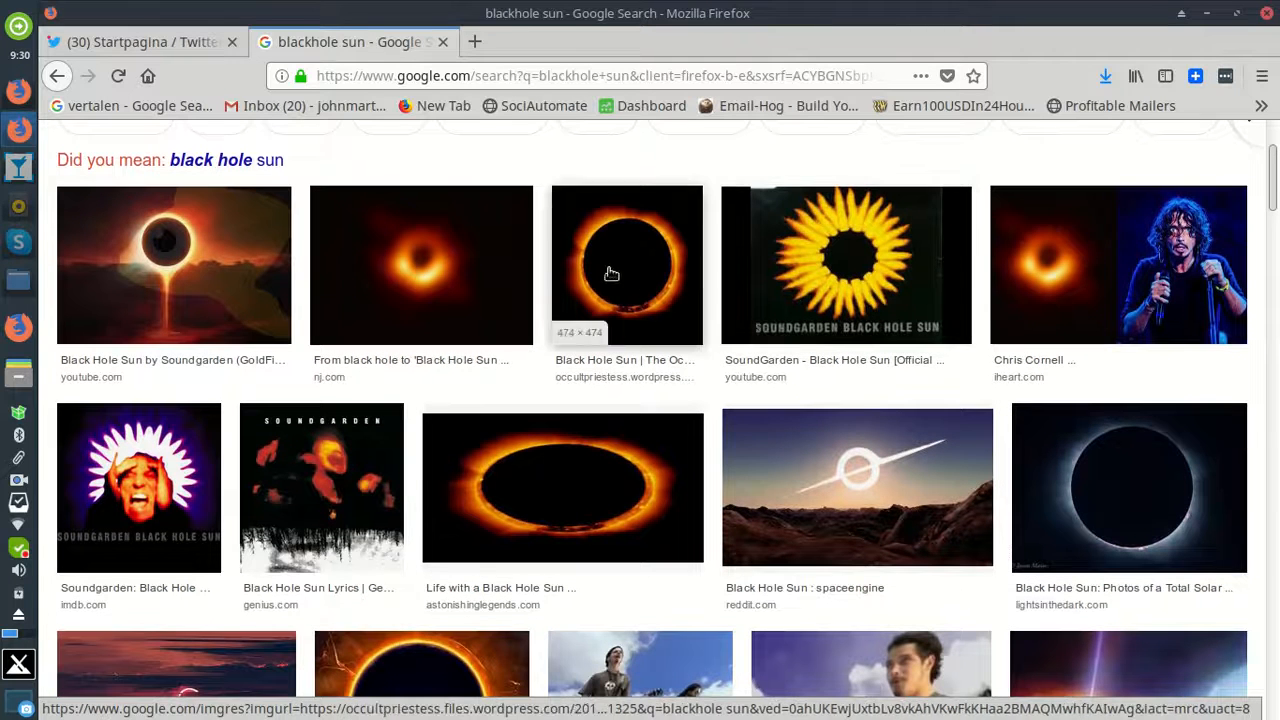
pyautogui.scroll(-3)
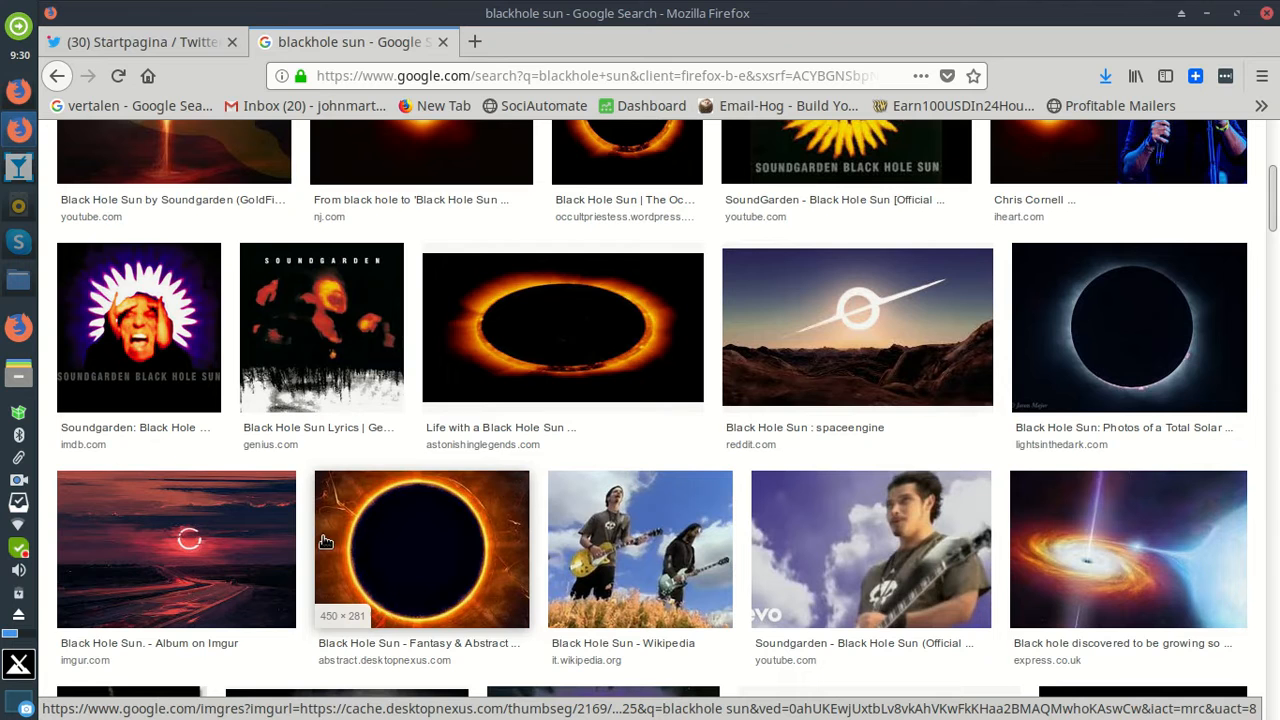
pyautogui.scroll(-3)
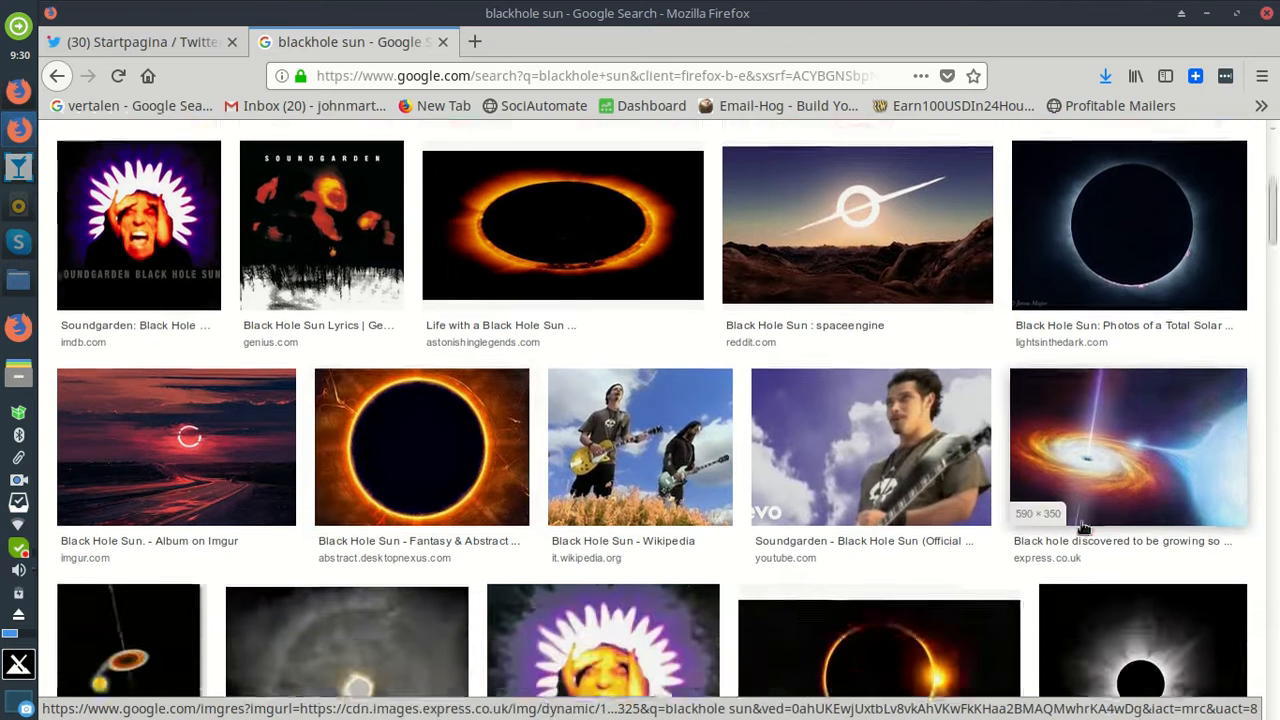
pyautogui.scroll(-3)
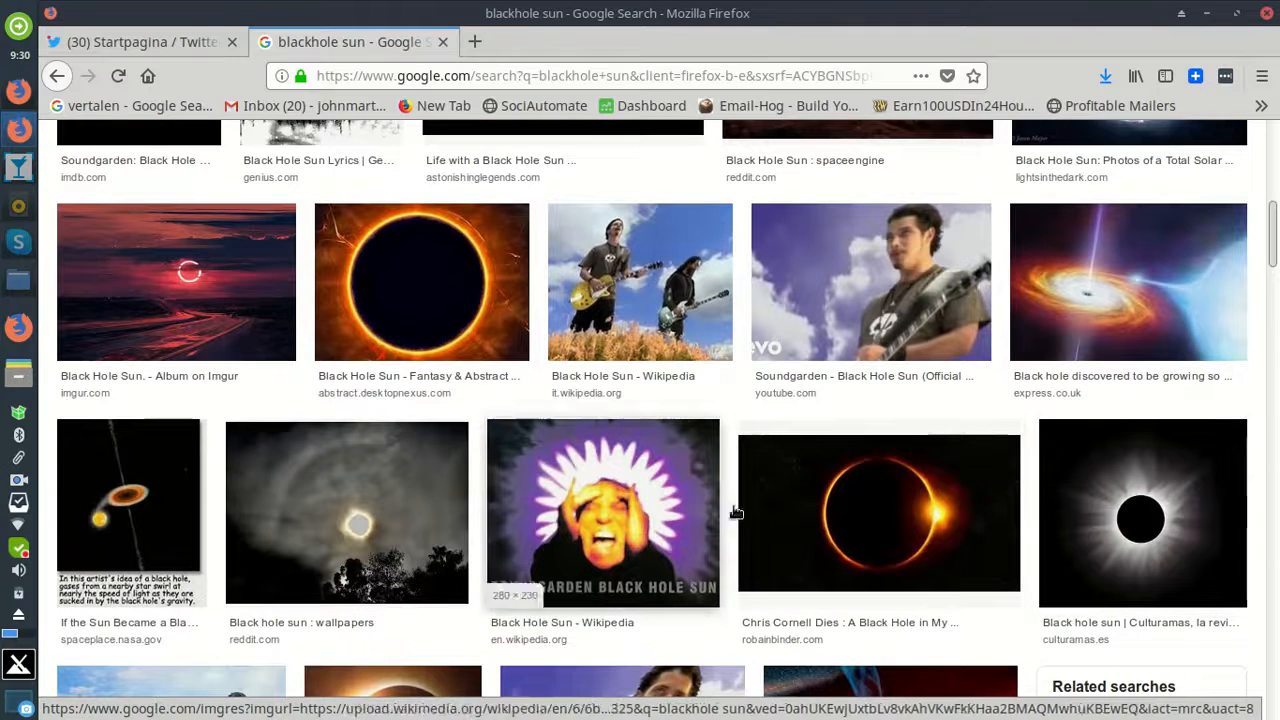
pyautogui.scroll(-3)
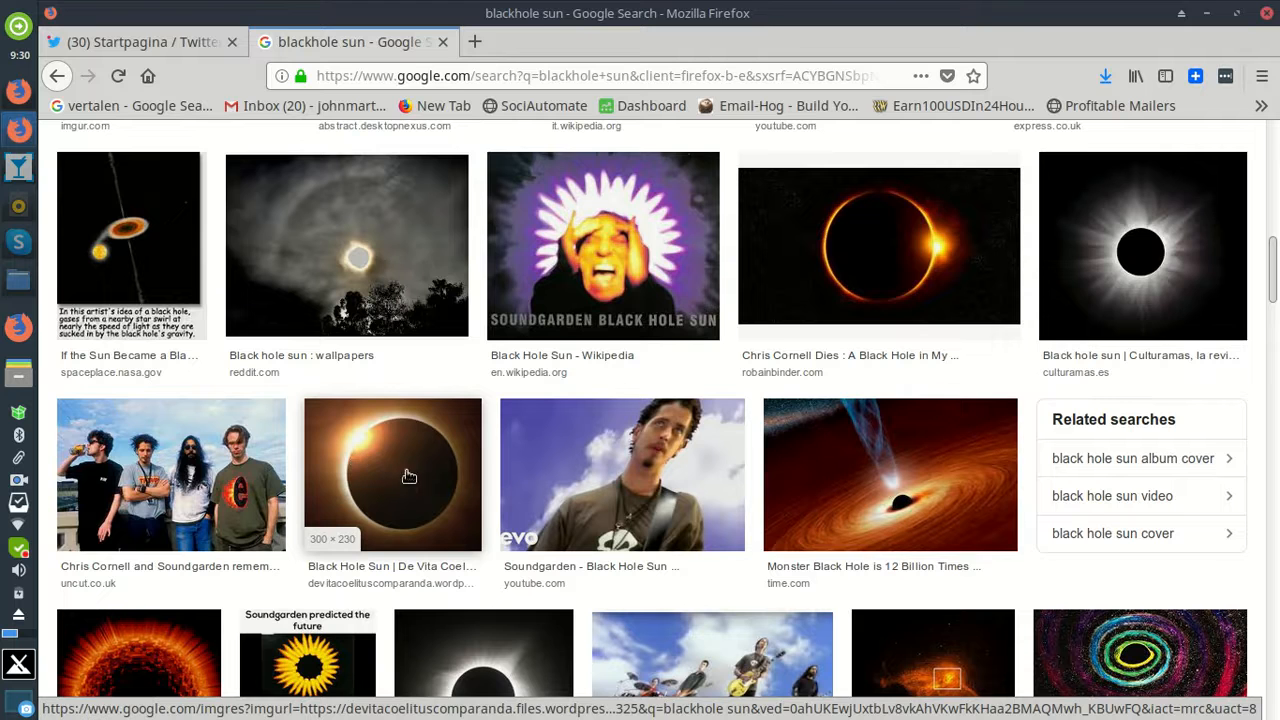
pyautogui.scroll(-3)
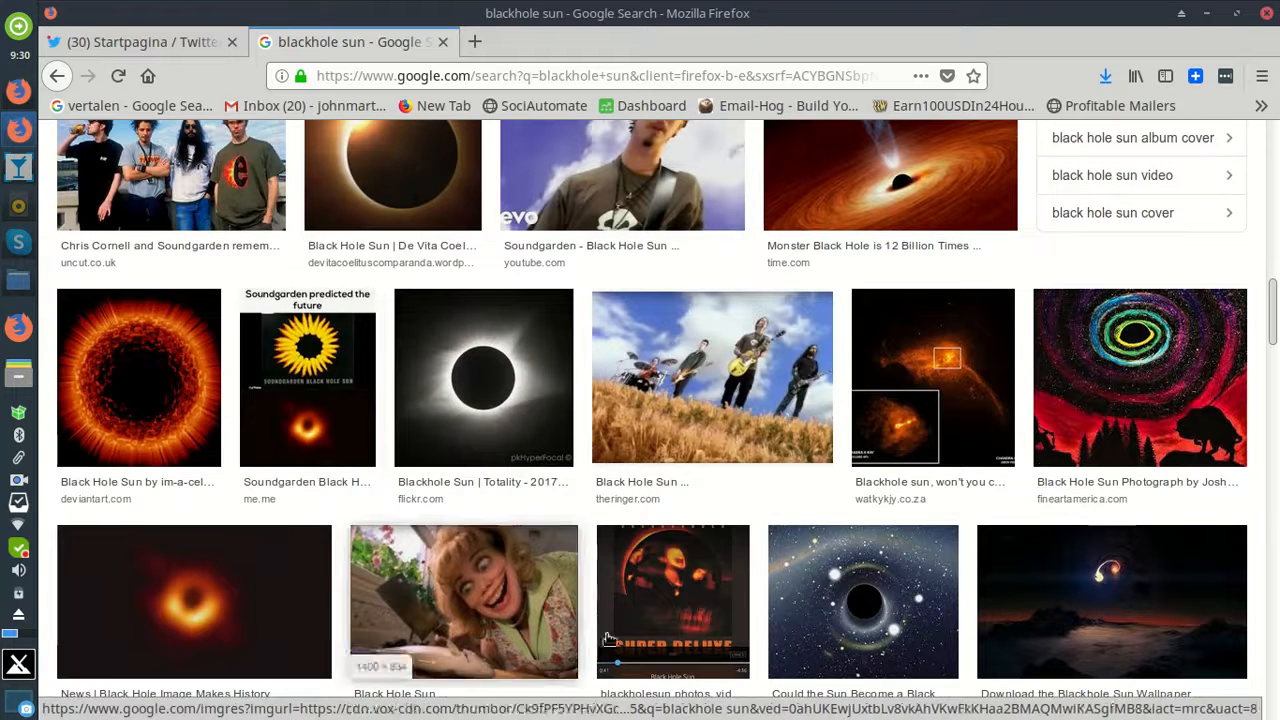
pyautogui.scroll(-3)
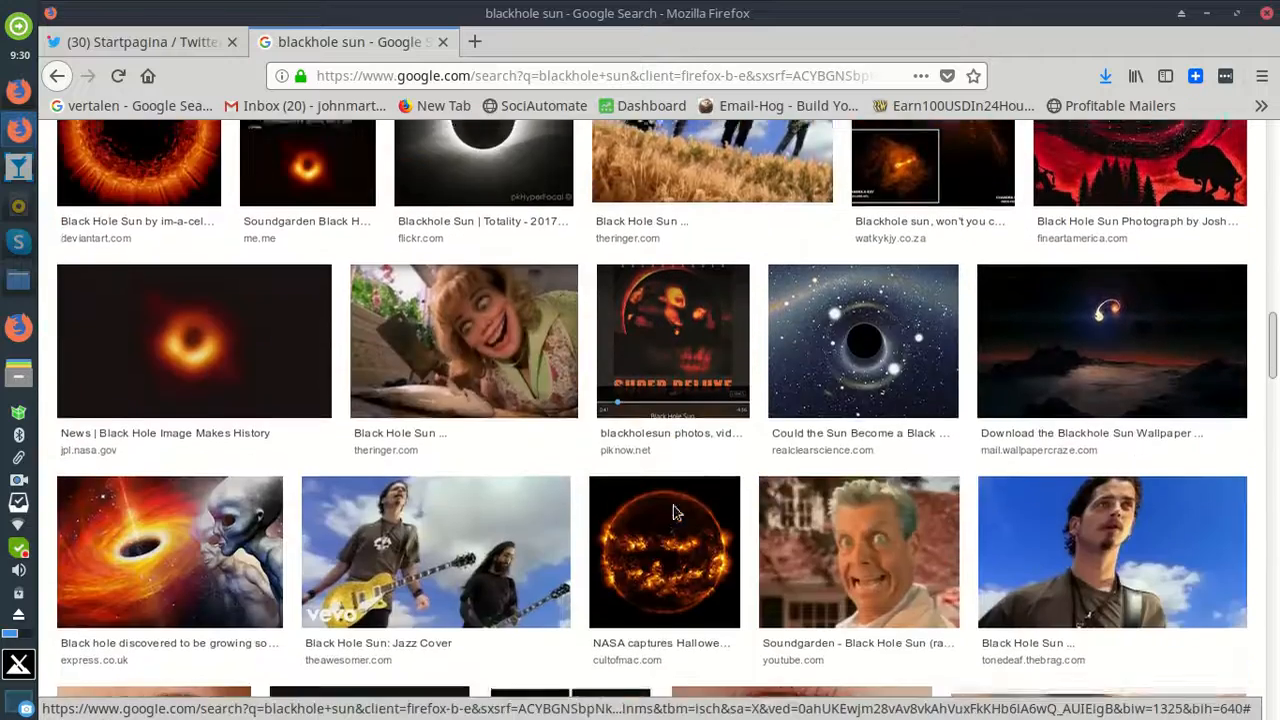
pyautogui.scroll(-3)
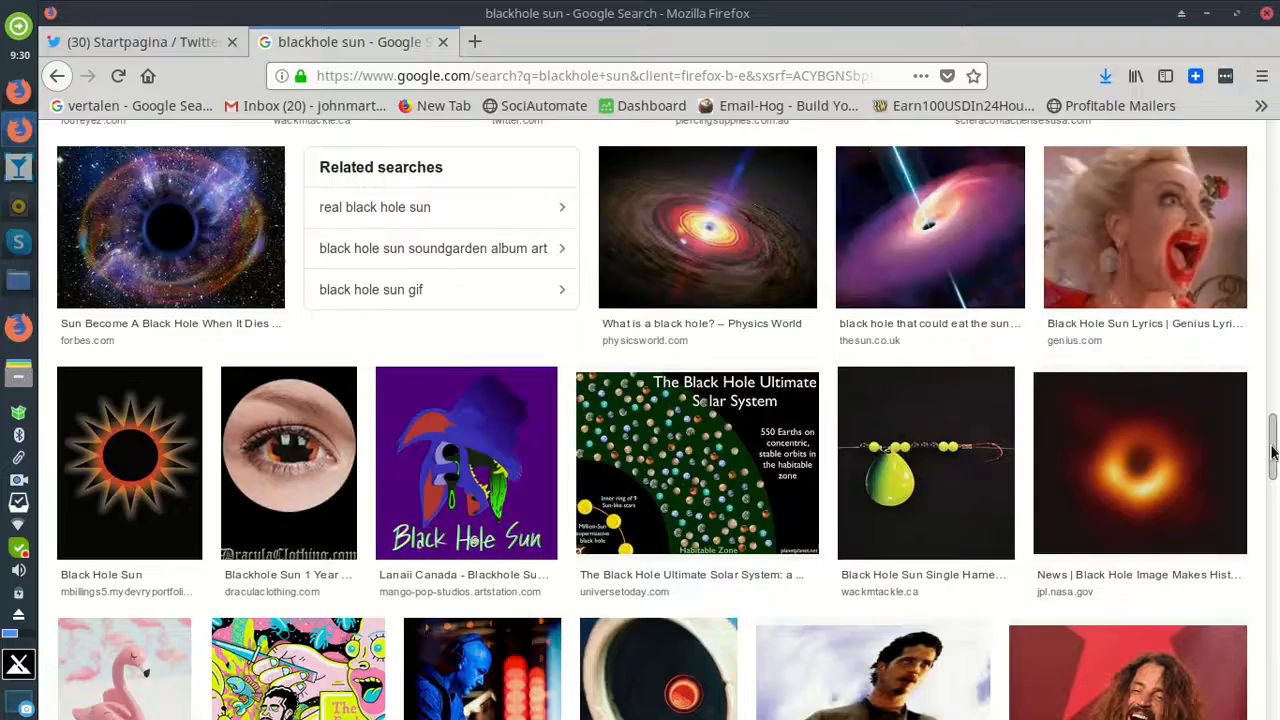
pyautogui.scroll(-3)
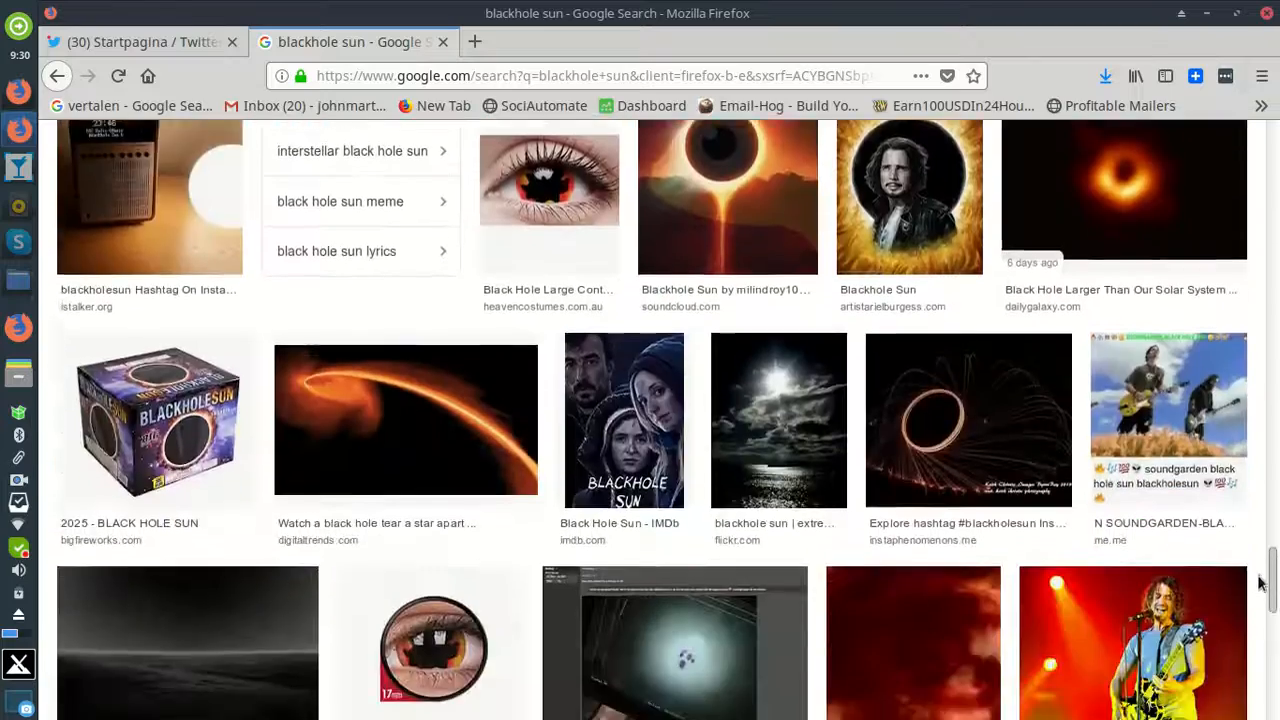
pyautogui.scroll(-3)
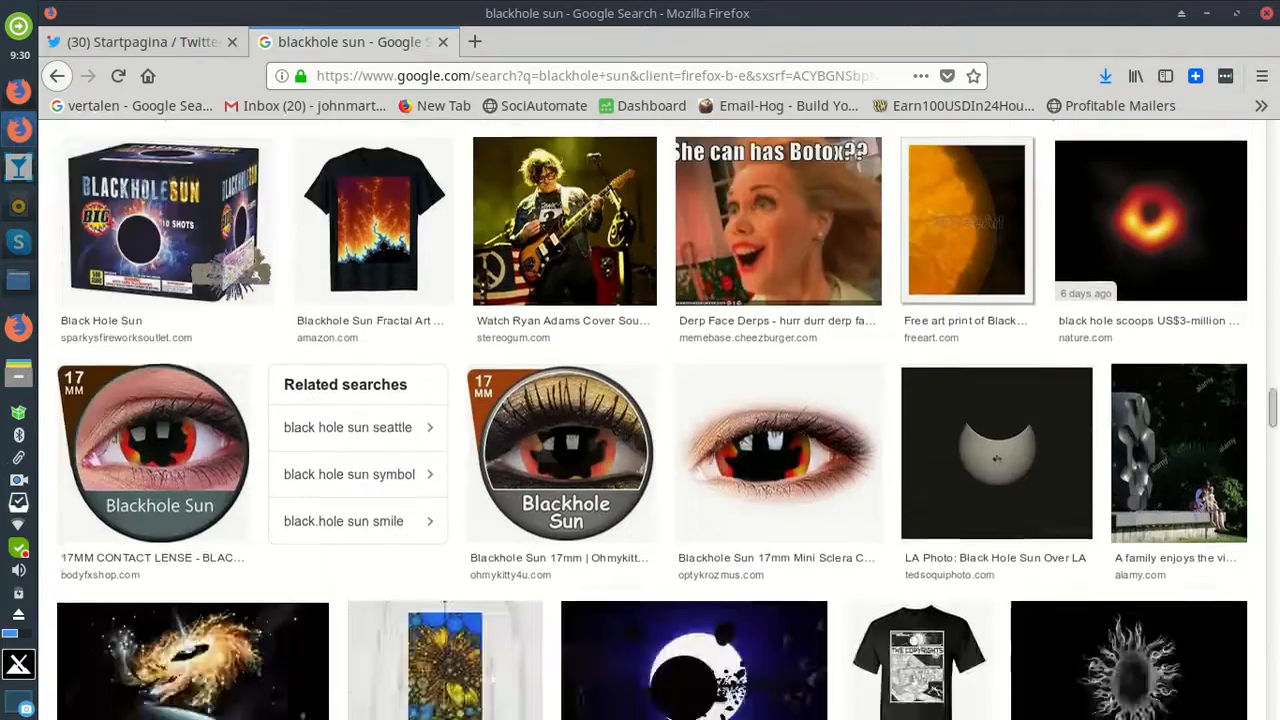
pyautogui.scroll(-3)
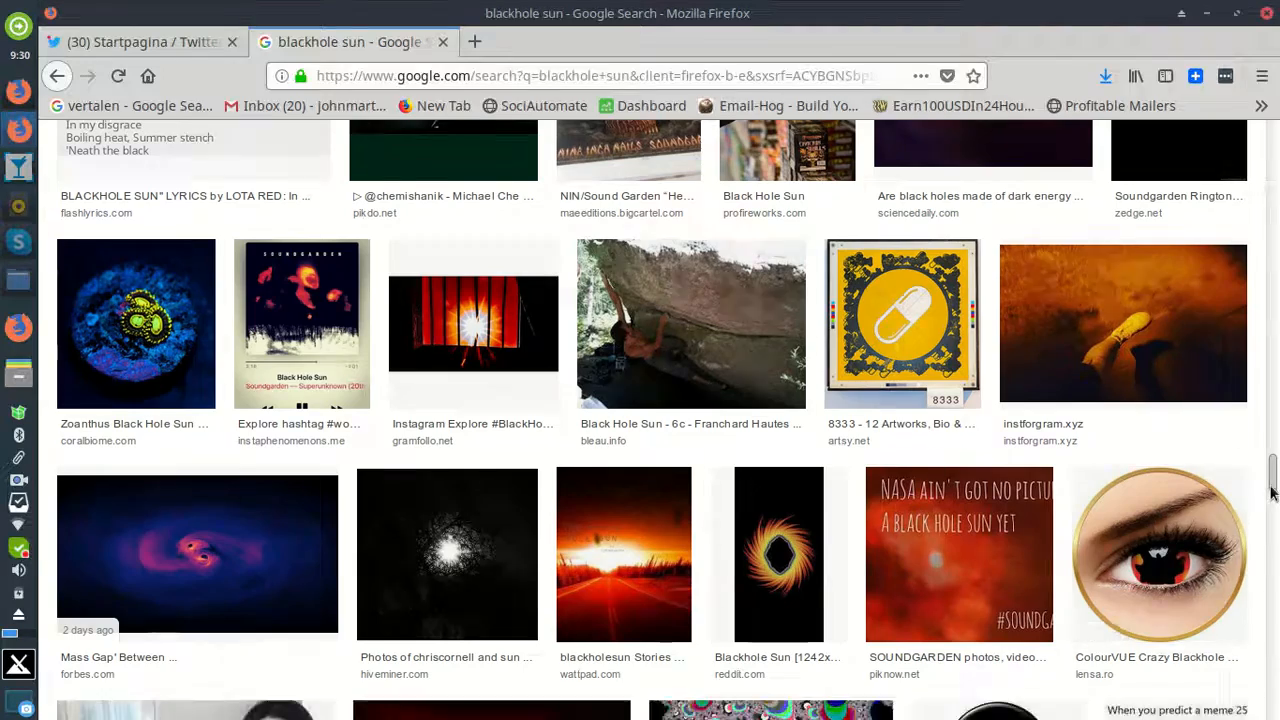
pyautogui.scroll(3)
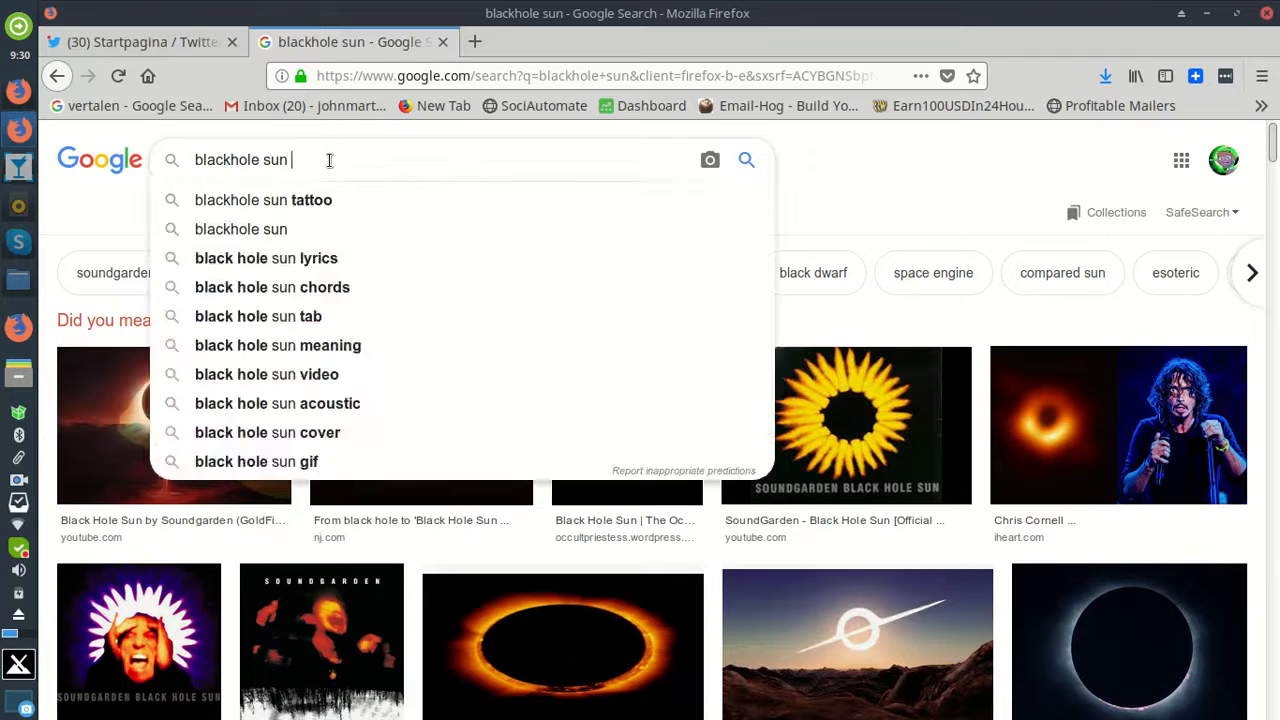
# Refine the search to 'blackhole sun flat earth' and show its image results.
pyautogui.write('flat')
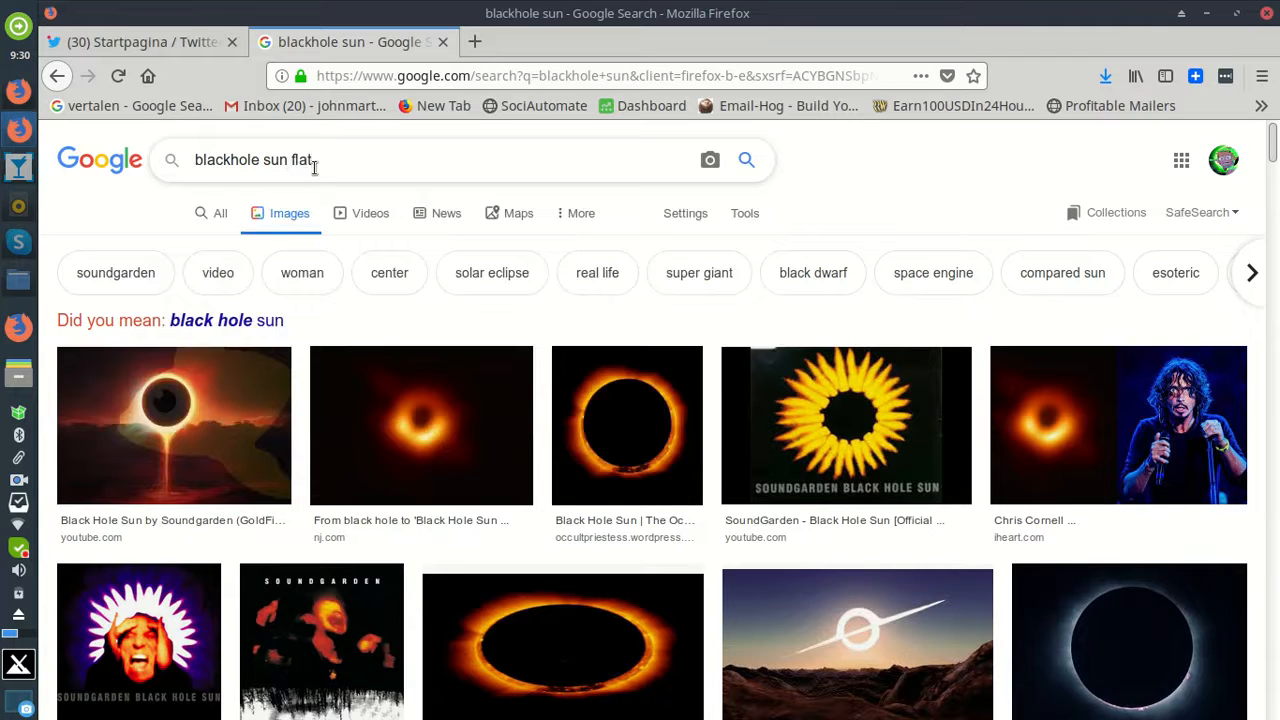
pyautogui.write('earth')
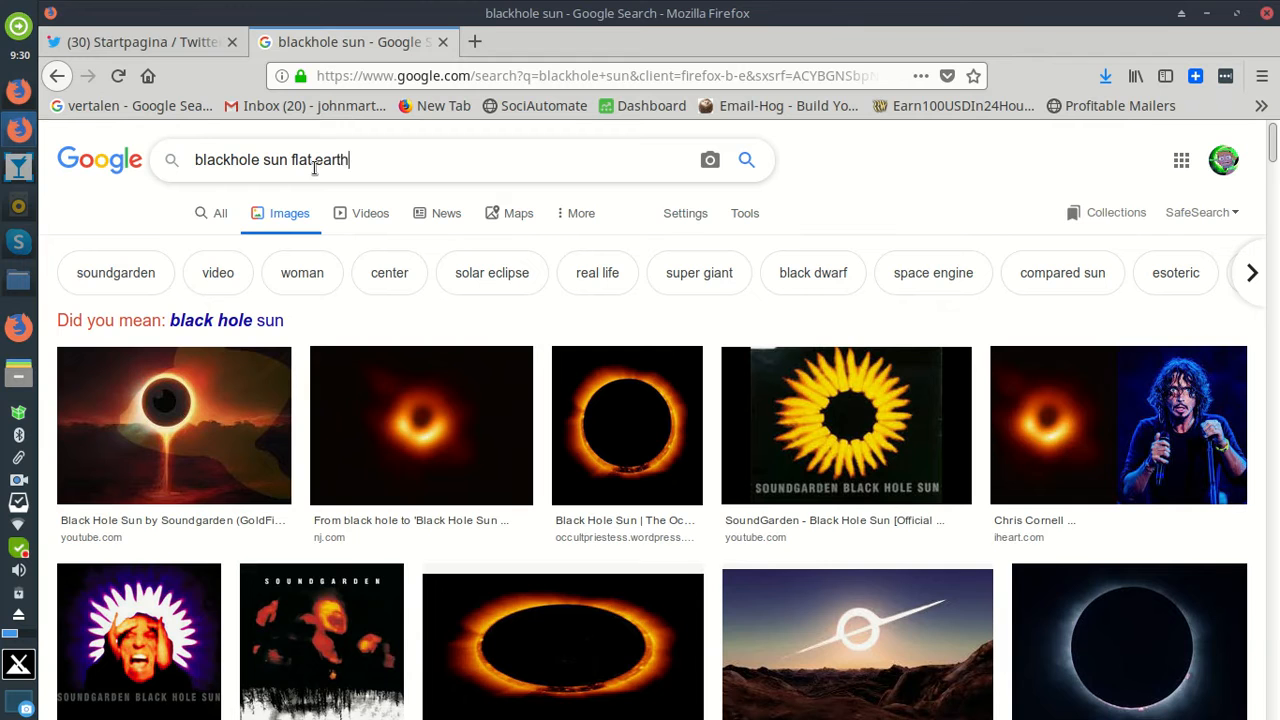
pyautogui.press('Return')
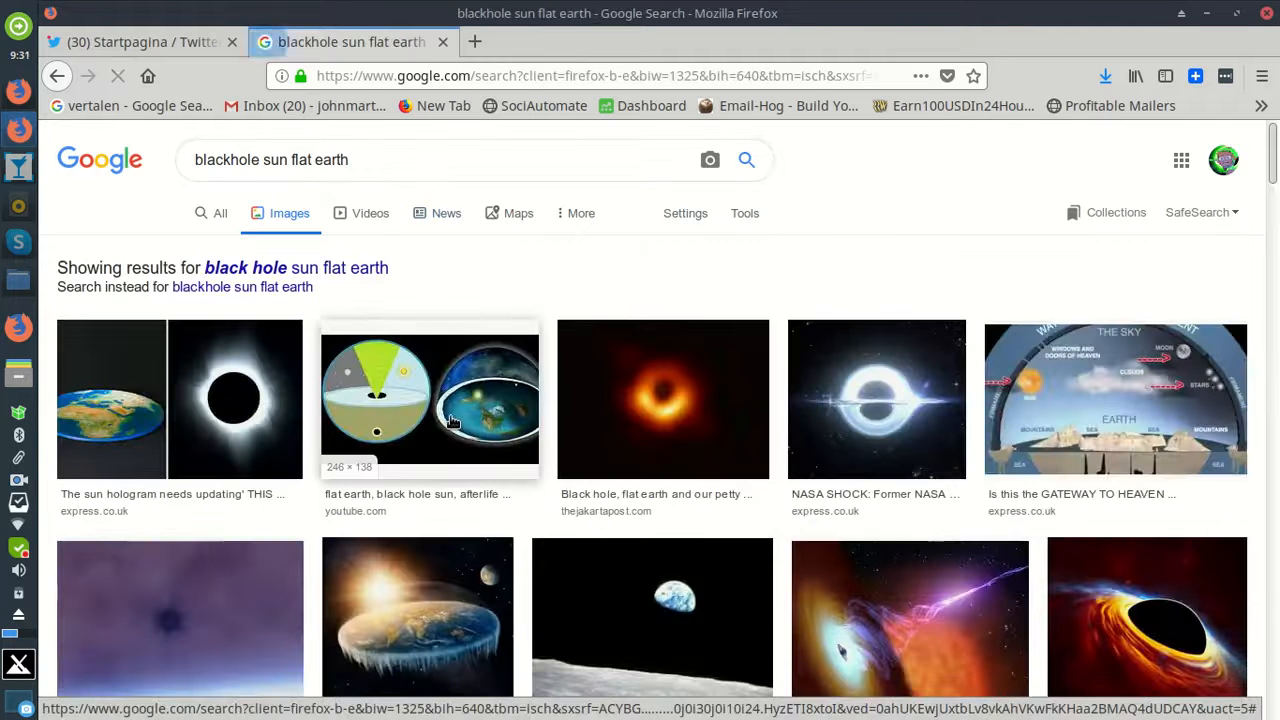
# Preview the flat earth black hole sun diagram and look over its details.
pyautogui.click(428, 398)
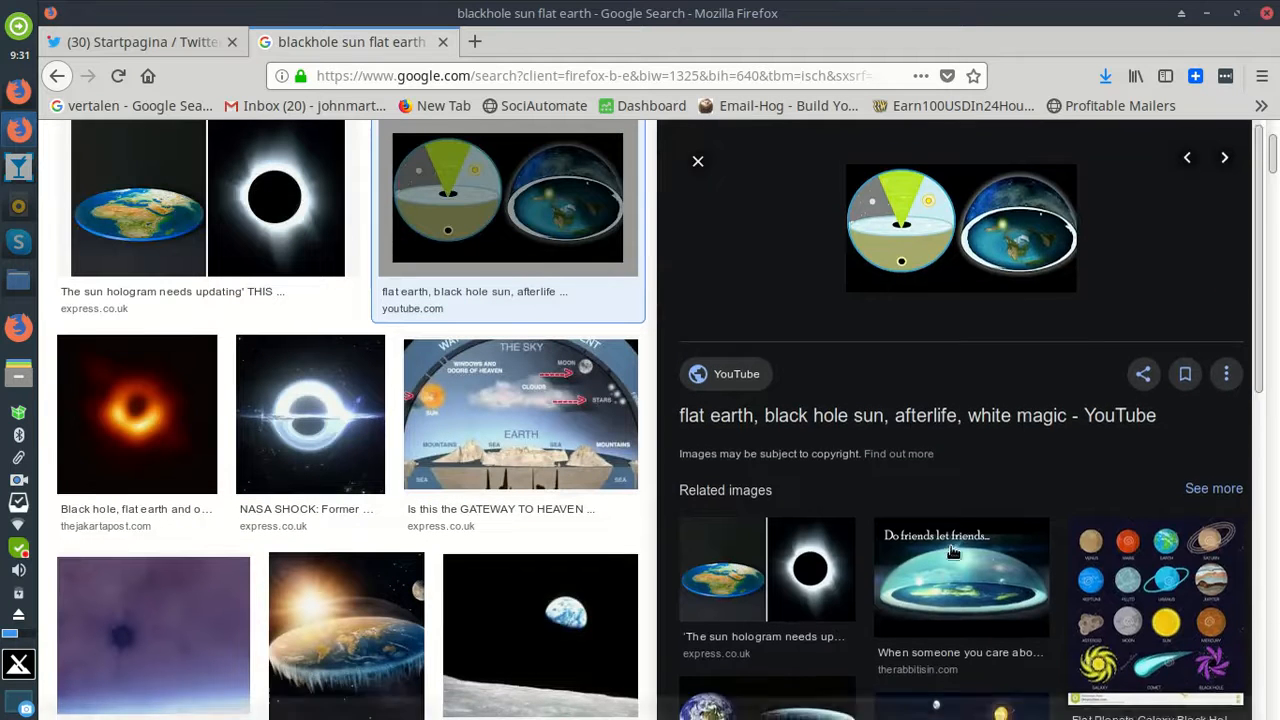
pyautogui.moveTo(938, 232)
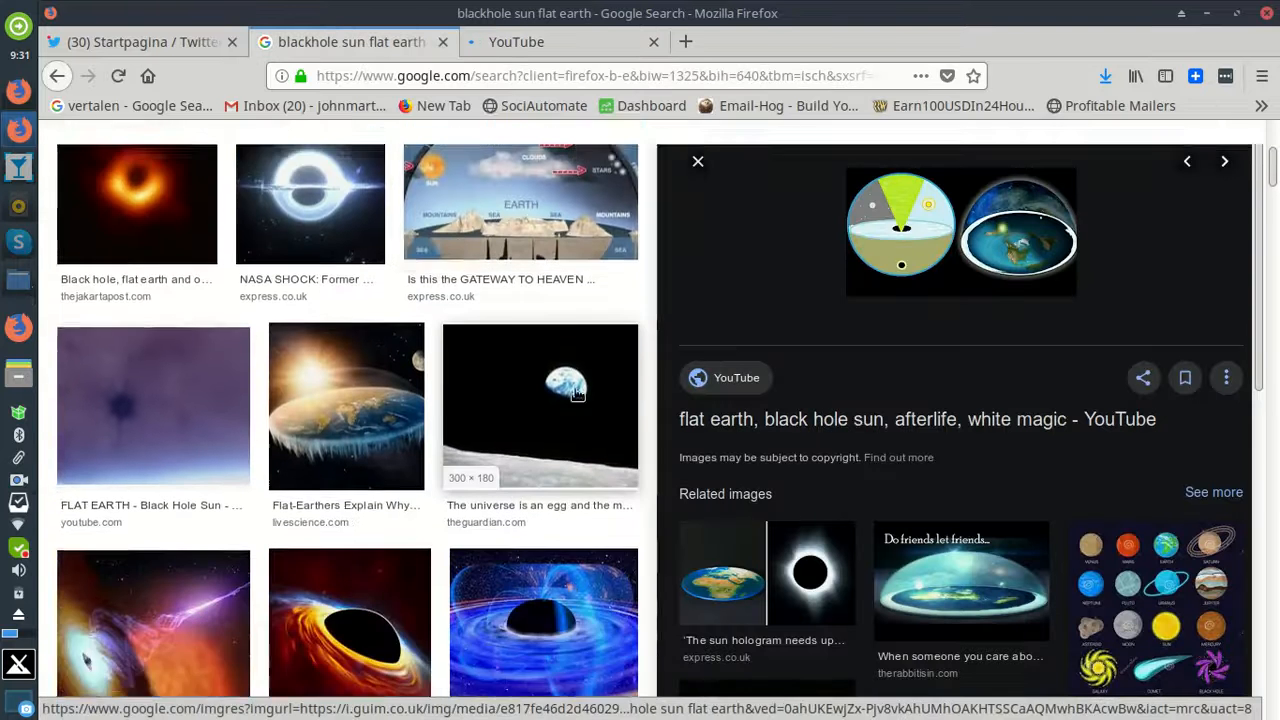
pyautogui.scroll(-3)
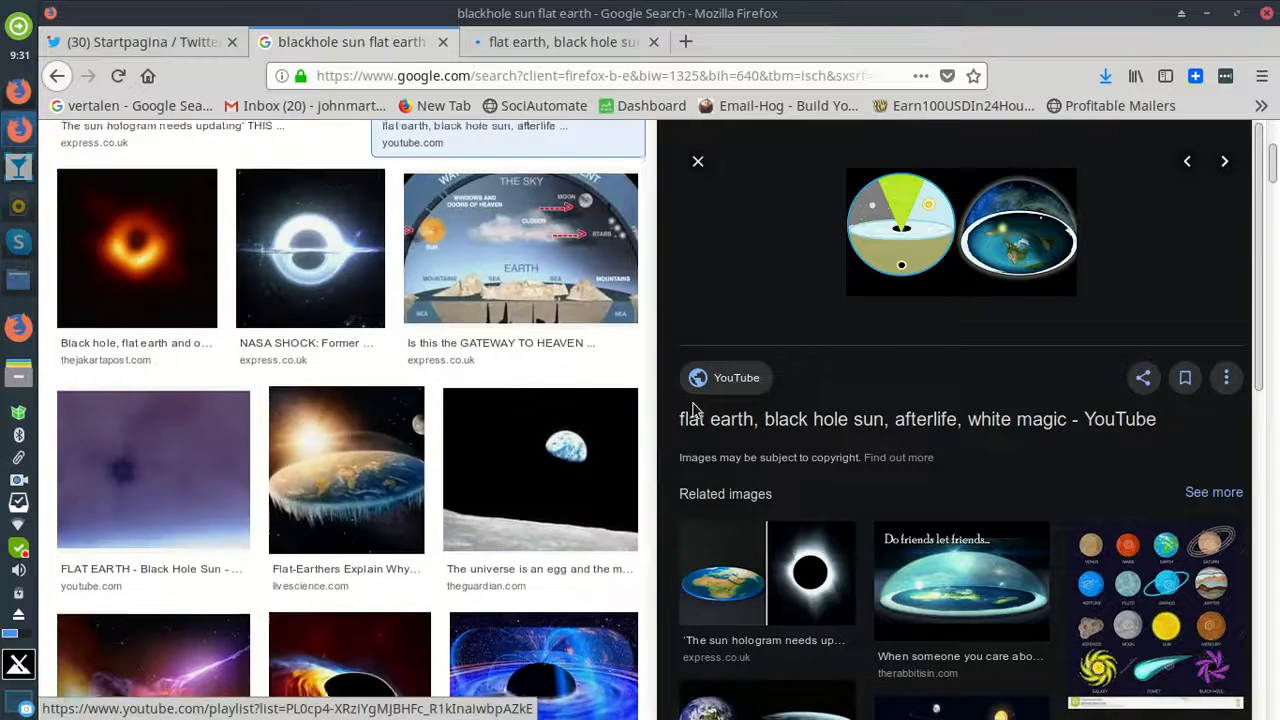
pyautogui.scroll(3)
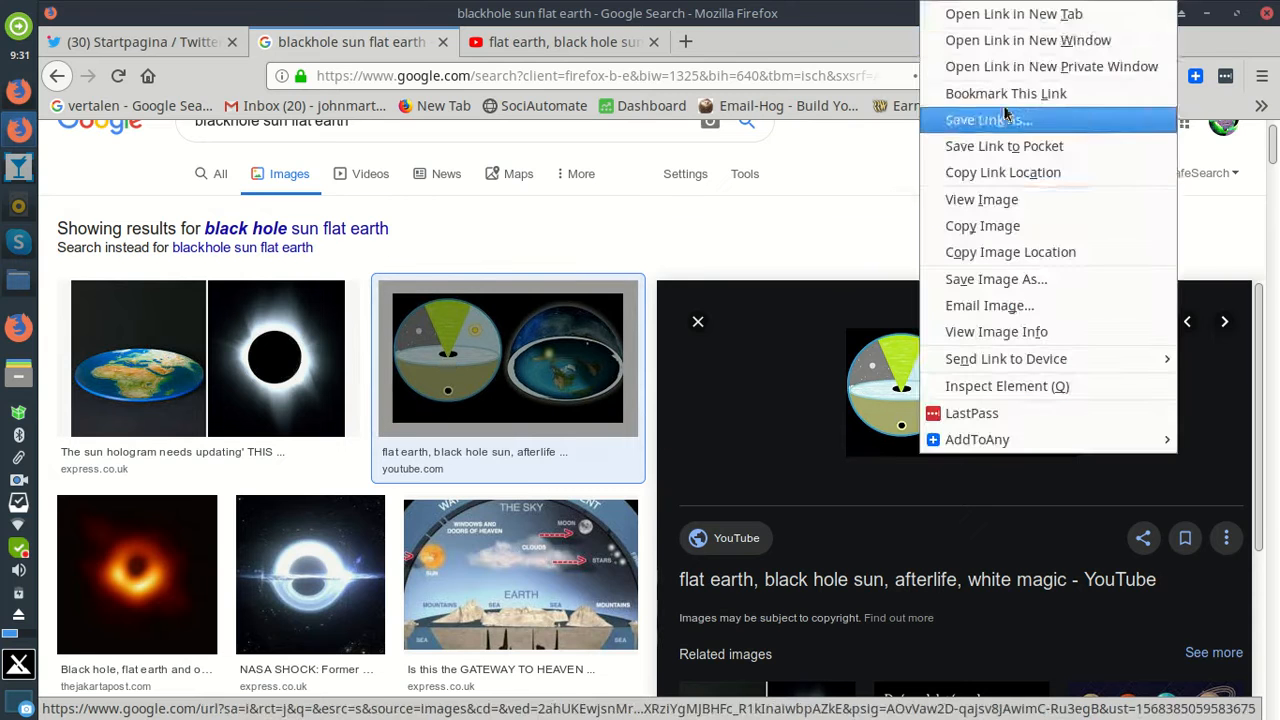
pyautogui.moveTo(1006, 94)
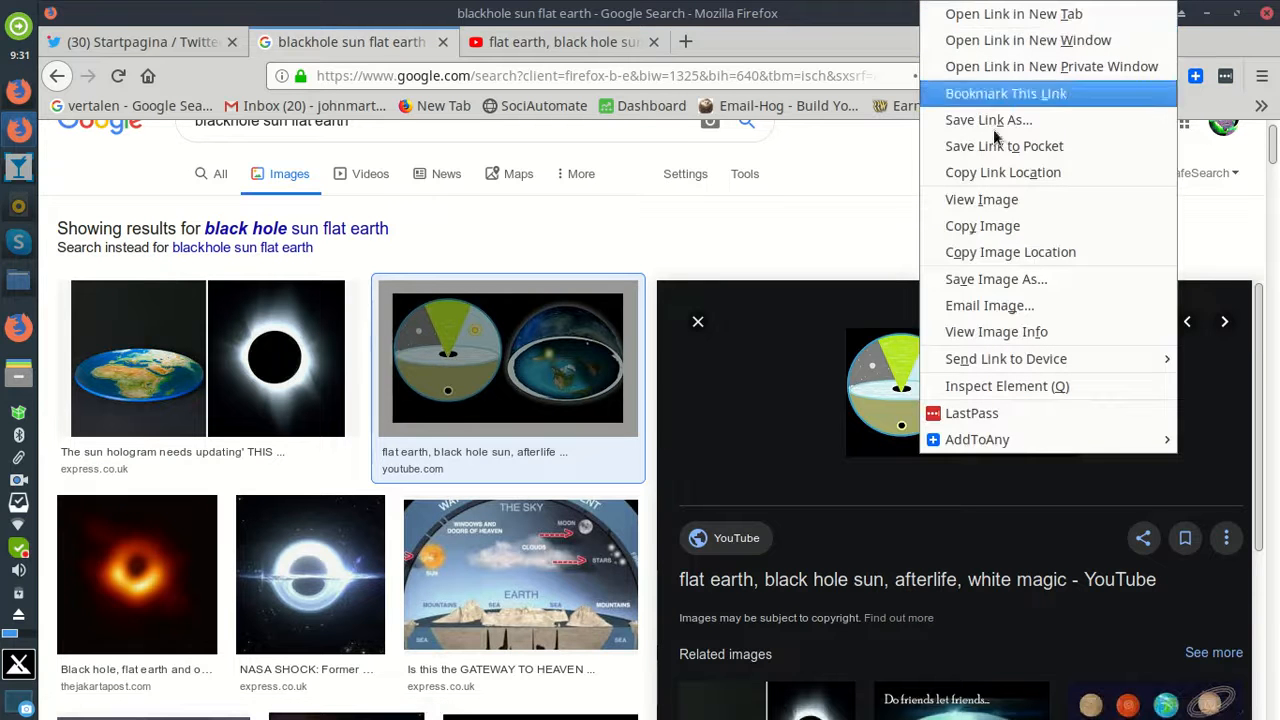
# Show the flat earth diagram thumbnail (hqdefault.jpg) as a standalone image.
pyautogui.click(980, 200)
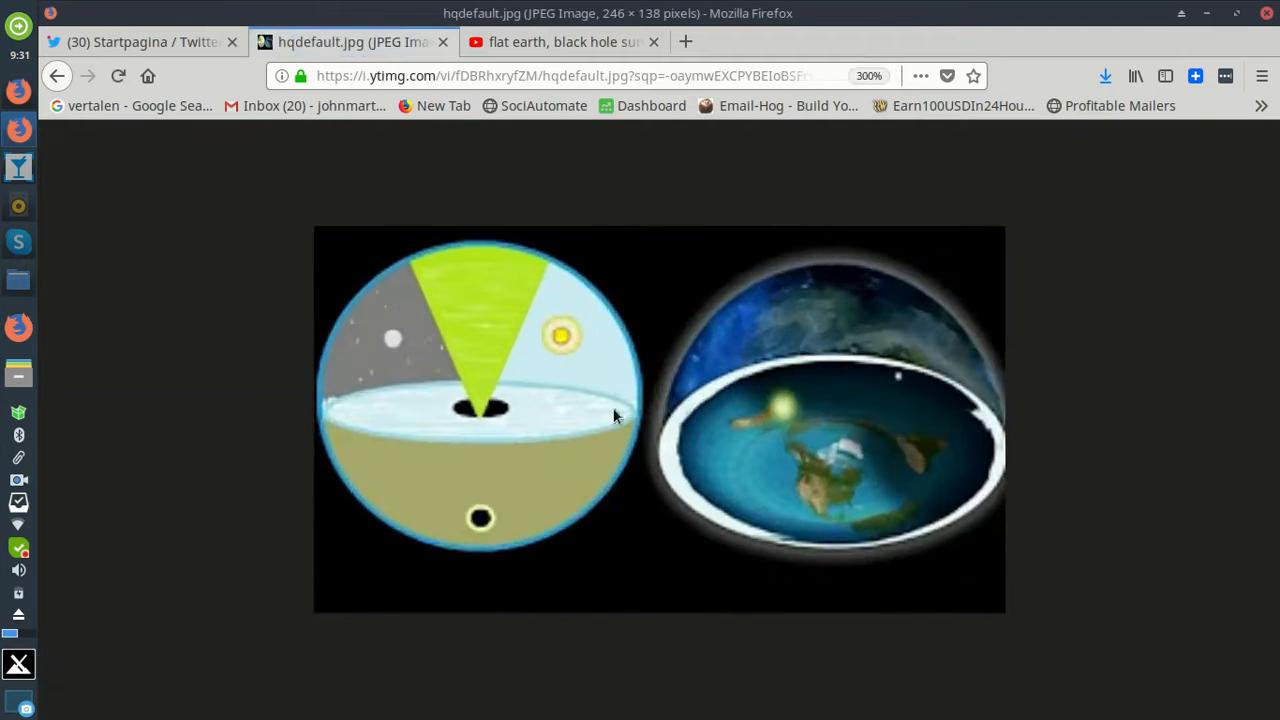
pyautogui.moveTo(460, 566)
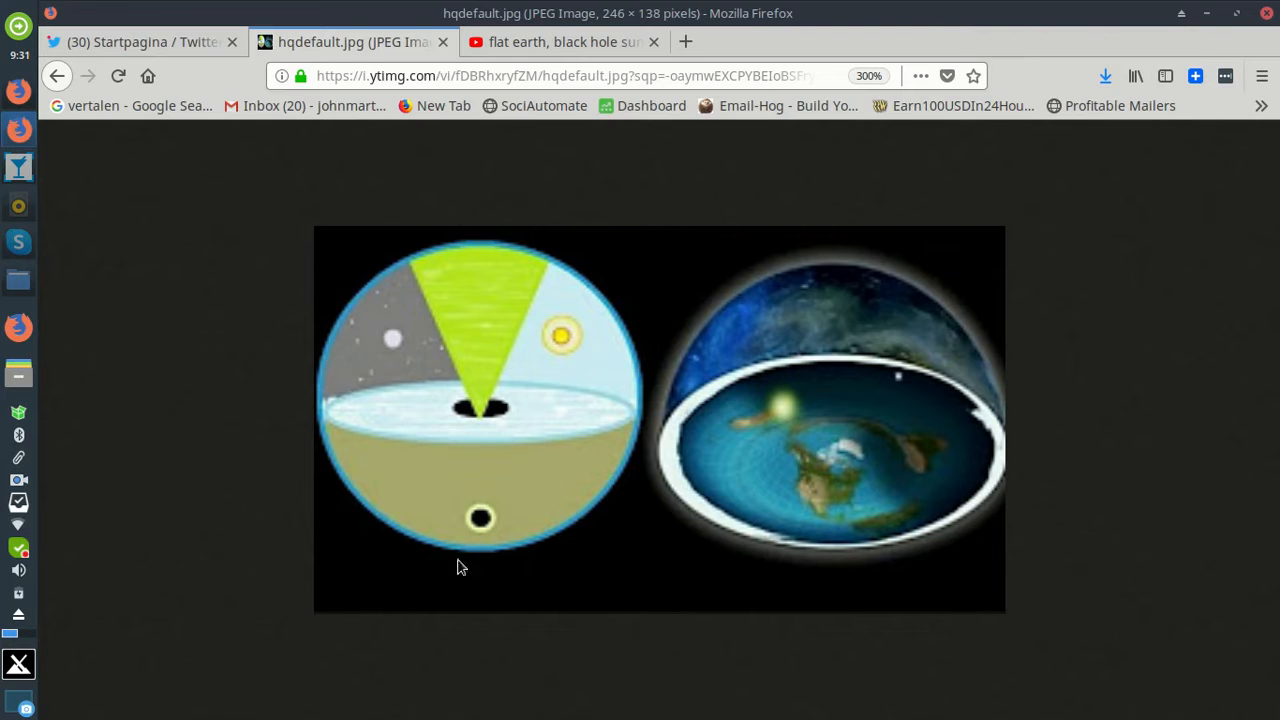
pyautogui.moveTo(492, 404)
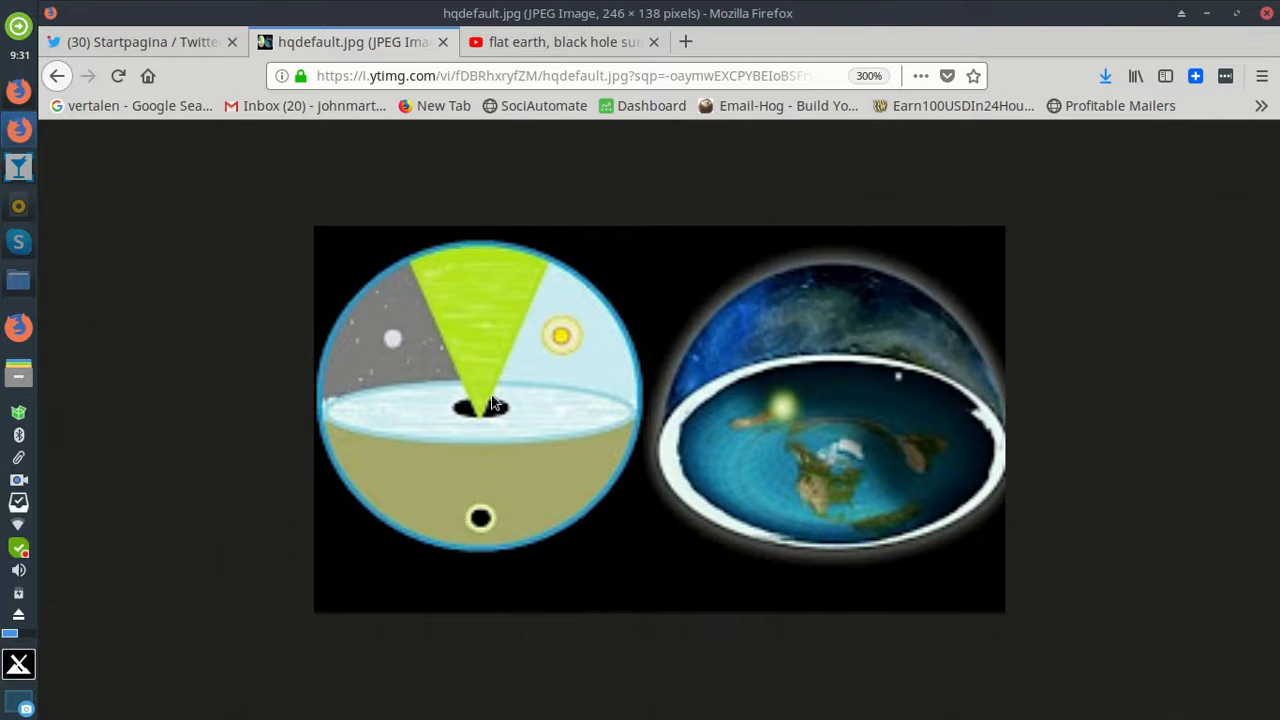
pyautogui.moveTo(460, 508)
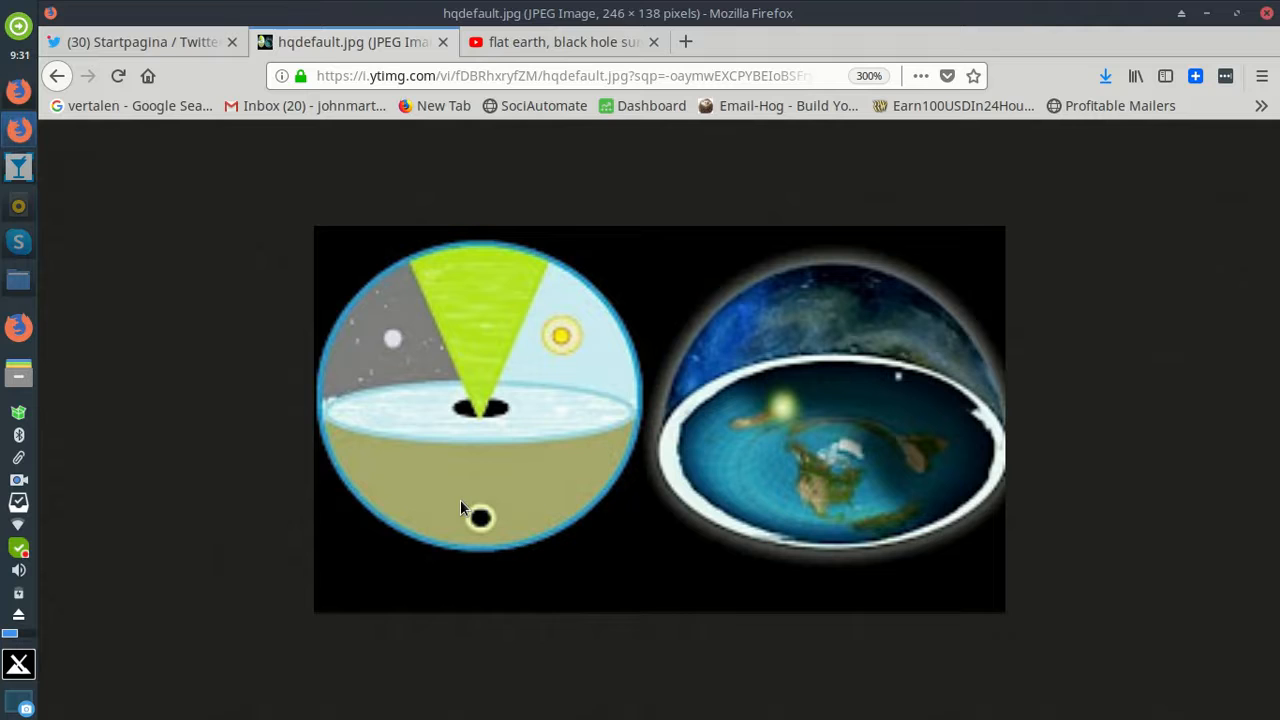
pyautogui.moveTo(476, 356)
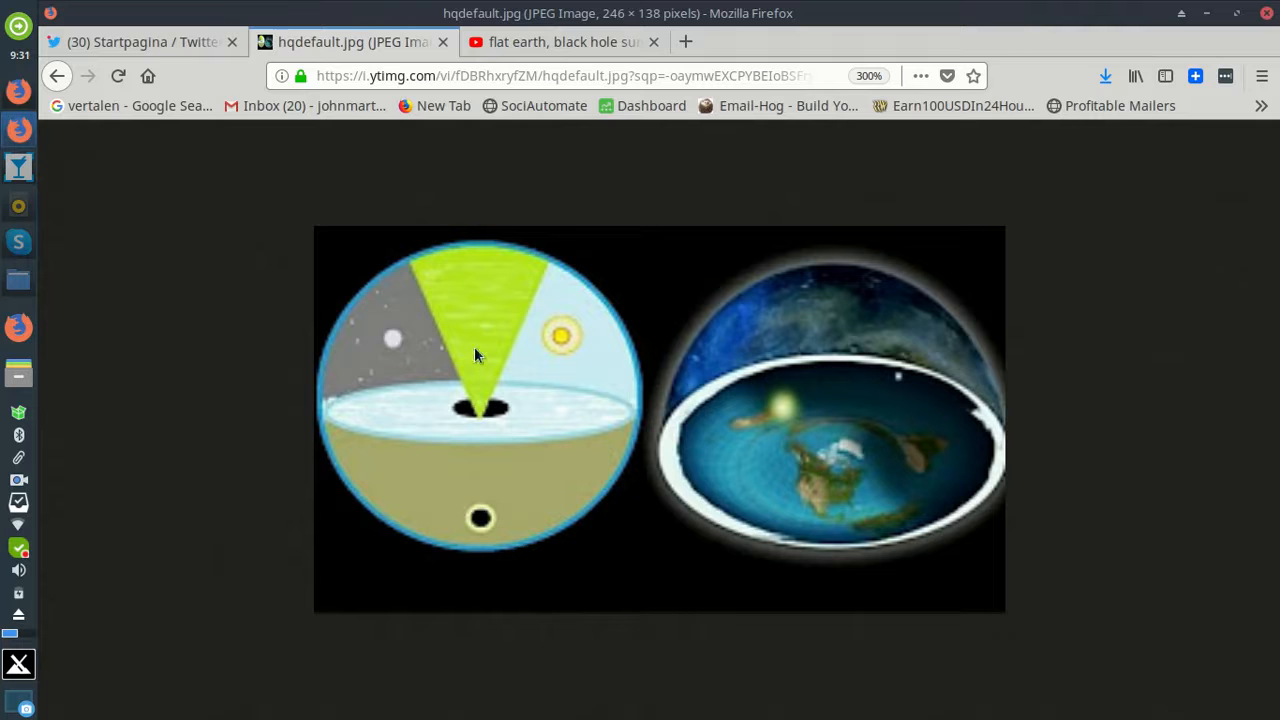
pyautogui.moveTo(490, 338)
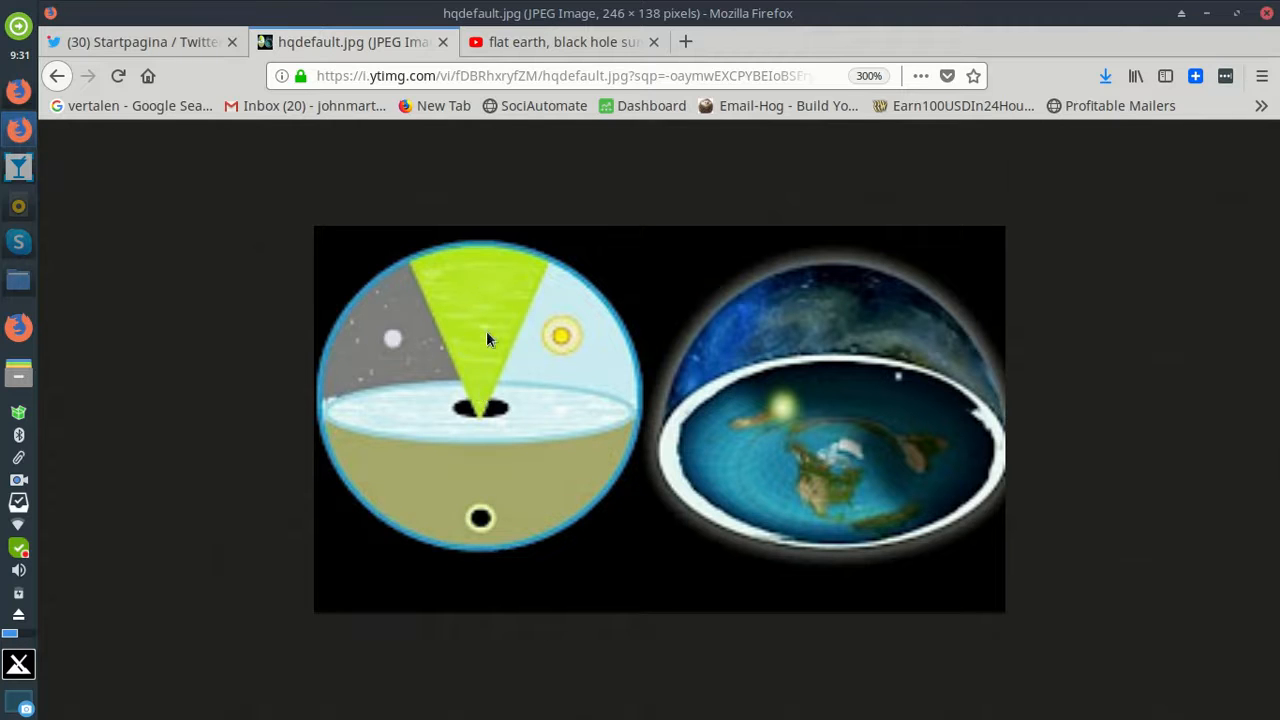
pyautogui.moveTo(684, 42)
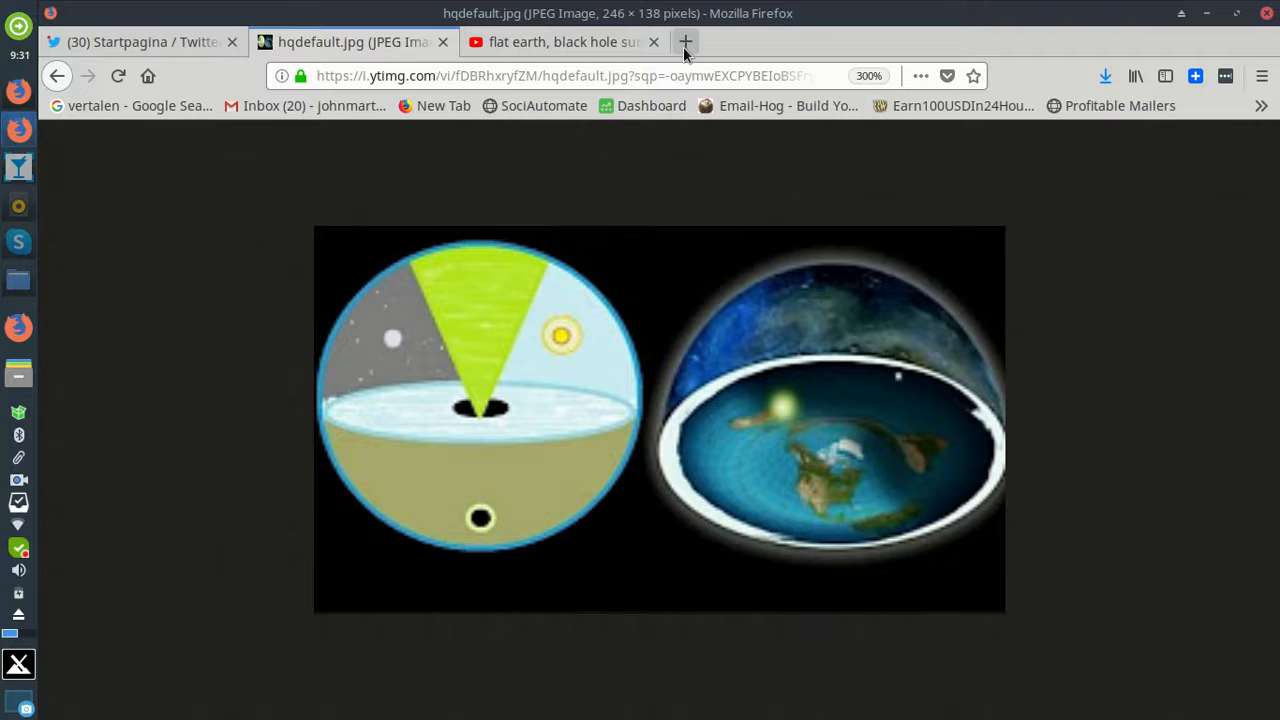
# Search Google Images for 'aurora borealis' in a fresh tab and browse the photos.
pyautogui.click(686, 40)
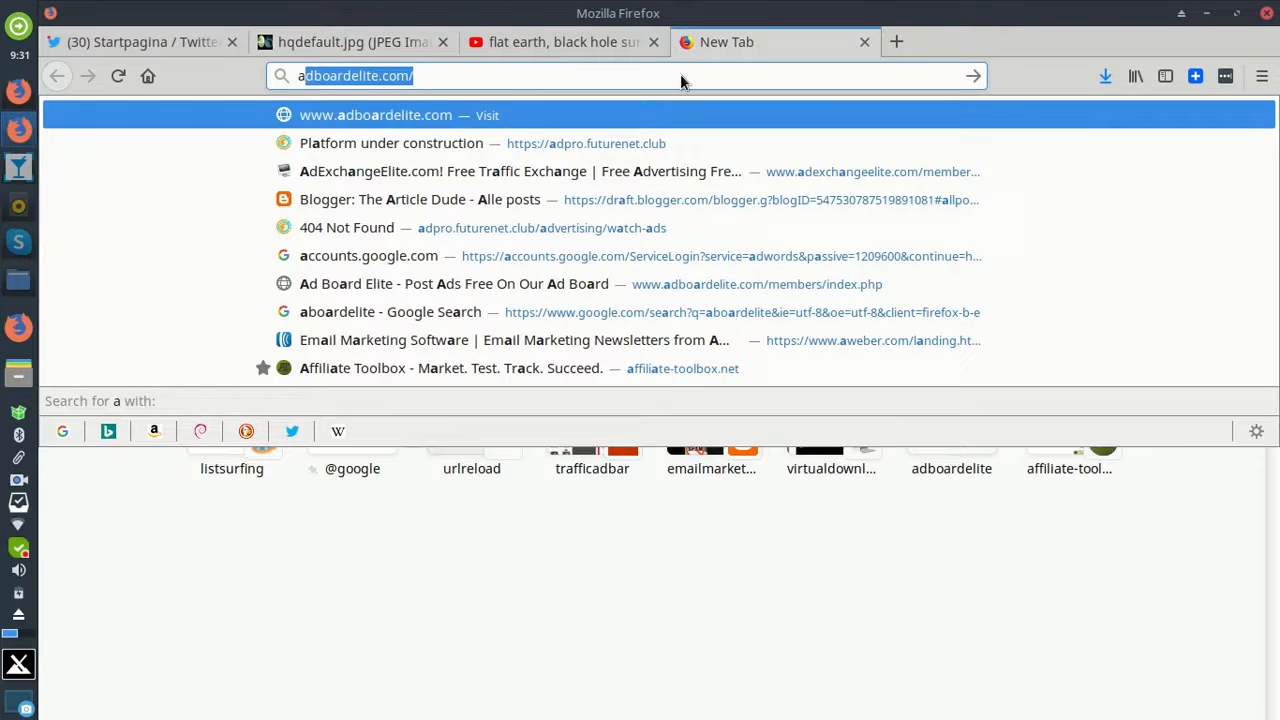
pyautogui.write('oru')
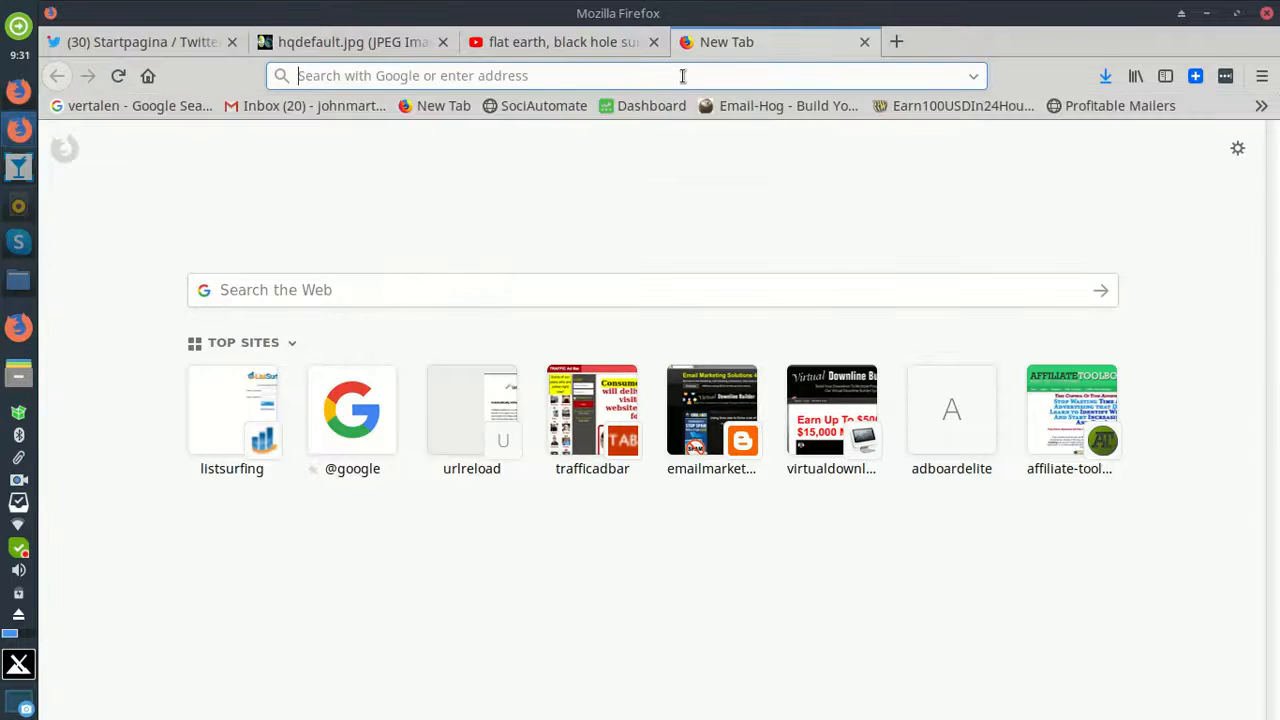
pyautogui.write('aurora borealis')
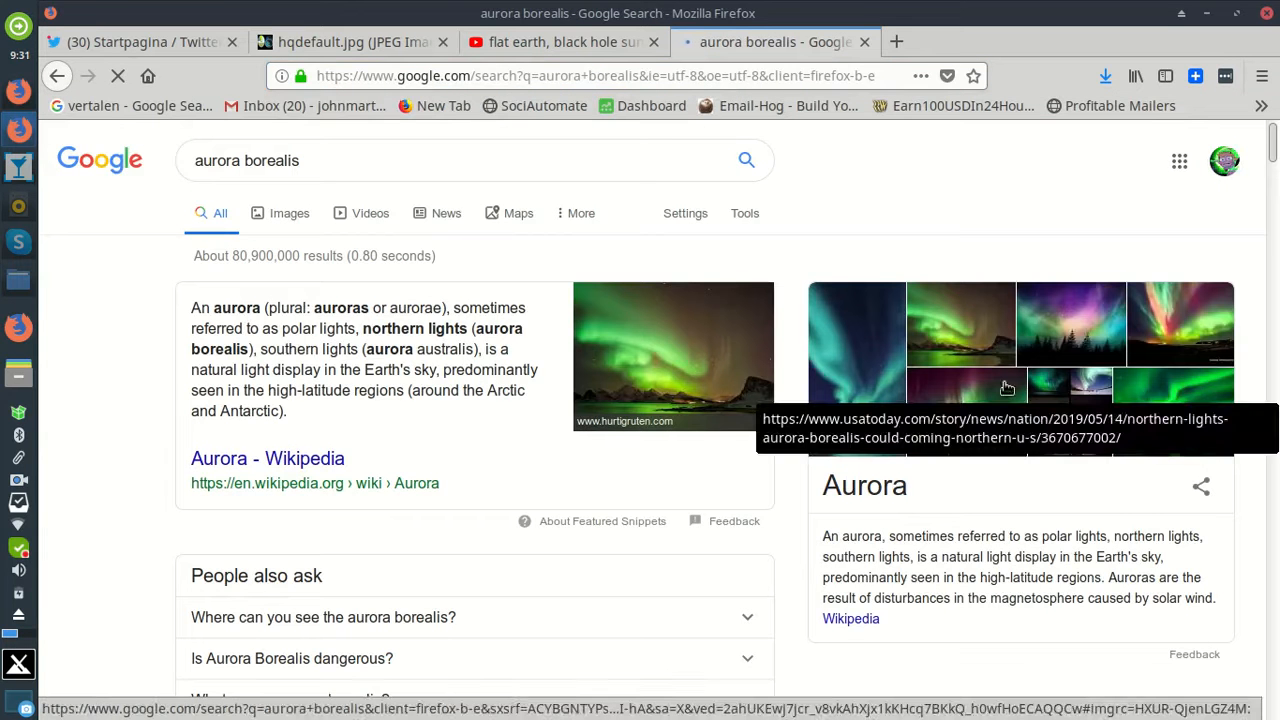
pyautogui.click(288, 212)
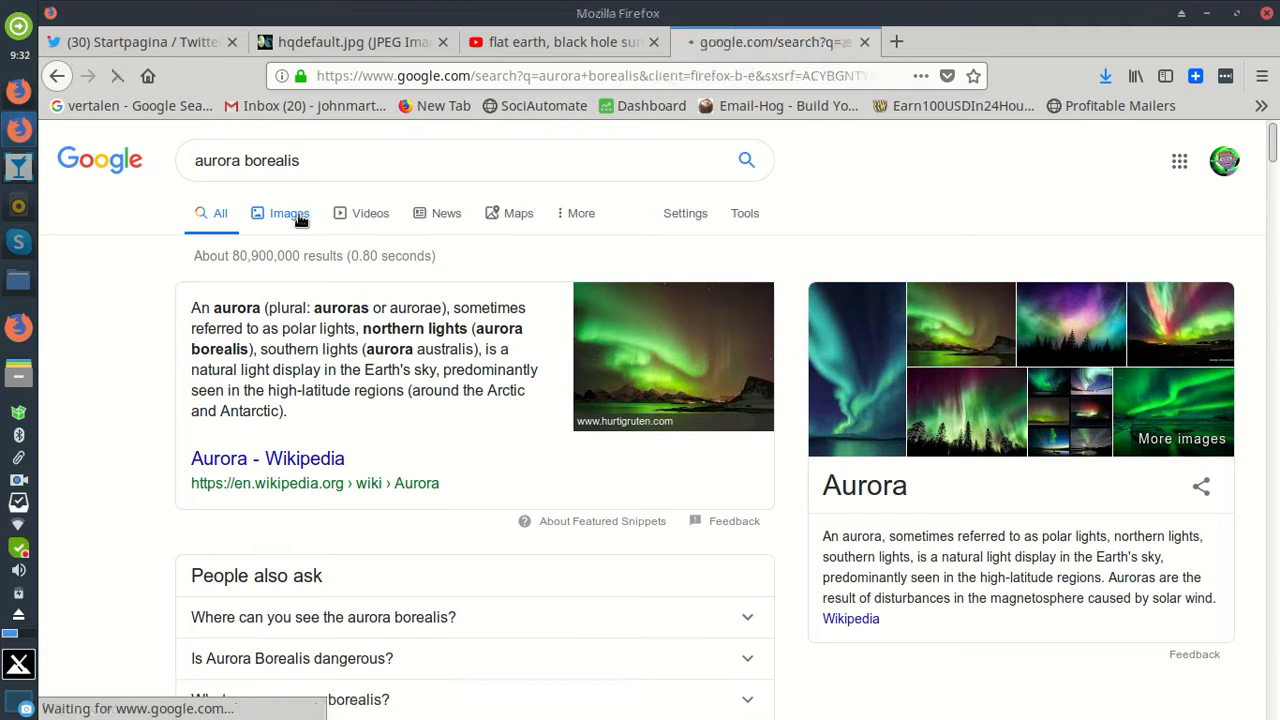
pyautogui.click(288, 212)
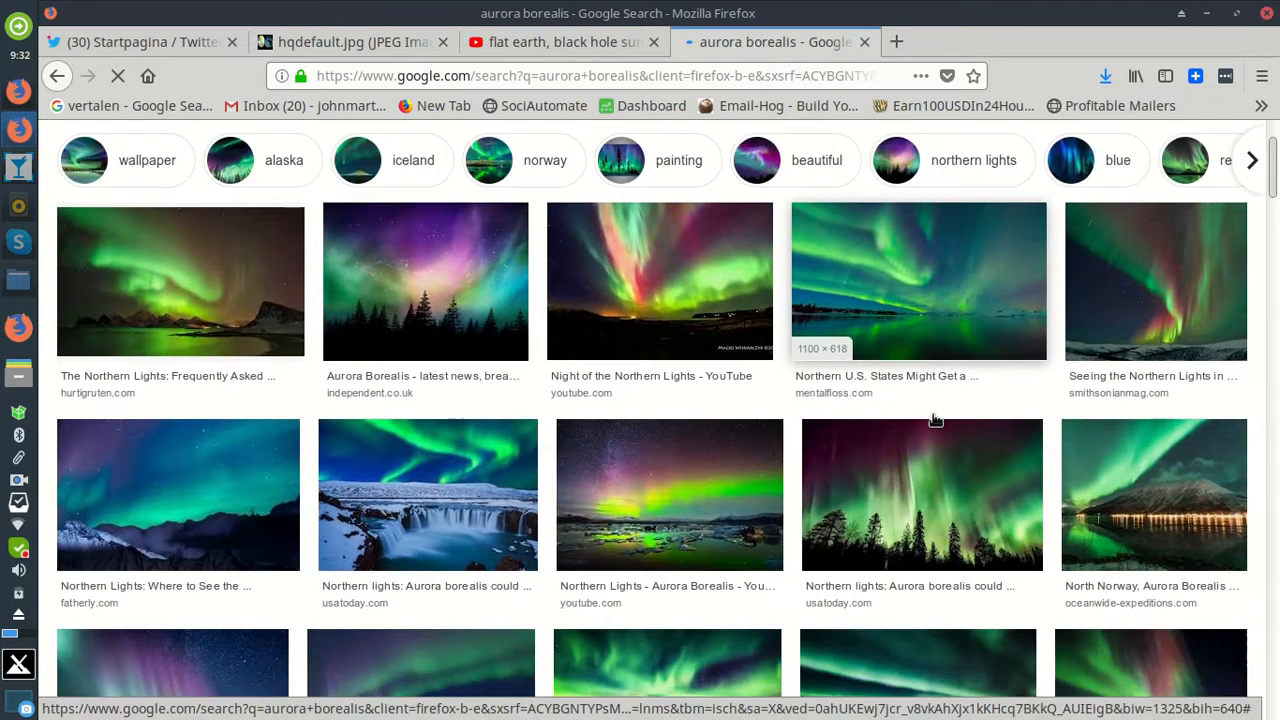
pyautogui.scroll(-3)
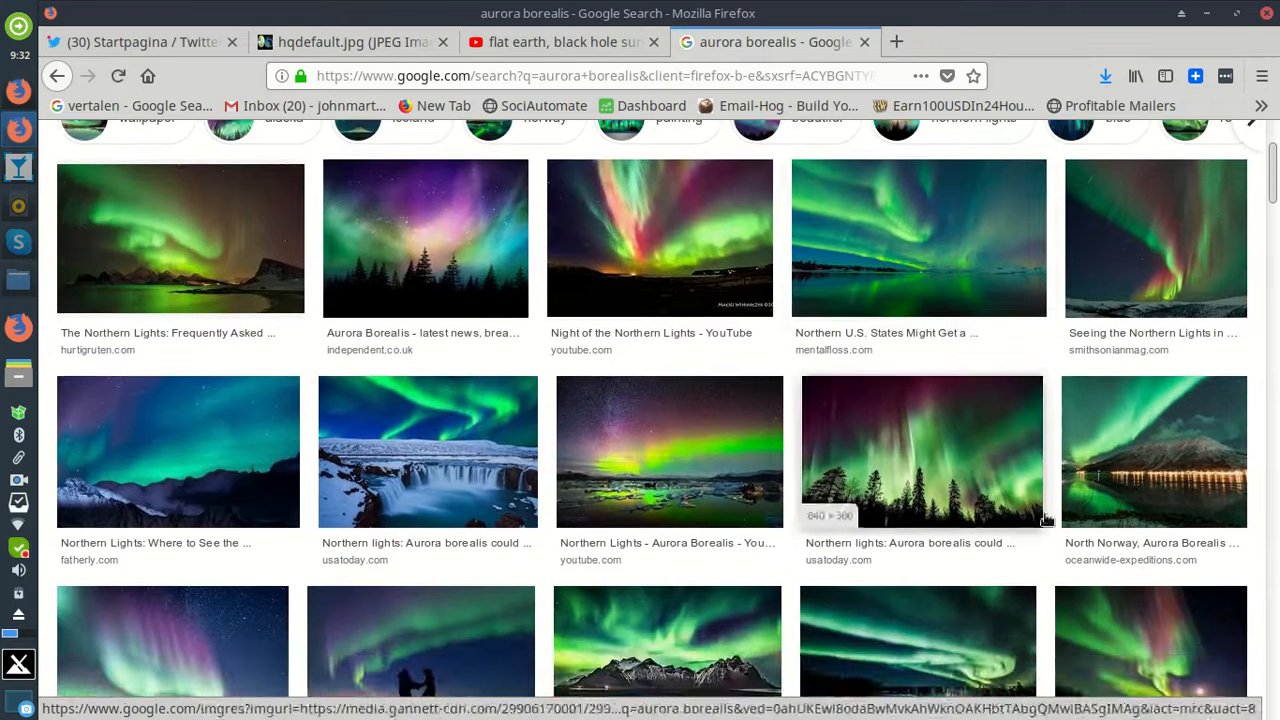
pyautogui.moveTo(814, 576)
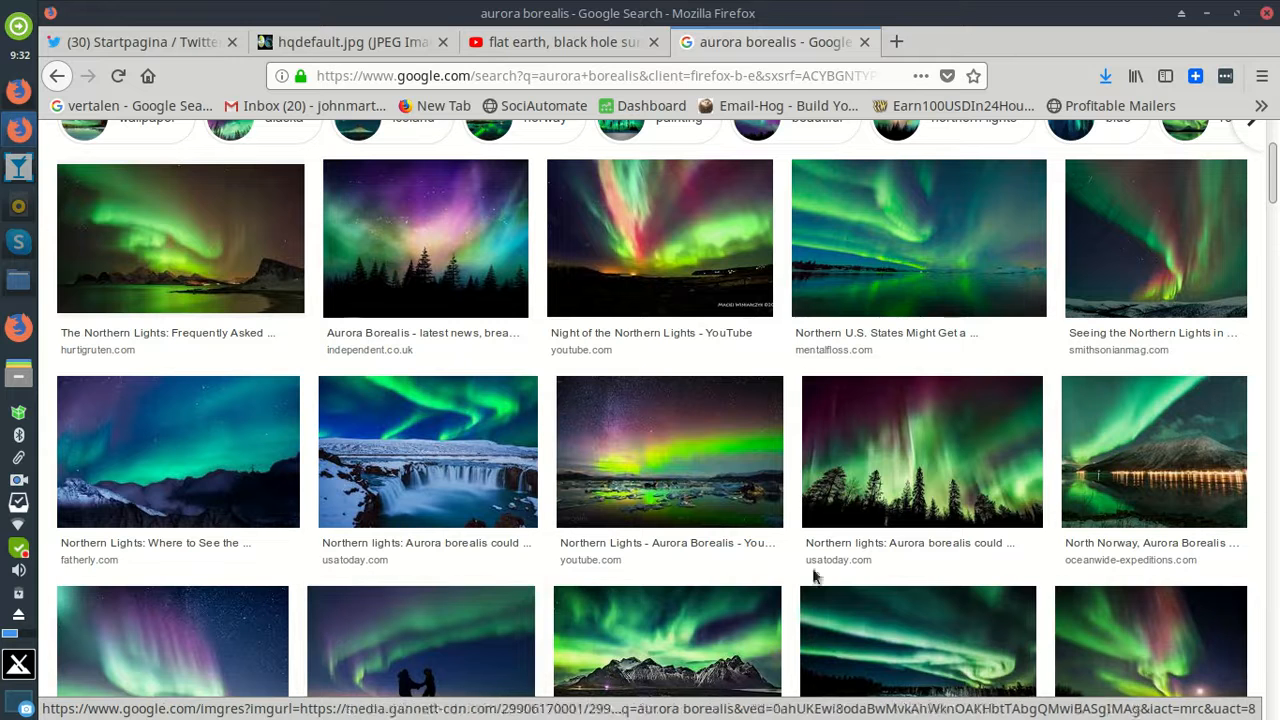
pyautogui.scroll(3)
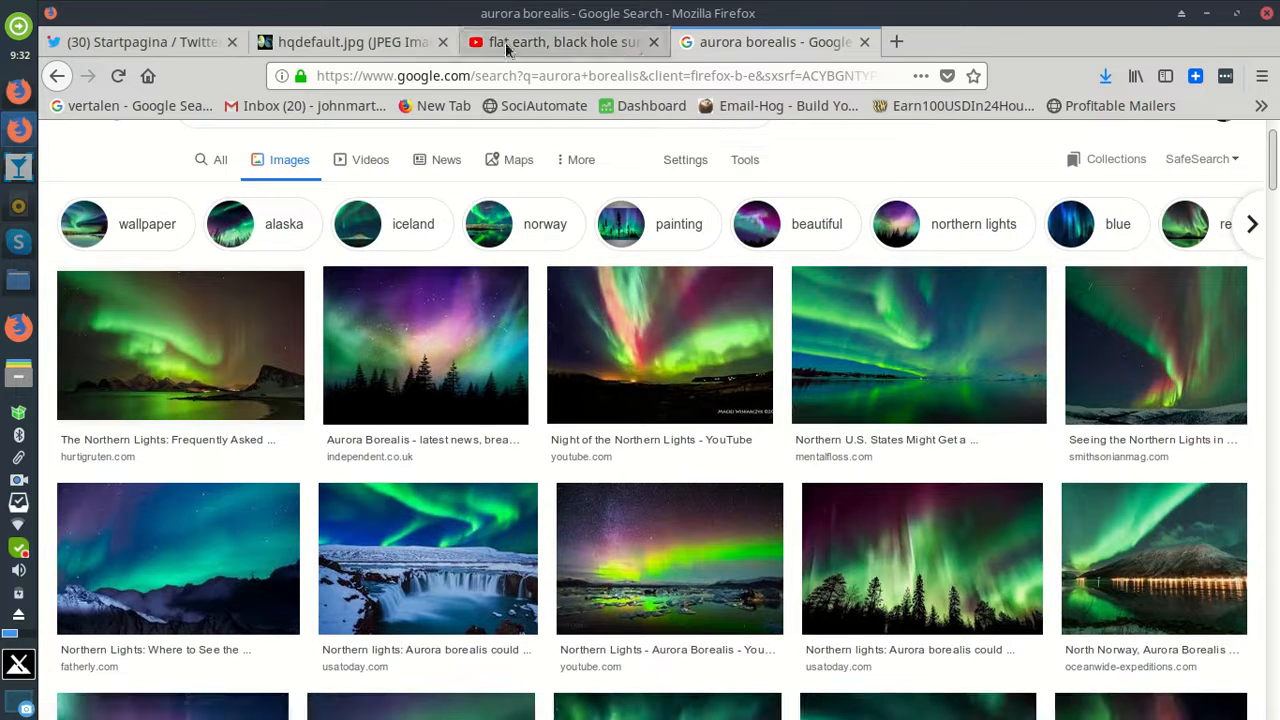
# Return to the standalone hqdefault.jpg flat earth diagram and study it.
pyautogui.click(350, 42)
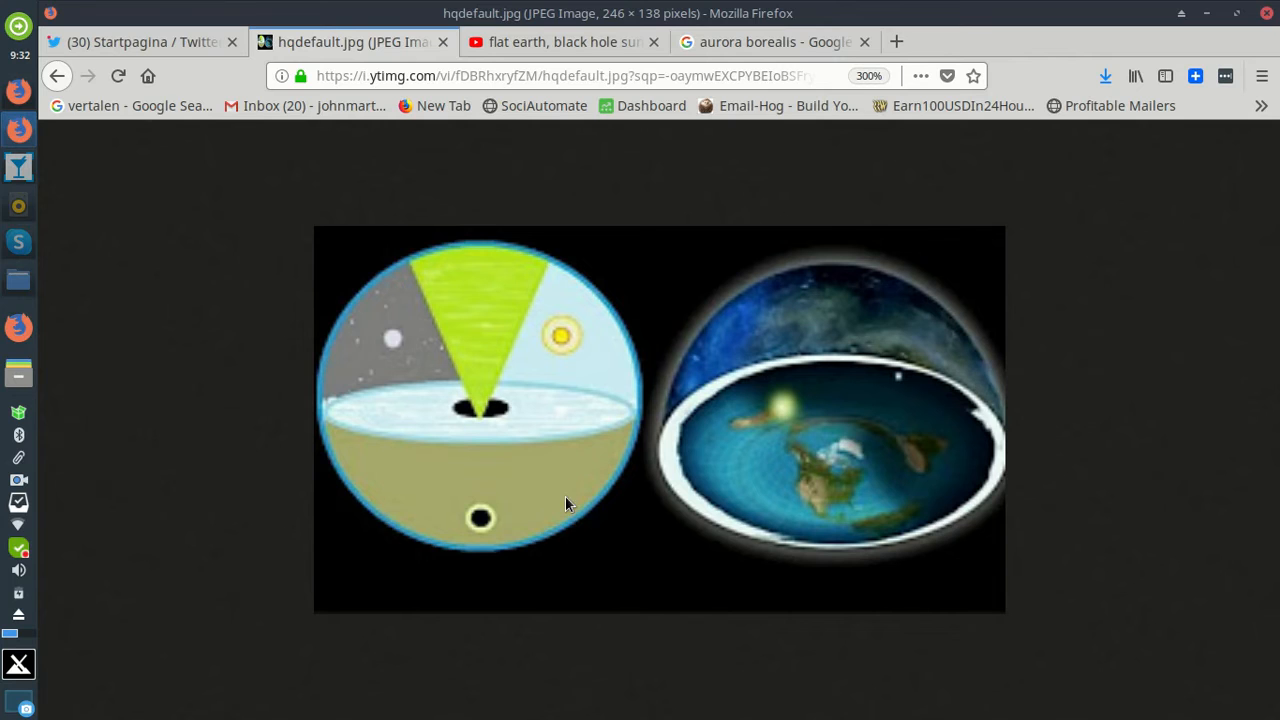
pyautogui.moveTo(500, 288)
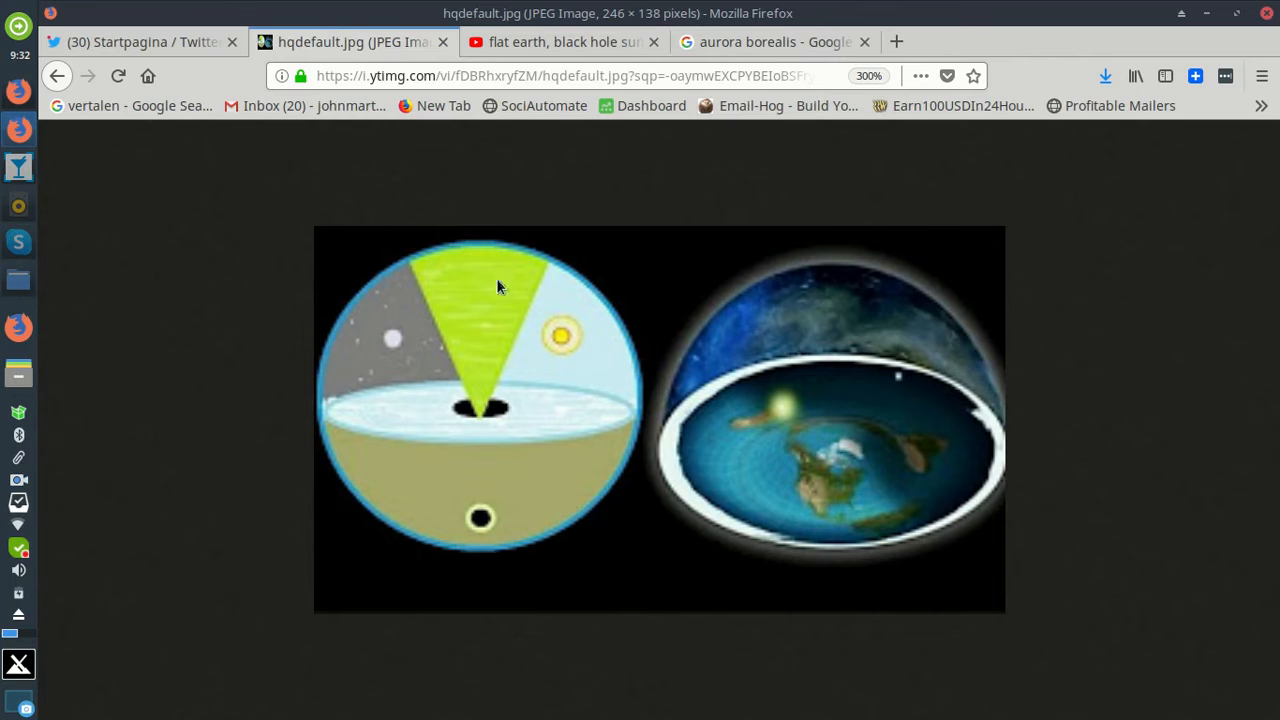
pyautogui.moveTo(518, 496)
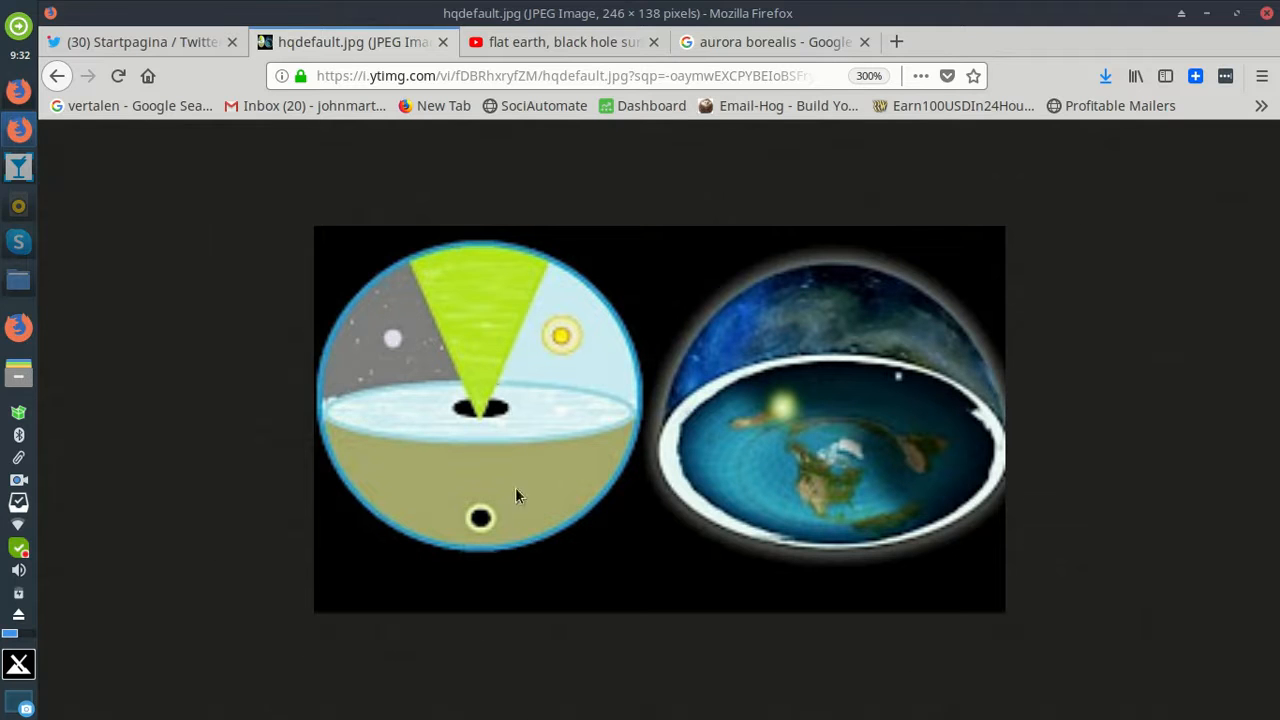
pyautogui.moveTo(490, 358)
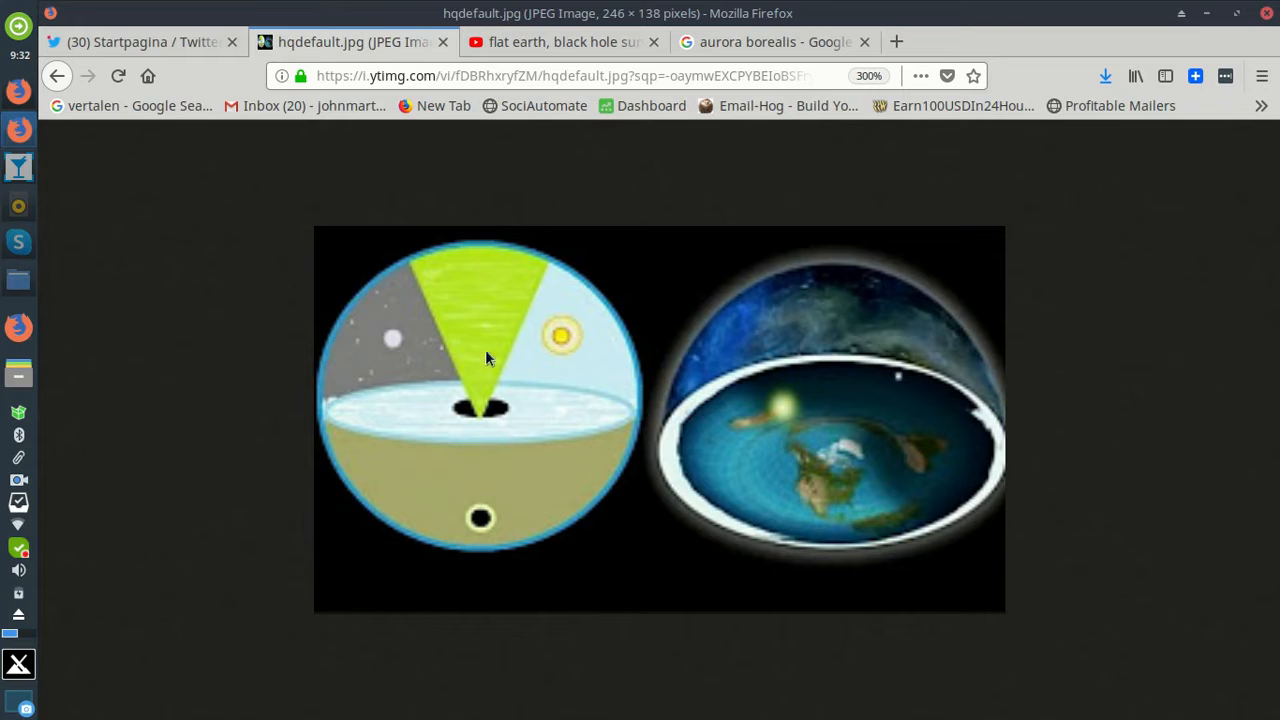
pyautogui.moveTo(612, 420)
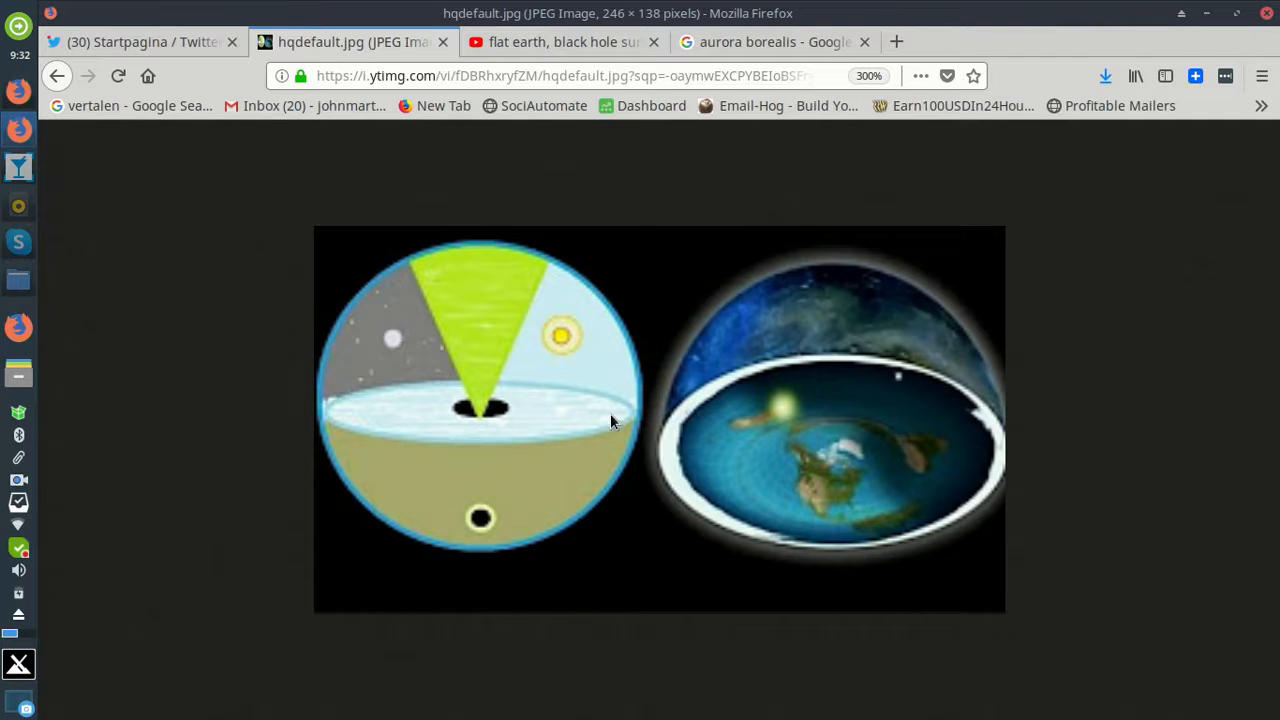
pyautogui.moveTo(530, 308)
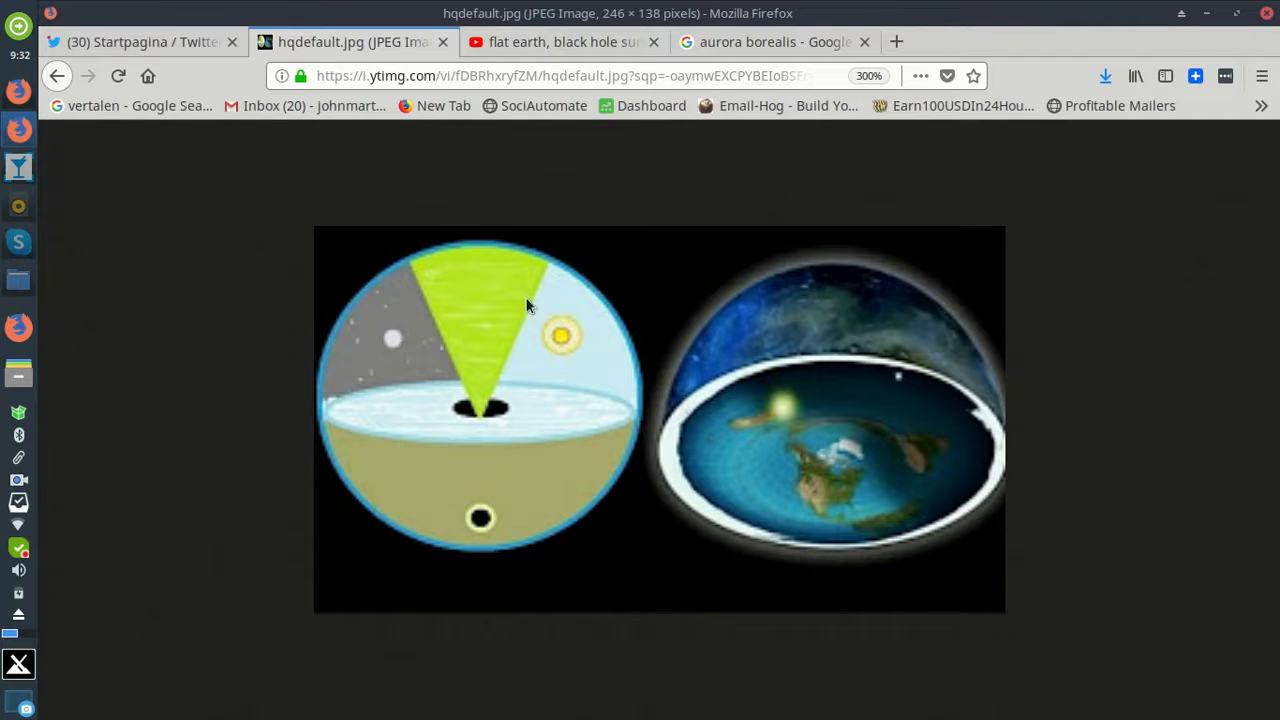
pyautogui.moveTo(544, 392)
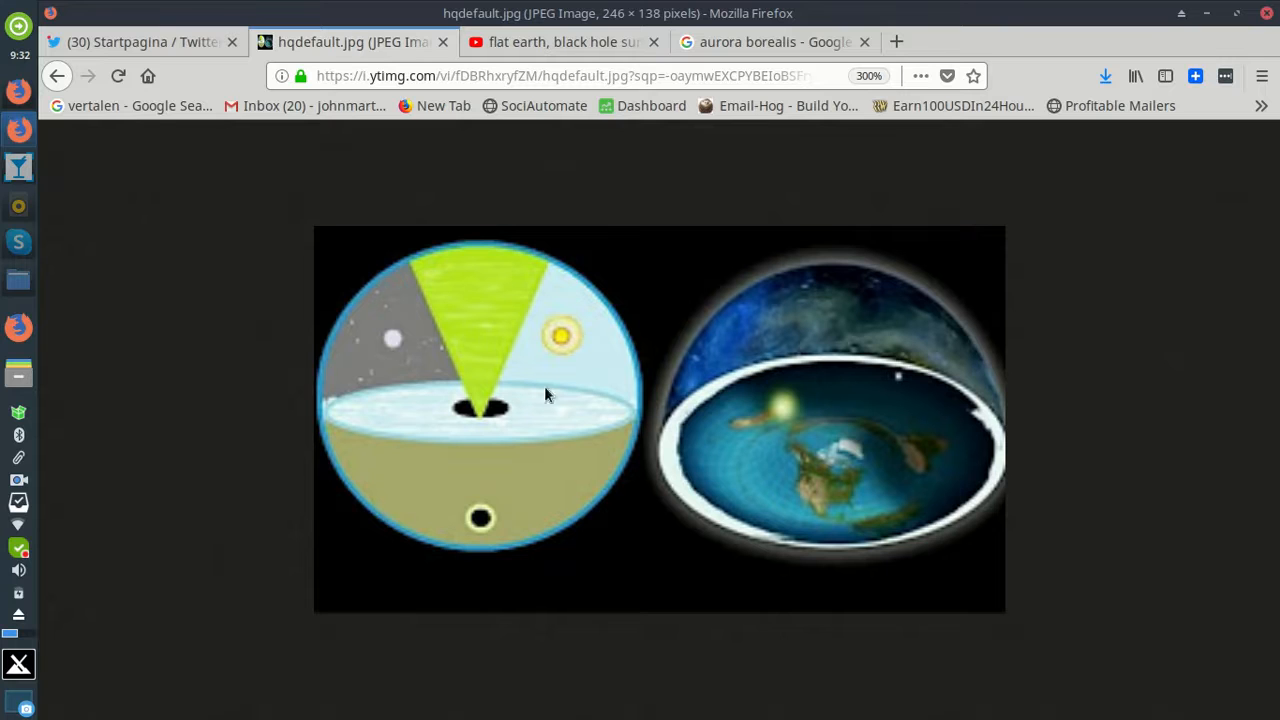
pyautogui.moveTo(536, 290)
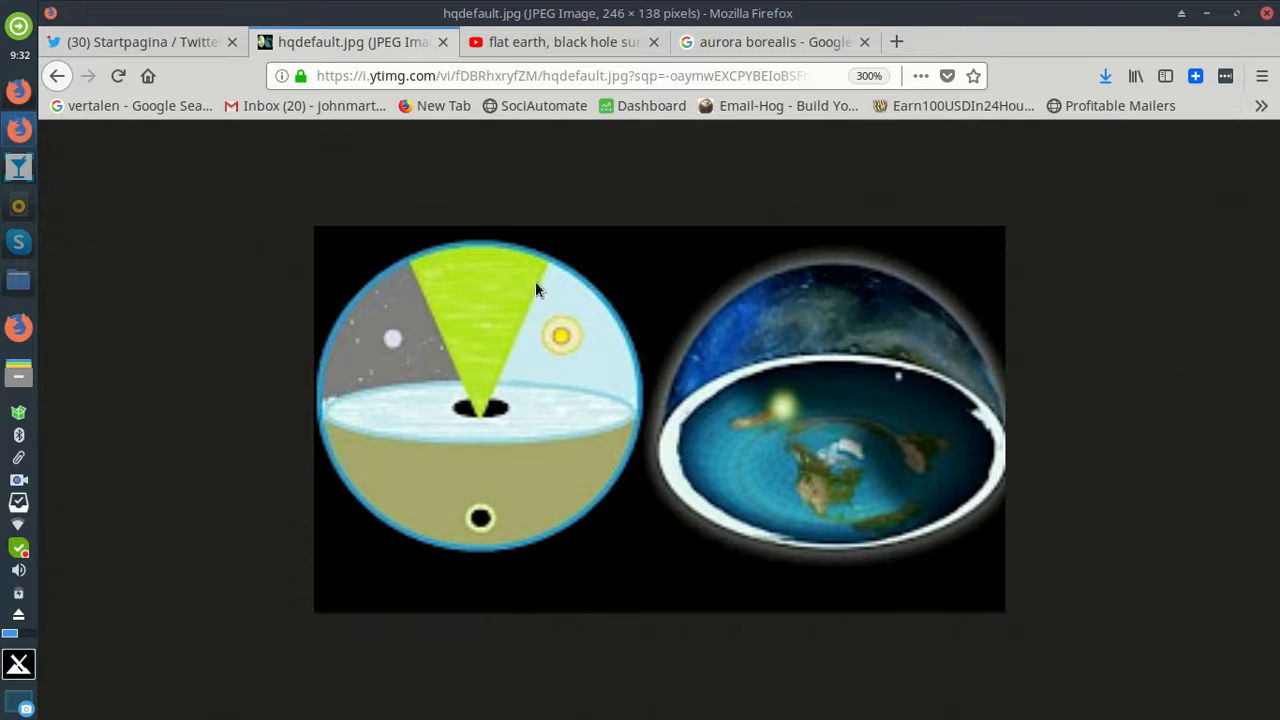
pyautogui.moveTo(532, 418)
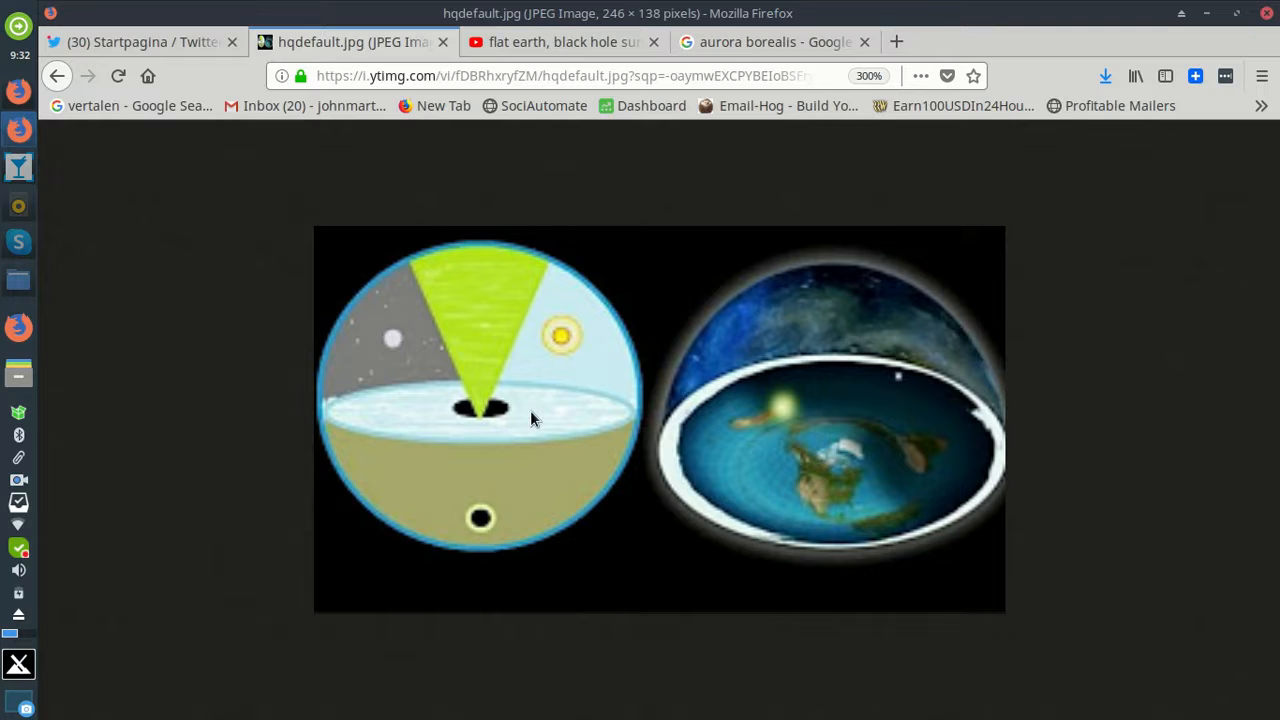
pyautogui.moveTo(580, 304)
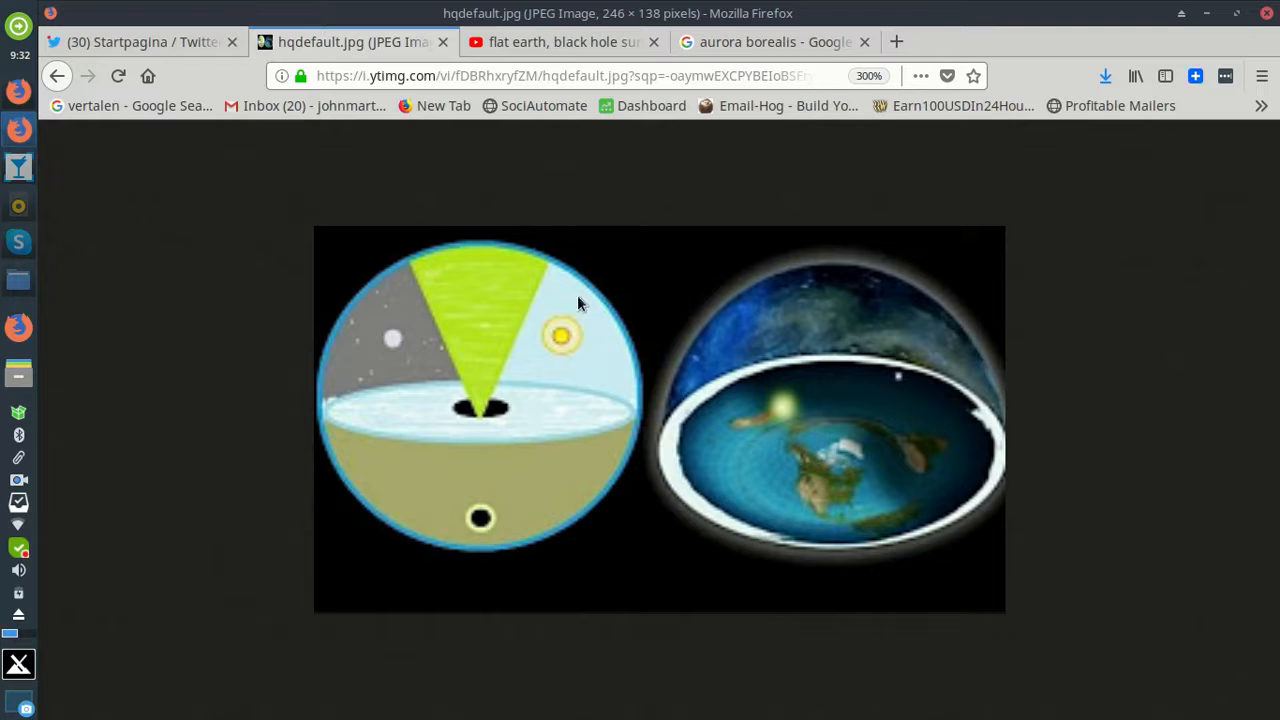
pyautogui.moveTo(596, 310)
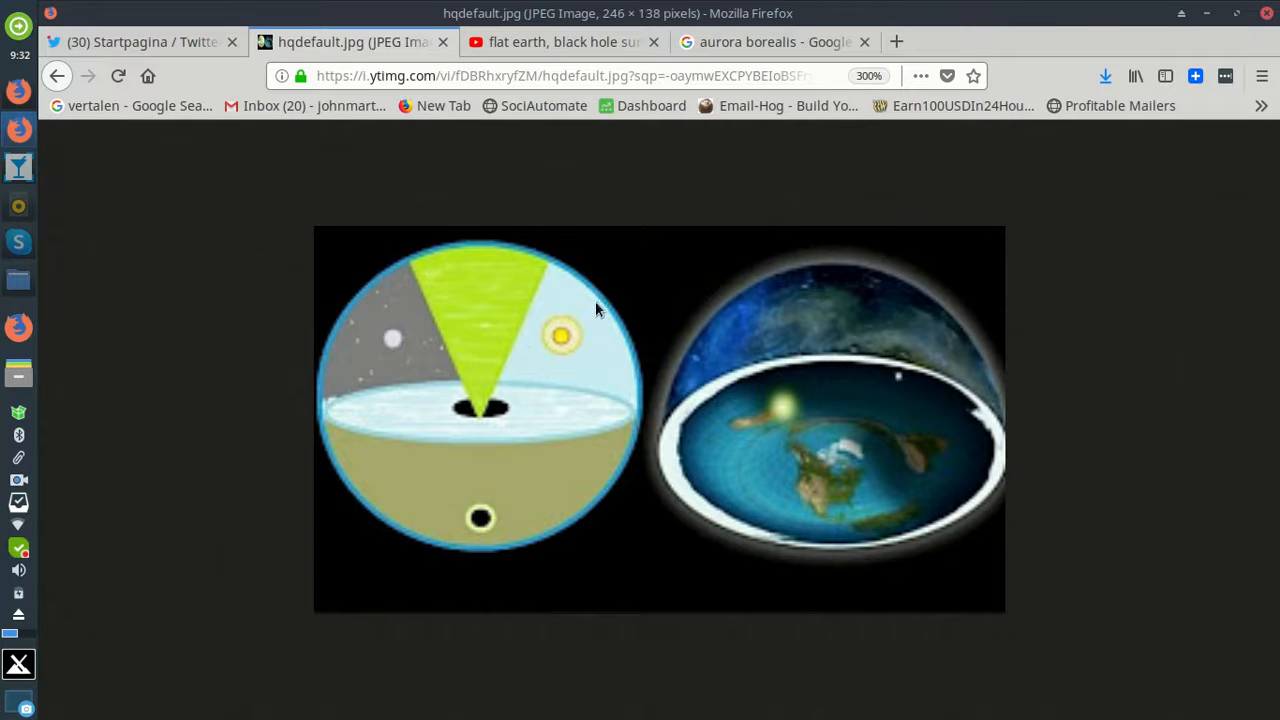
pyautogui.moveTo(580, 290)
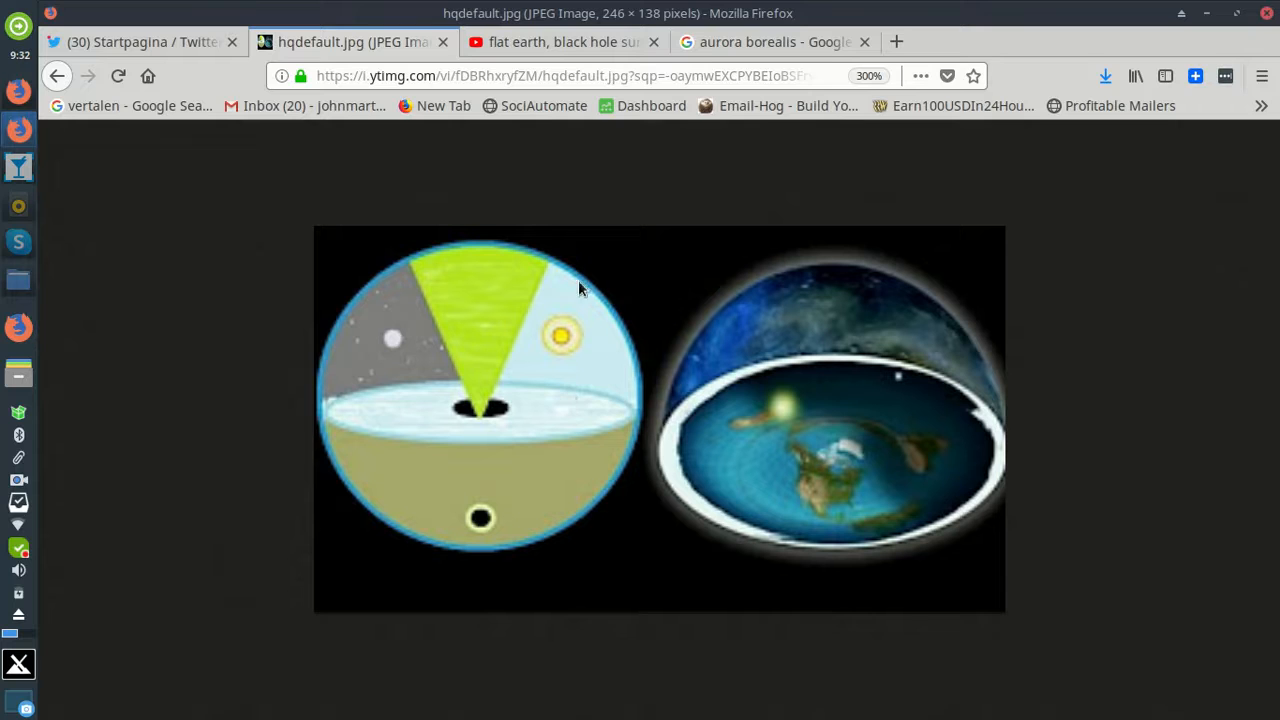
pyautogui.moveTo(588, 404)
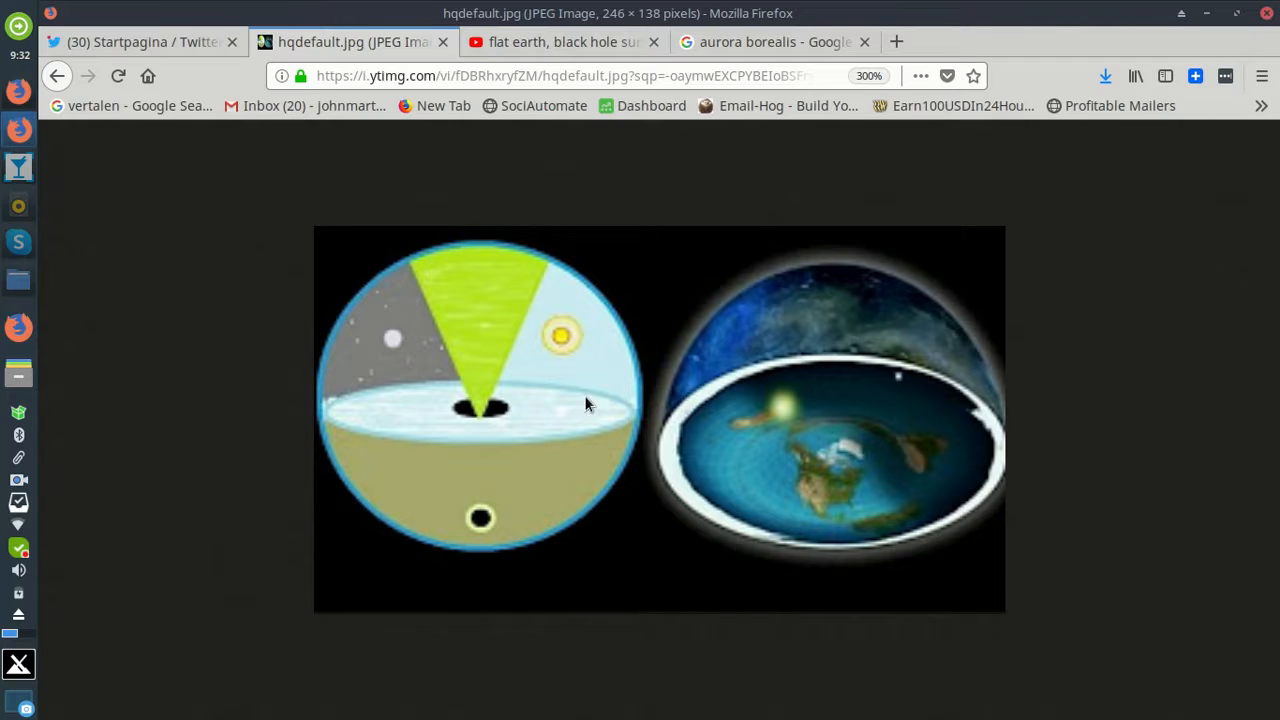
pyautogui.moveTo(584, 390)
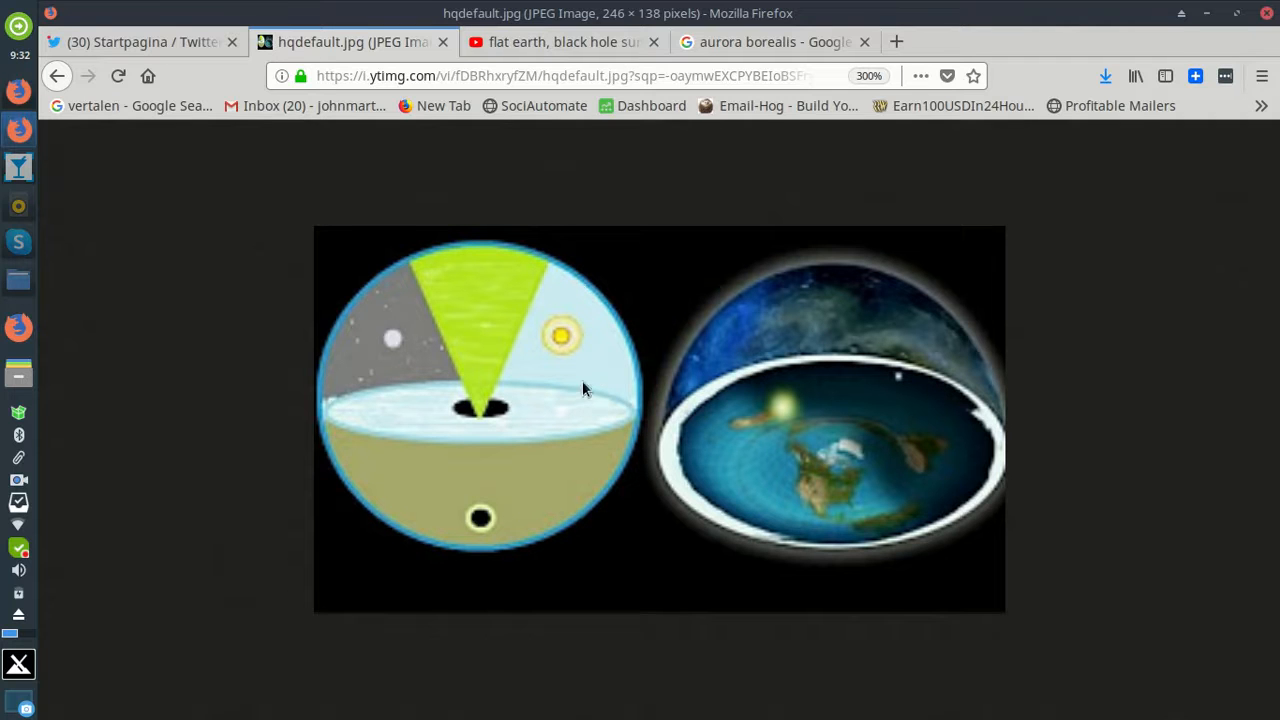
pyautogui.moveTo(548, 404)
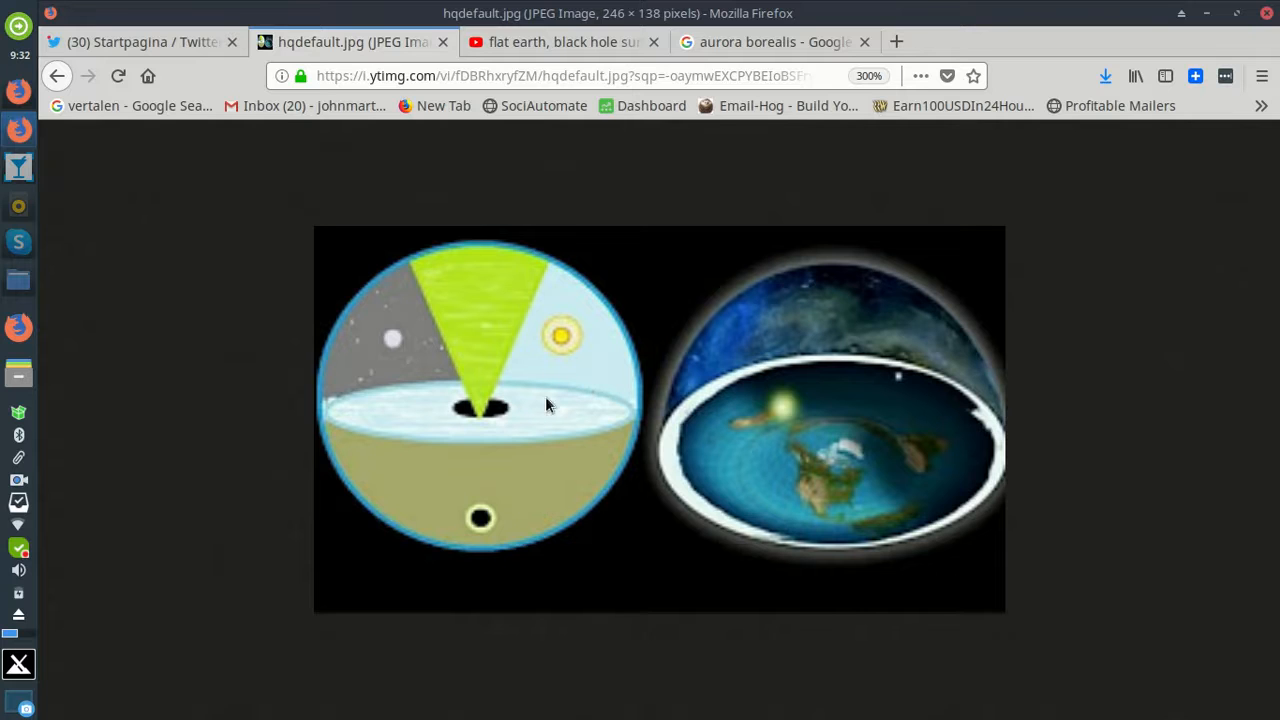
pyautogui.moveTo(612, 296)
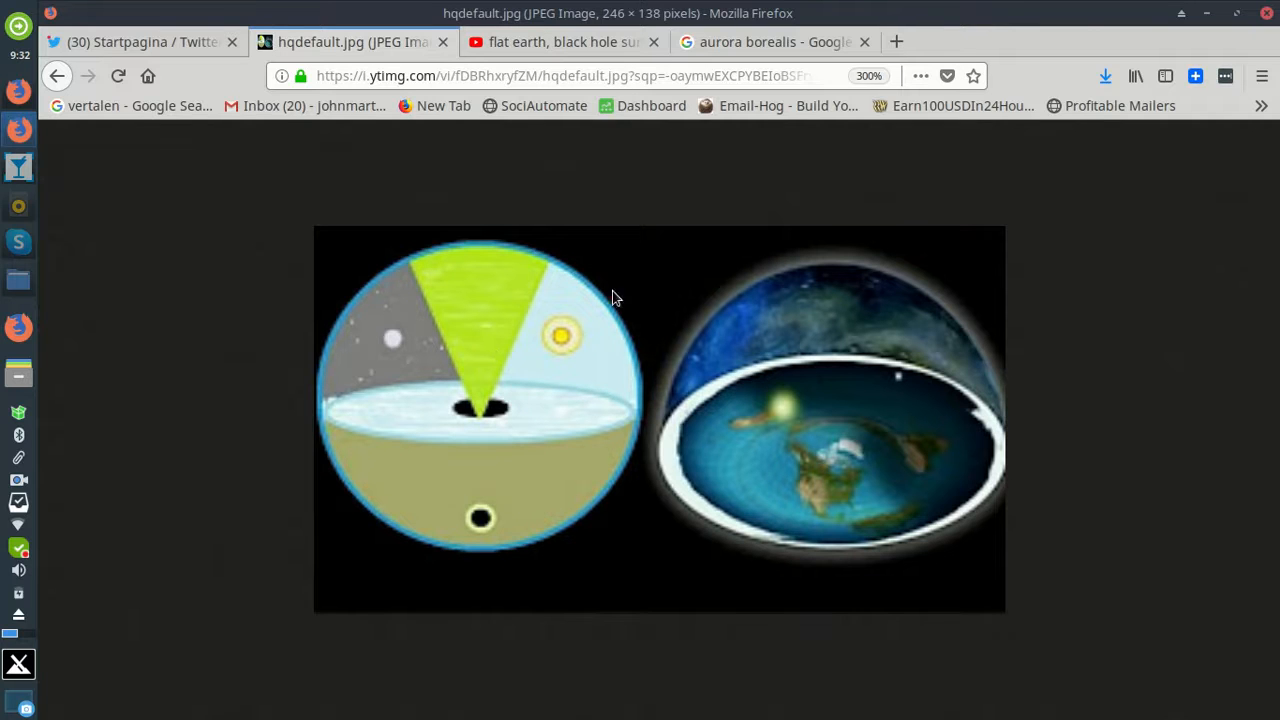
pyautogui.moveTo(604, 320)
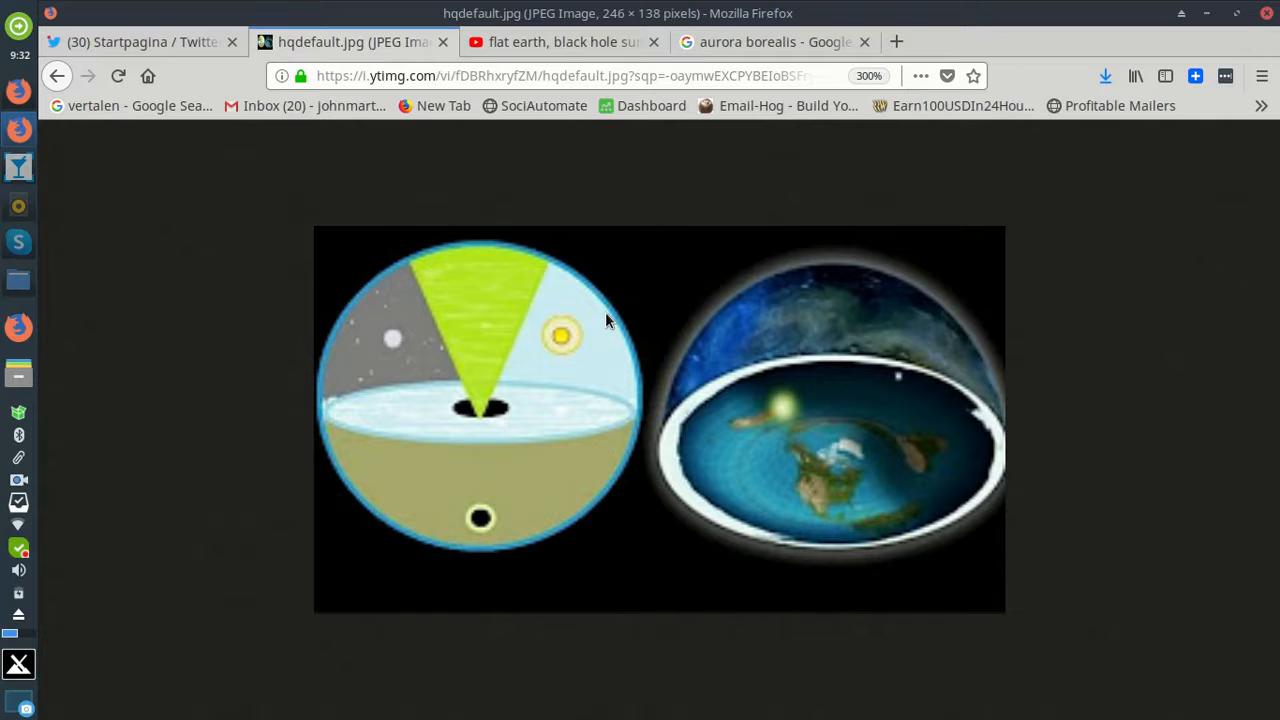
pyautogui.moveTo(558, 340)
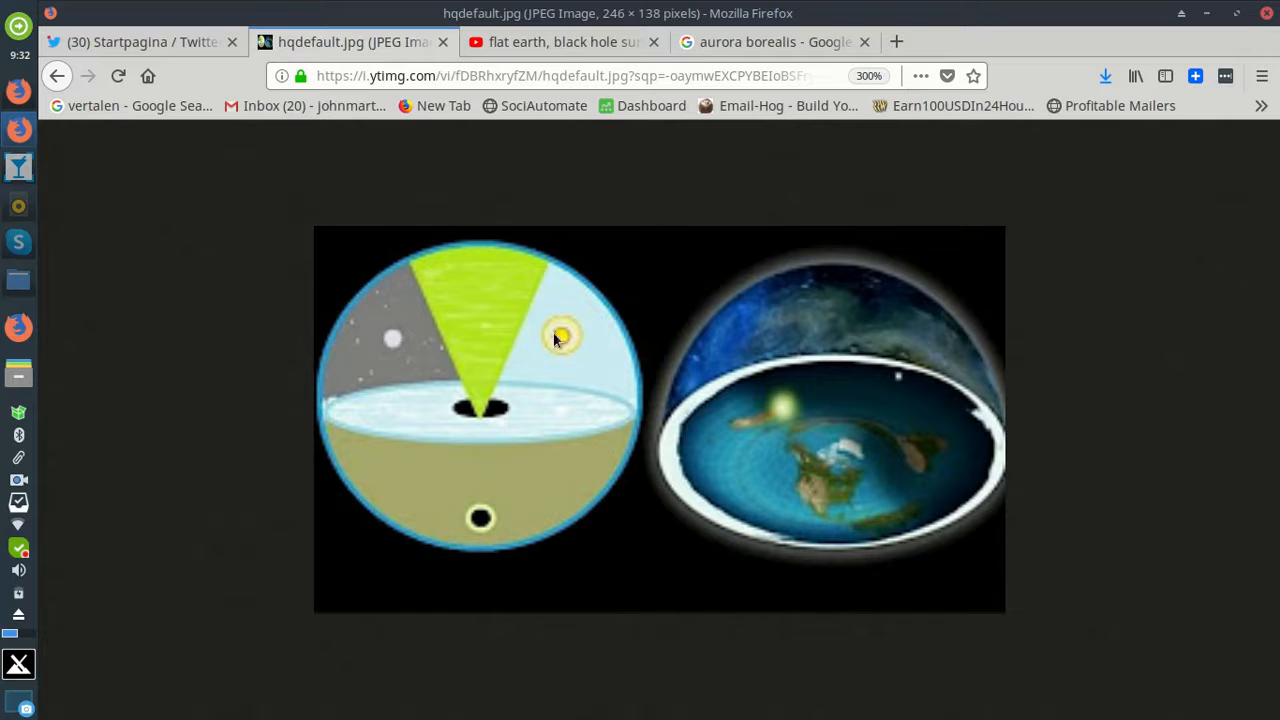
pyautogui.moveTo(424, 280)
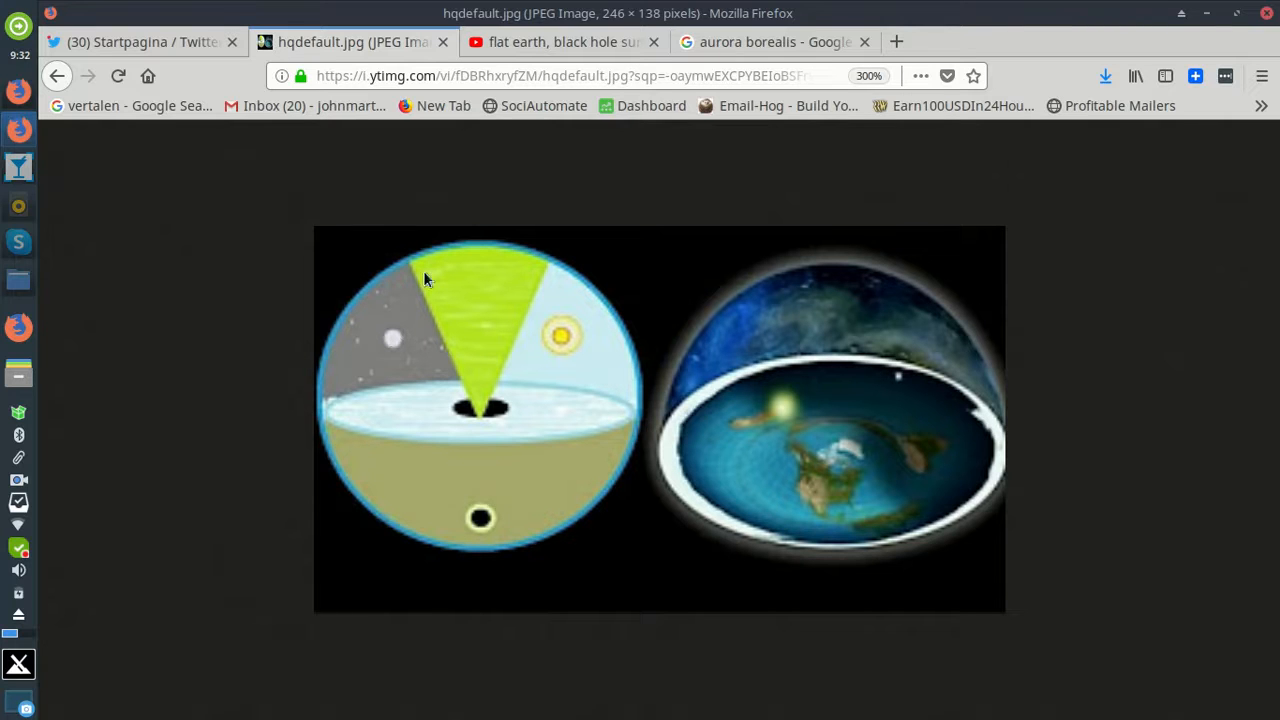
pyautogui.moveTo(364, 320)
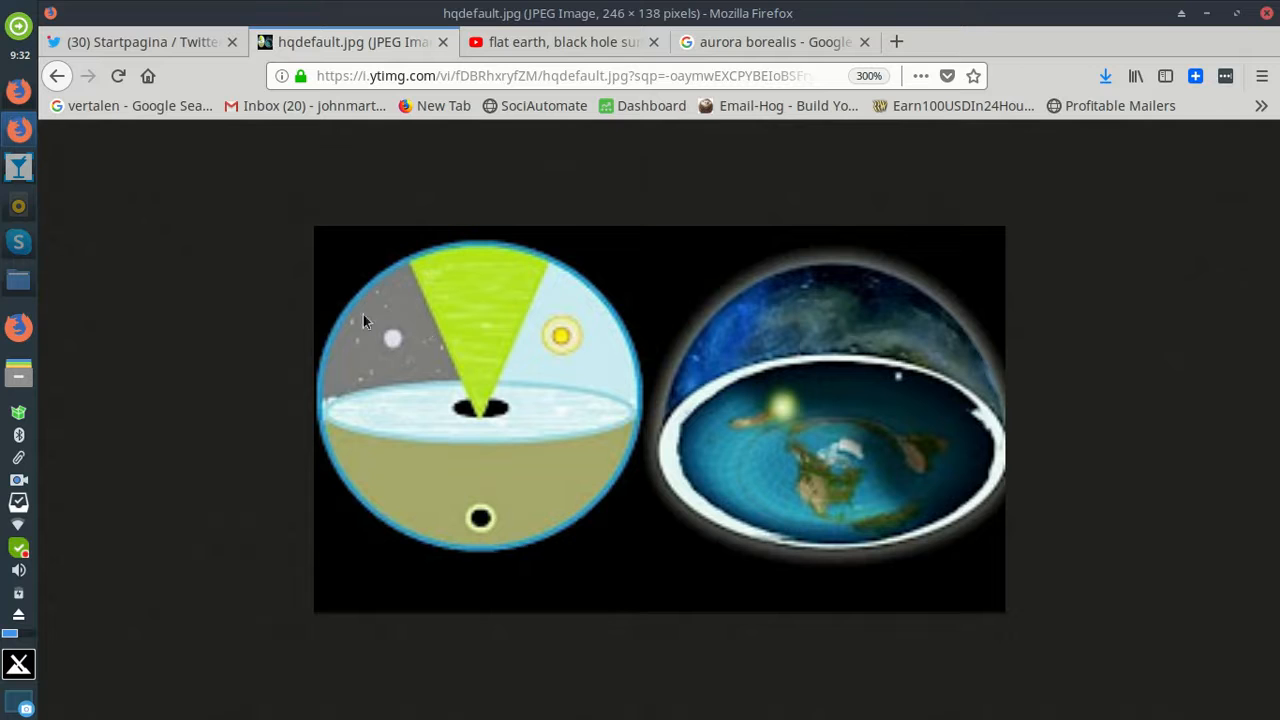
pyautogui.moveTo(440, 412)
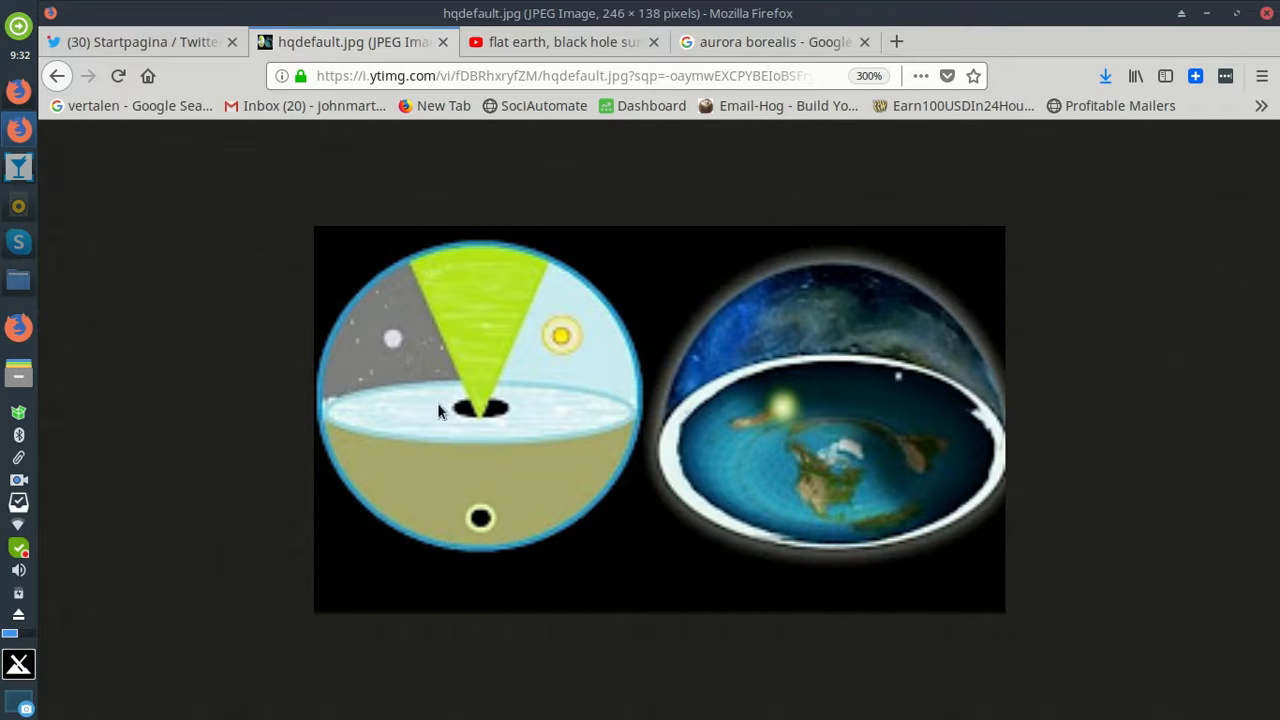
pyautogui.moveTo(544, 414)
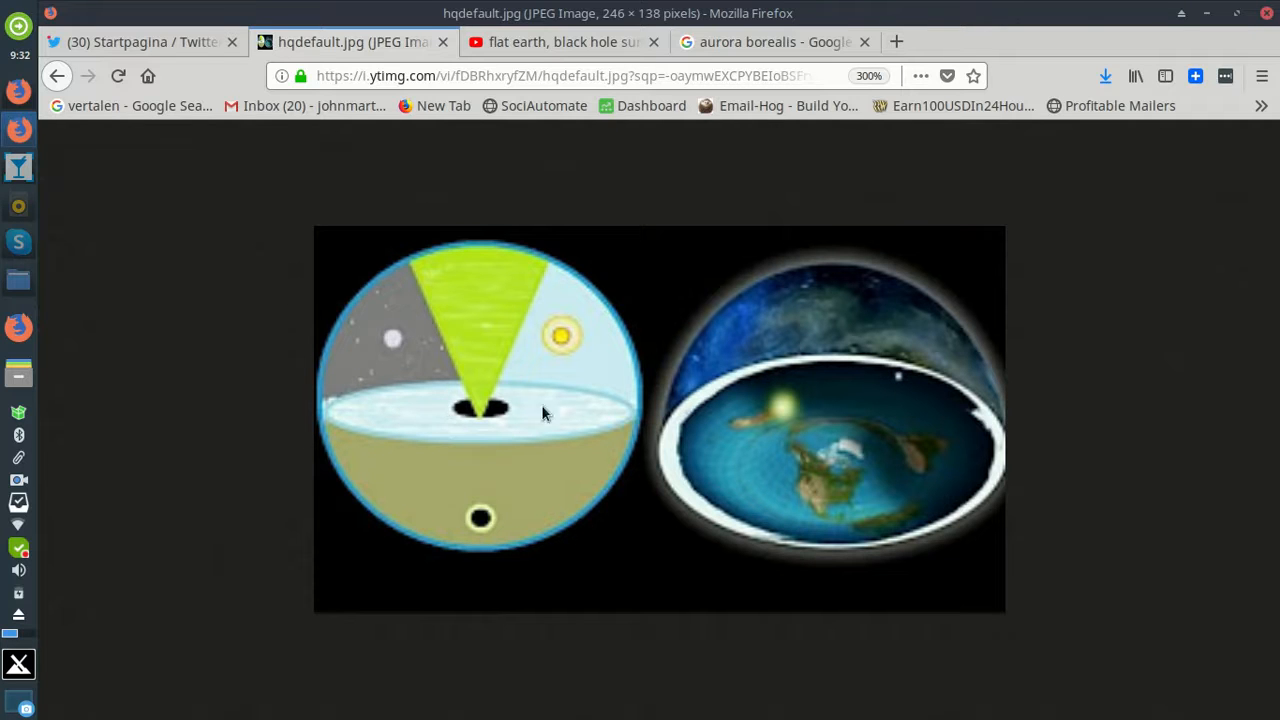
pyautogui.moveTo(476, 398)
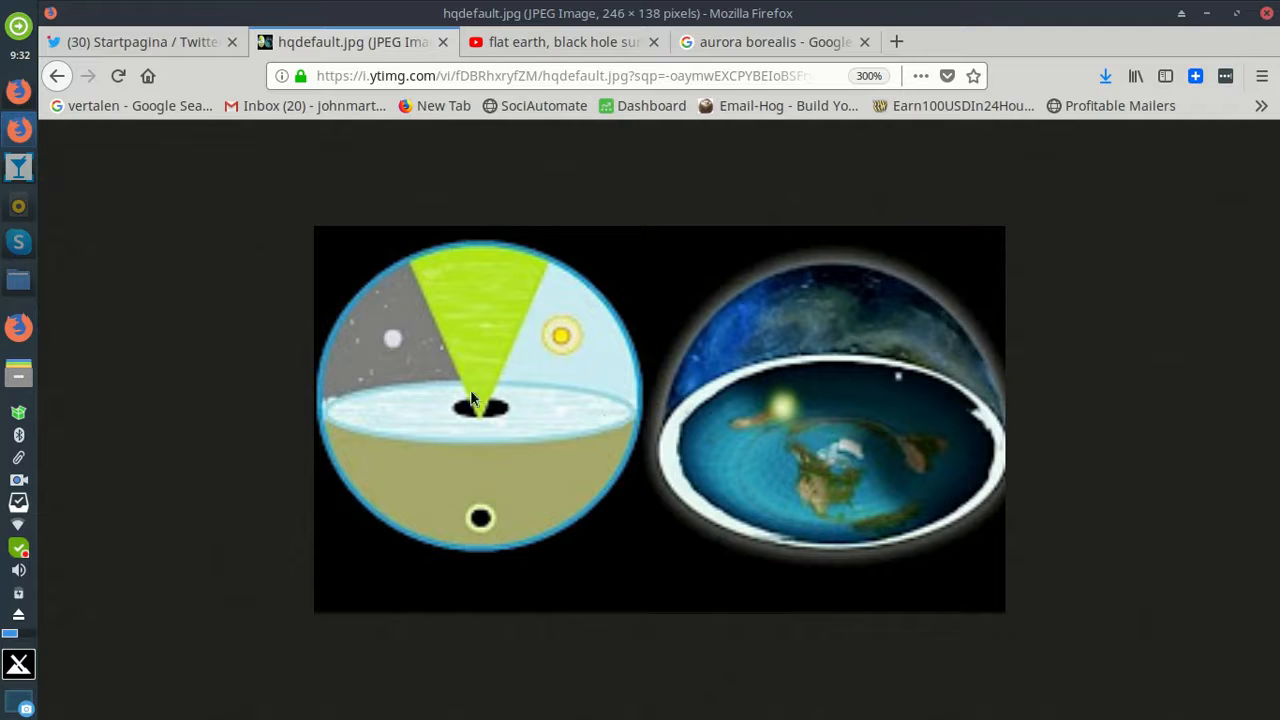
pyautogui.moveTo(556, 284)
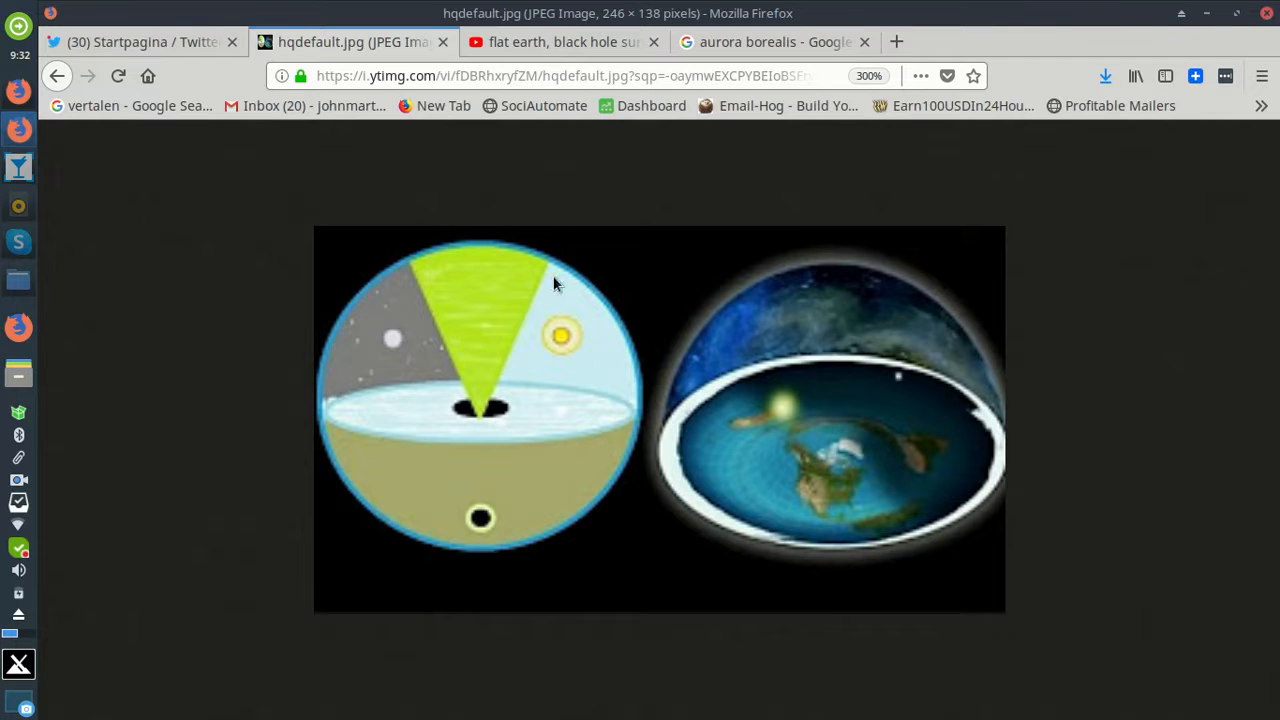
pyautogui.moveTo(480, 290)
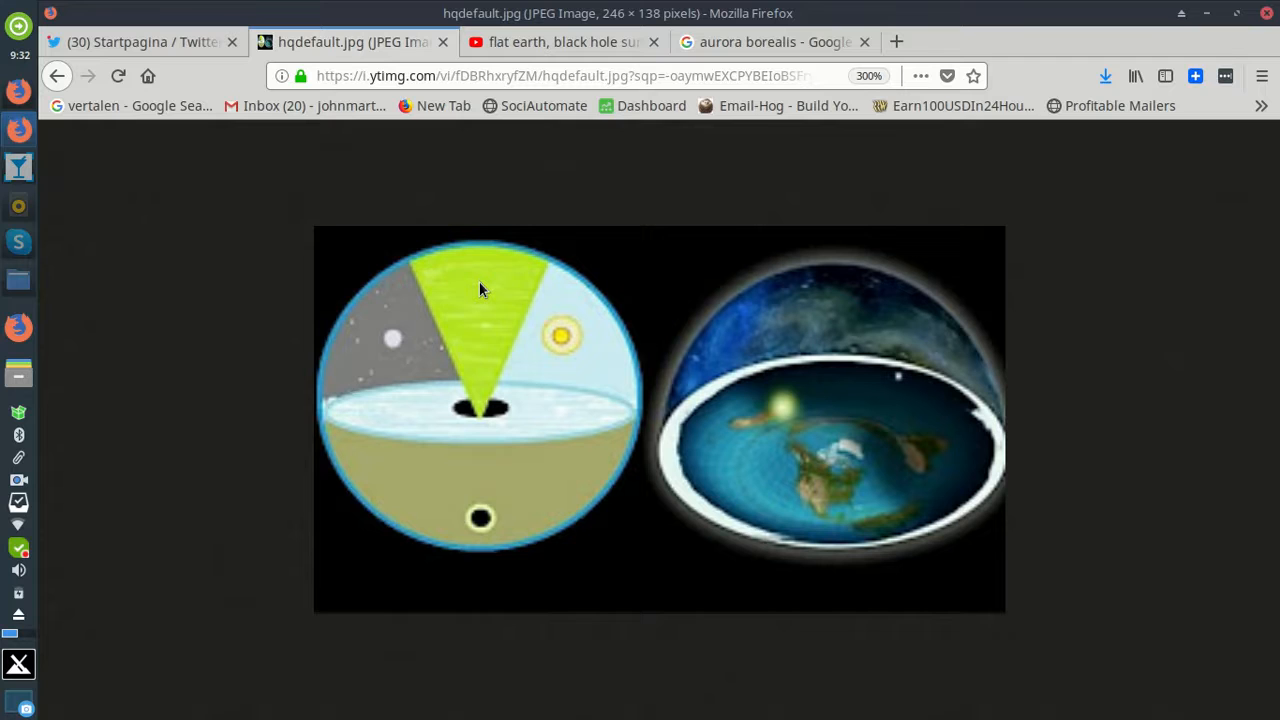
pyautogui.moveTo(472, 316)
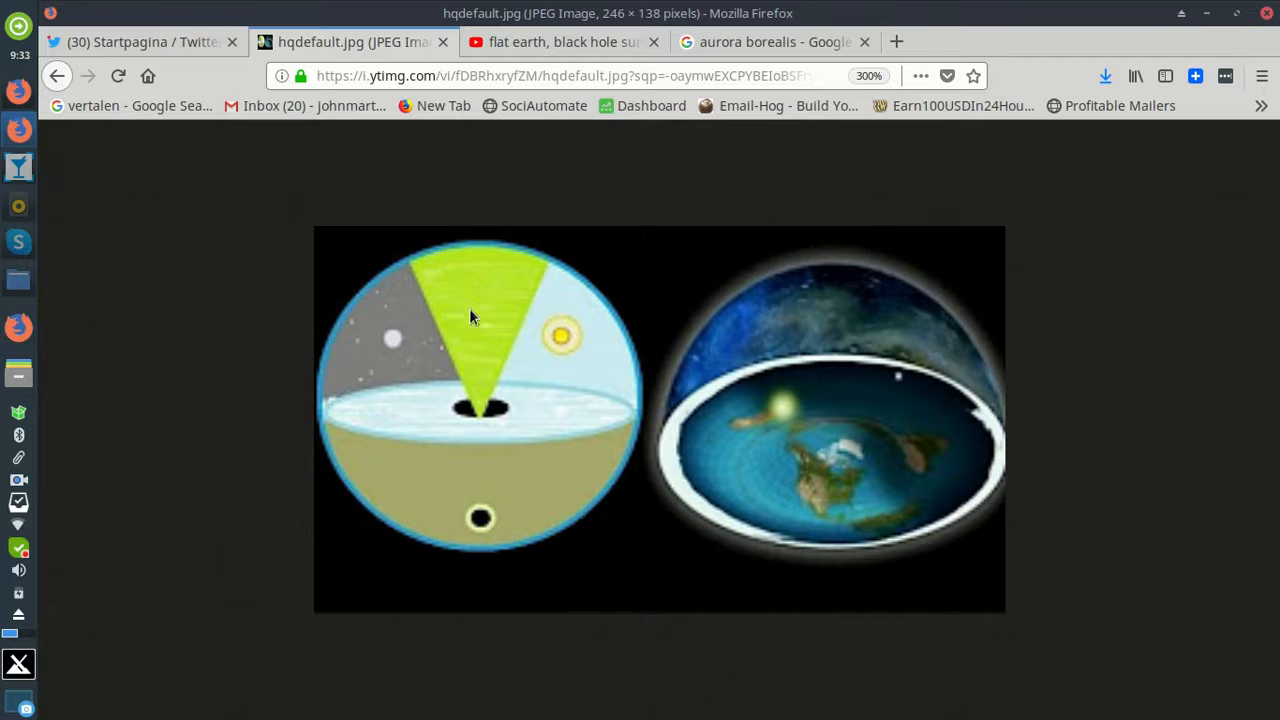
pyautogui.moveTo(896, 516)
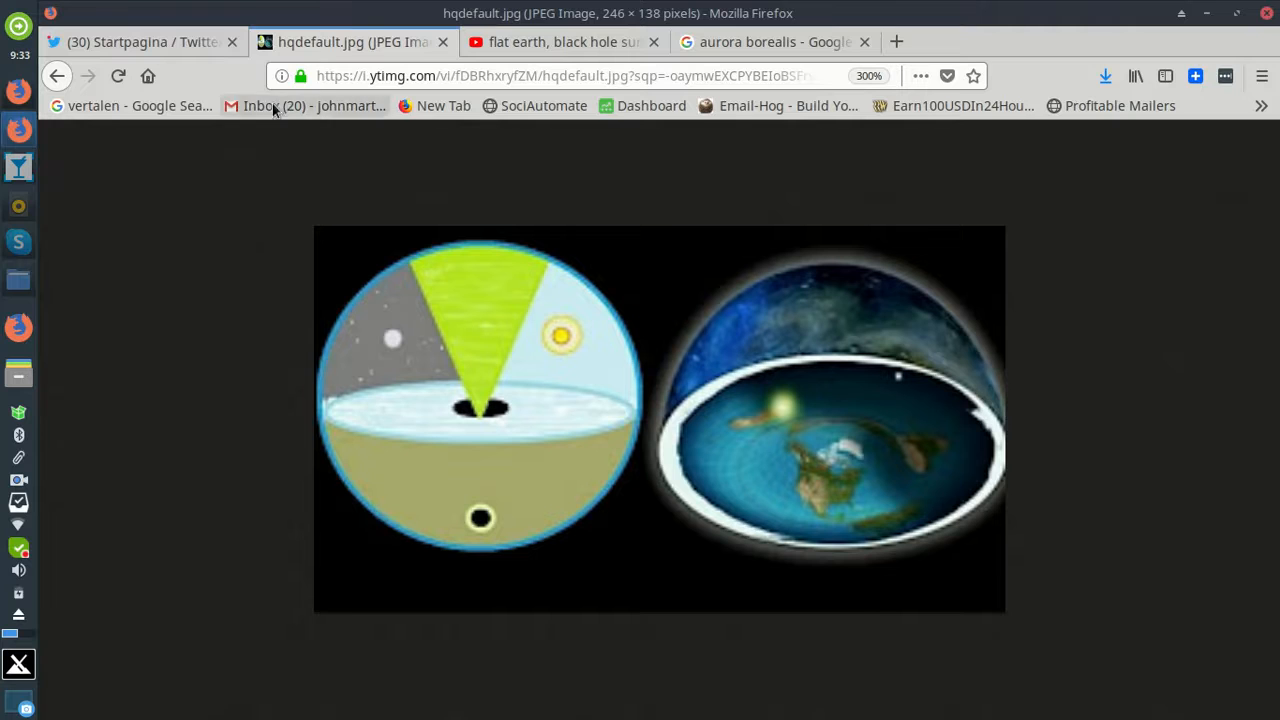
# Revisit the Disney+ photo on Twitter, then return to the aurora borealis image results.
pyautogui.click(140, 42)
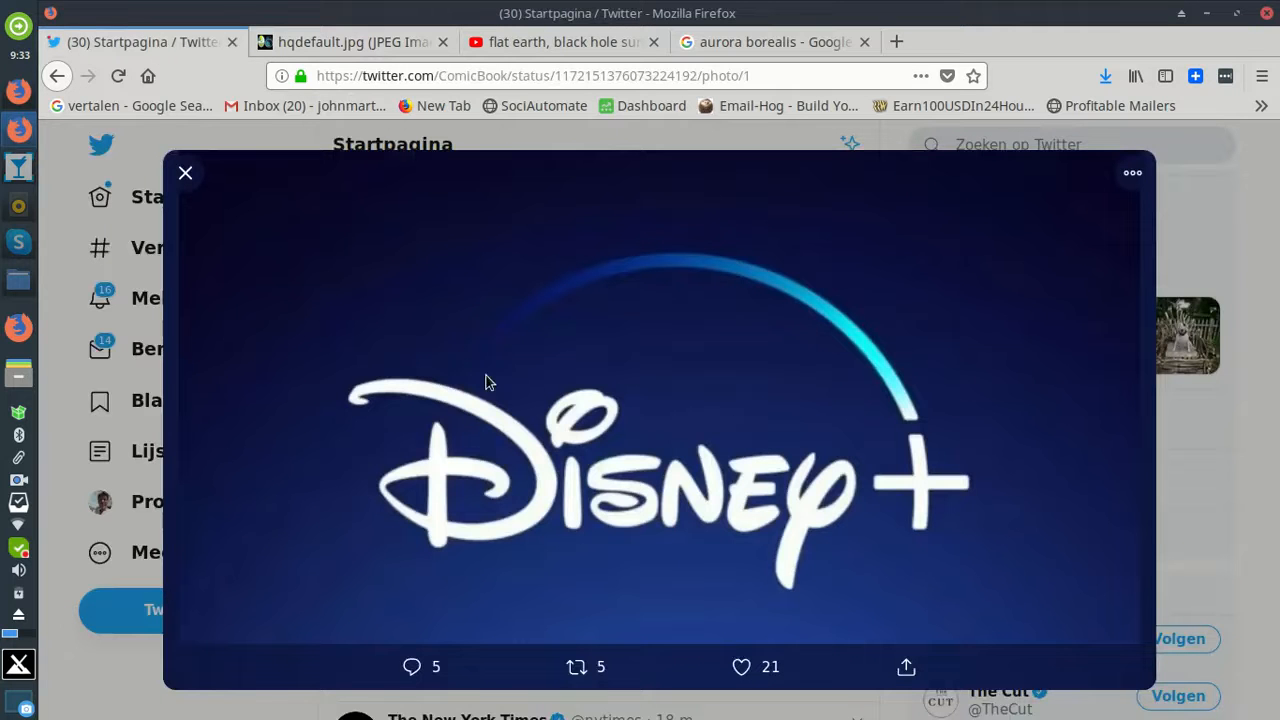
pyautogui.moveTo(928, 432)
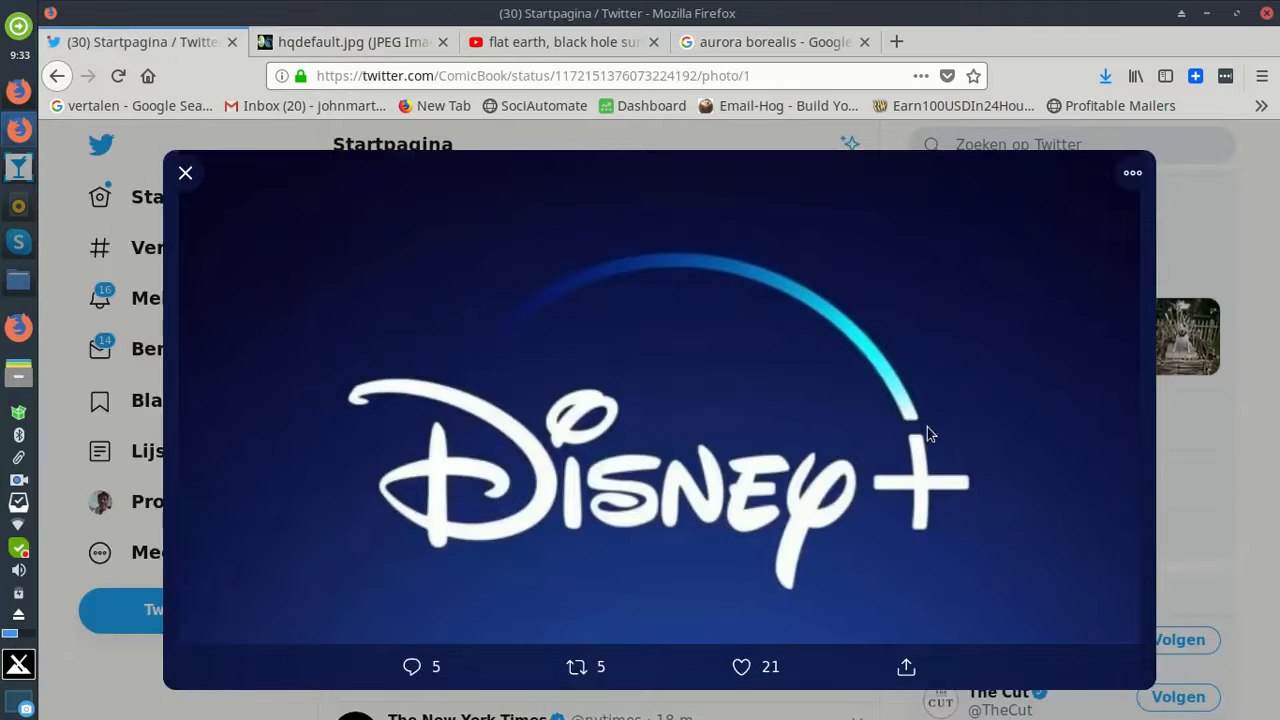
pyautogui.moveTo(862, 248)
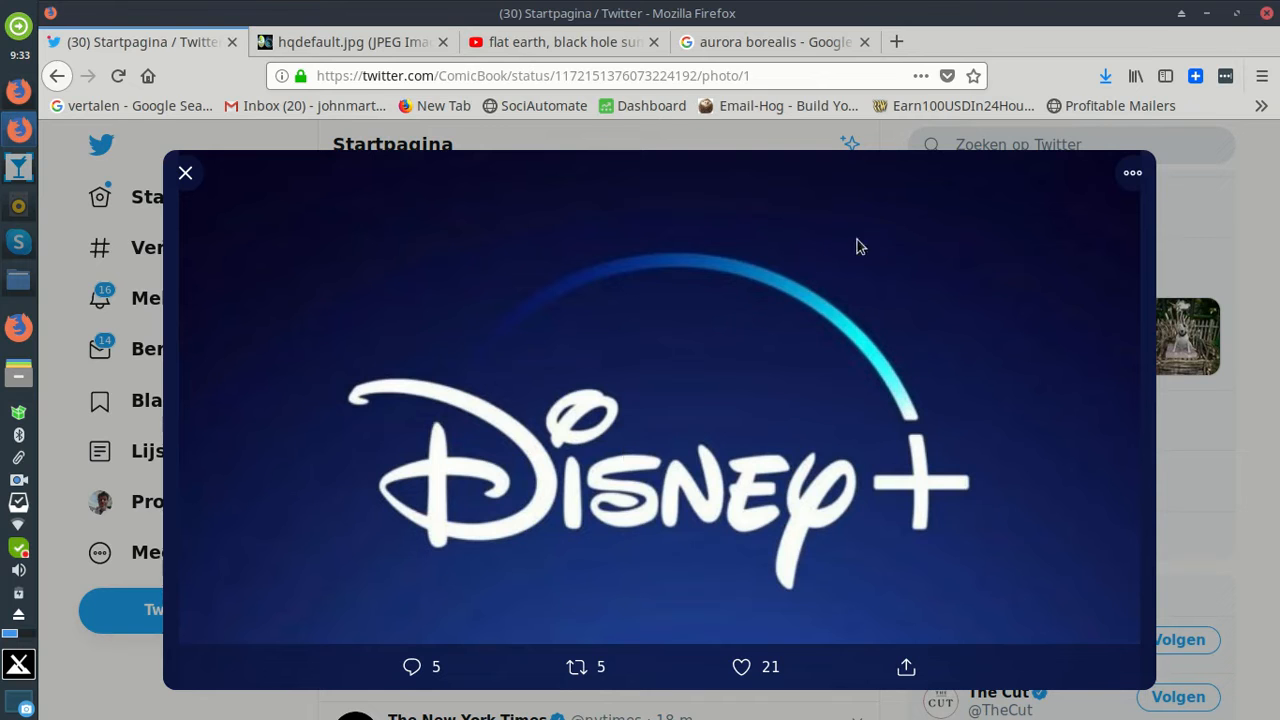
pyautogui.moveTo(918, 430)
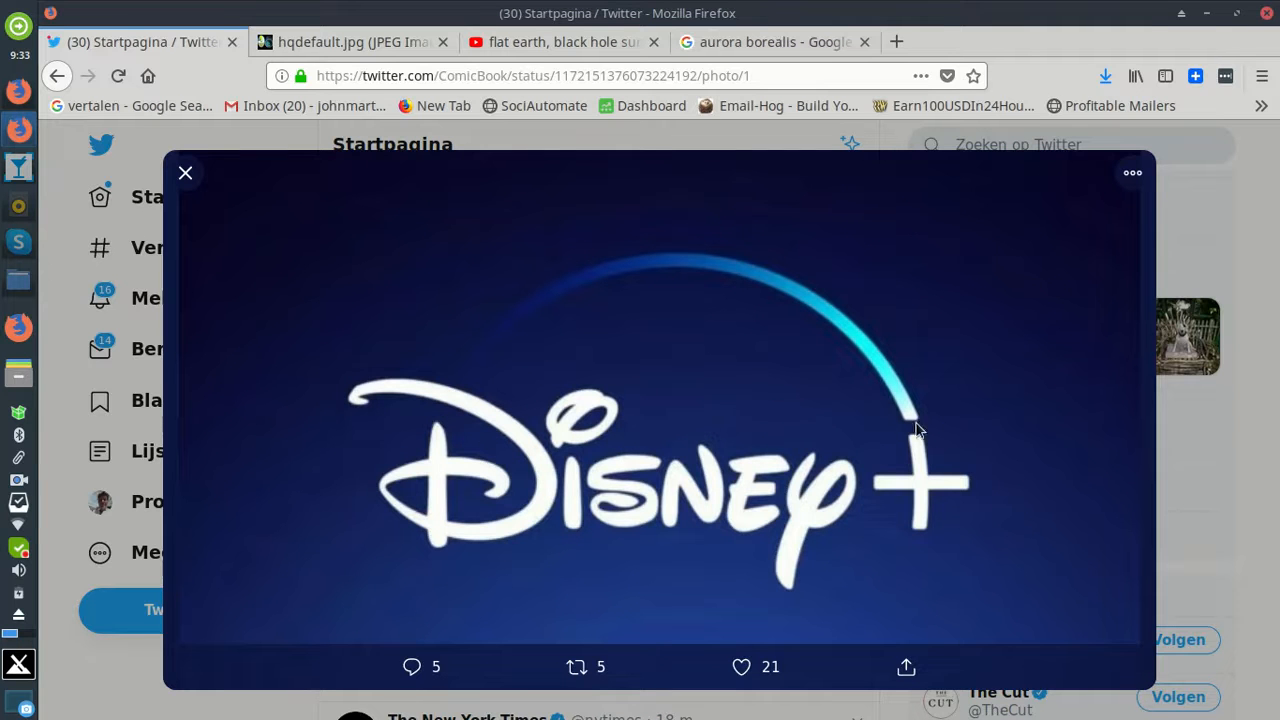
pyautogui.click(770, 42)
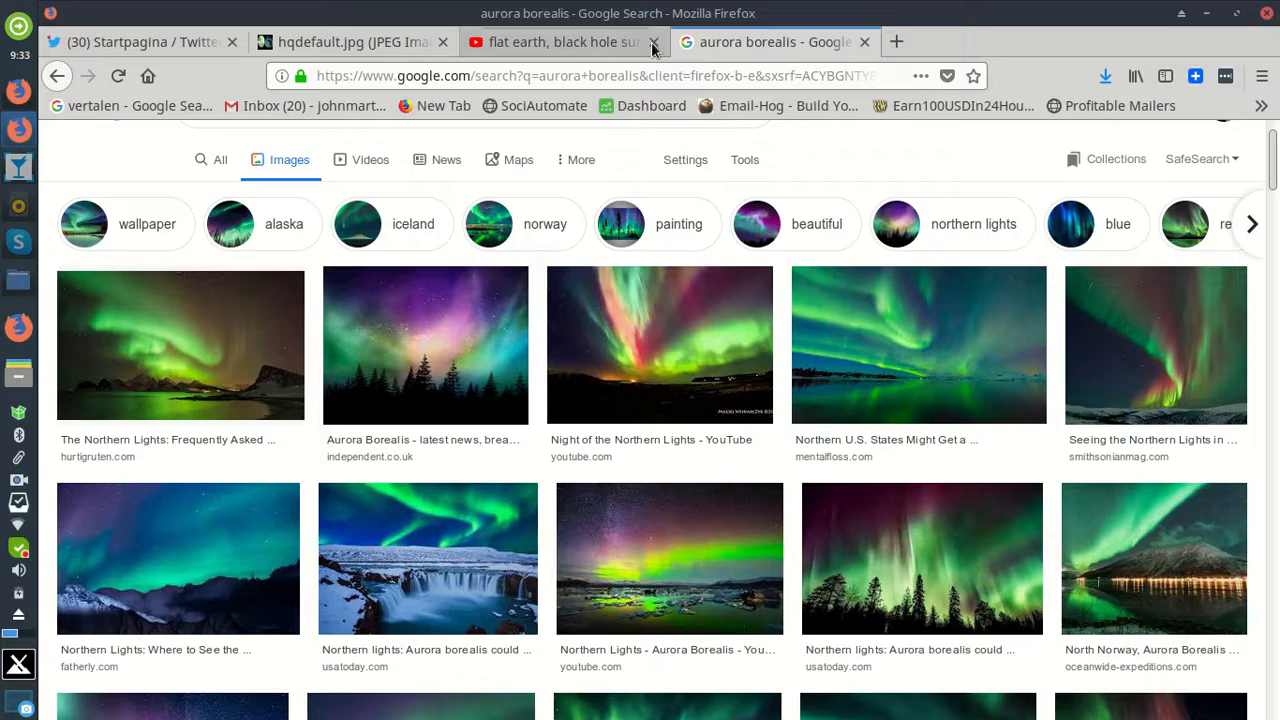
# Browse more aurora photos, then move via the diagram tab to vonshango's flat earth YouTube playlist.
pyautogui.scroll(-3)
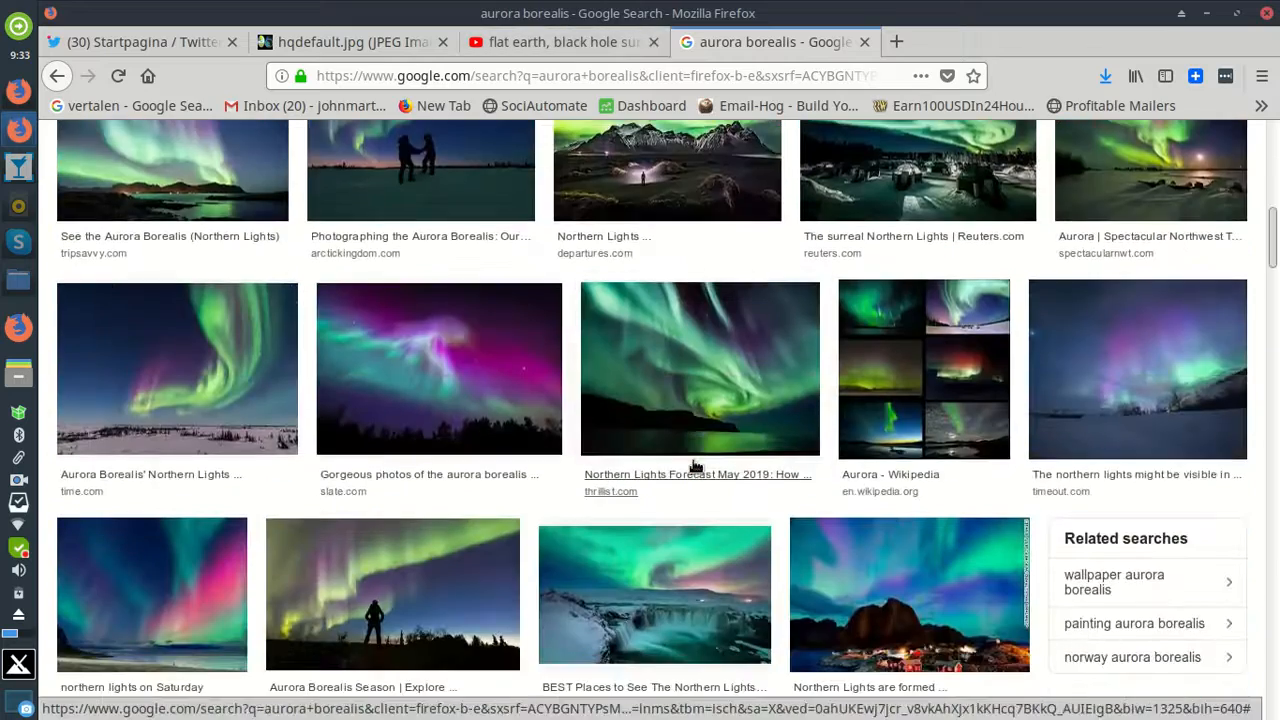
pyautogui.scroll(-3)
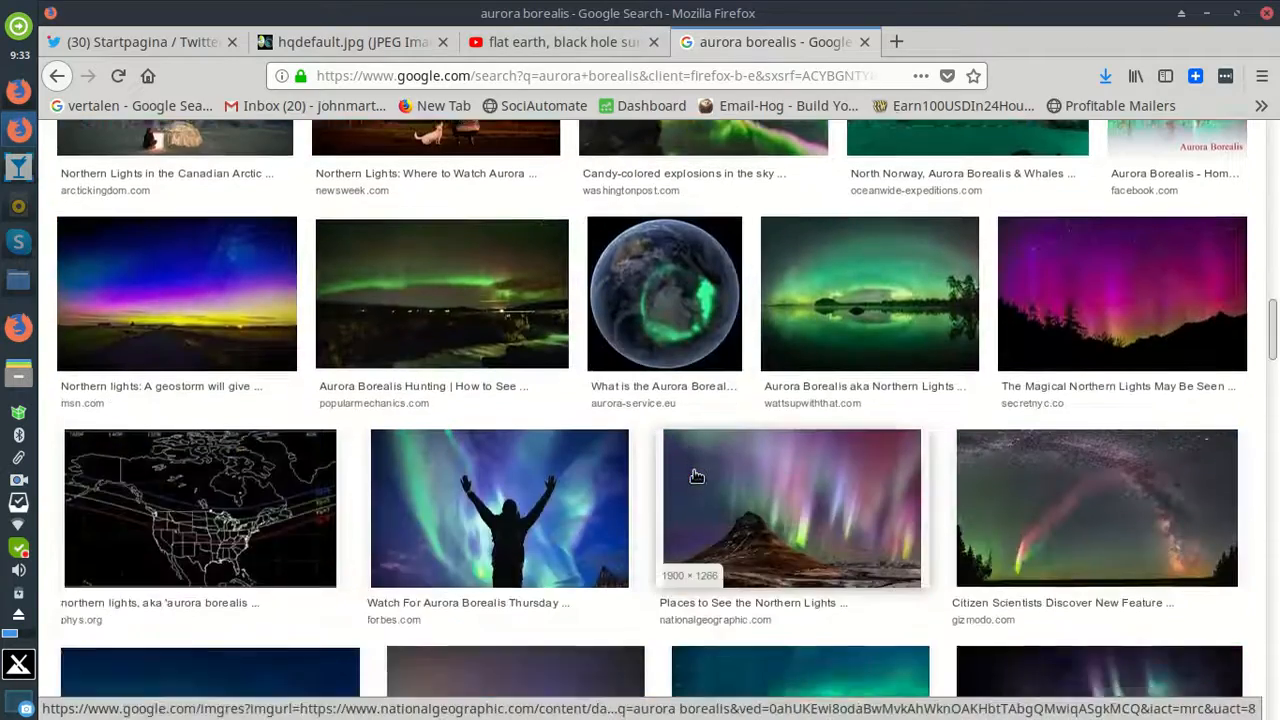
pyautogui.scroll(-3)
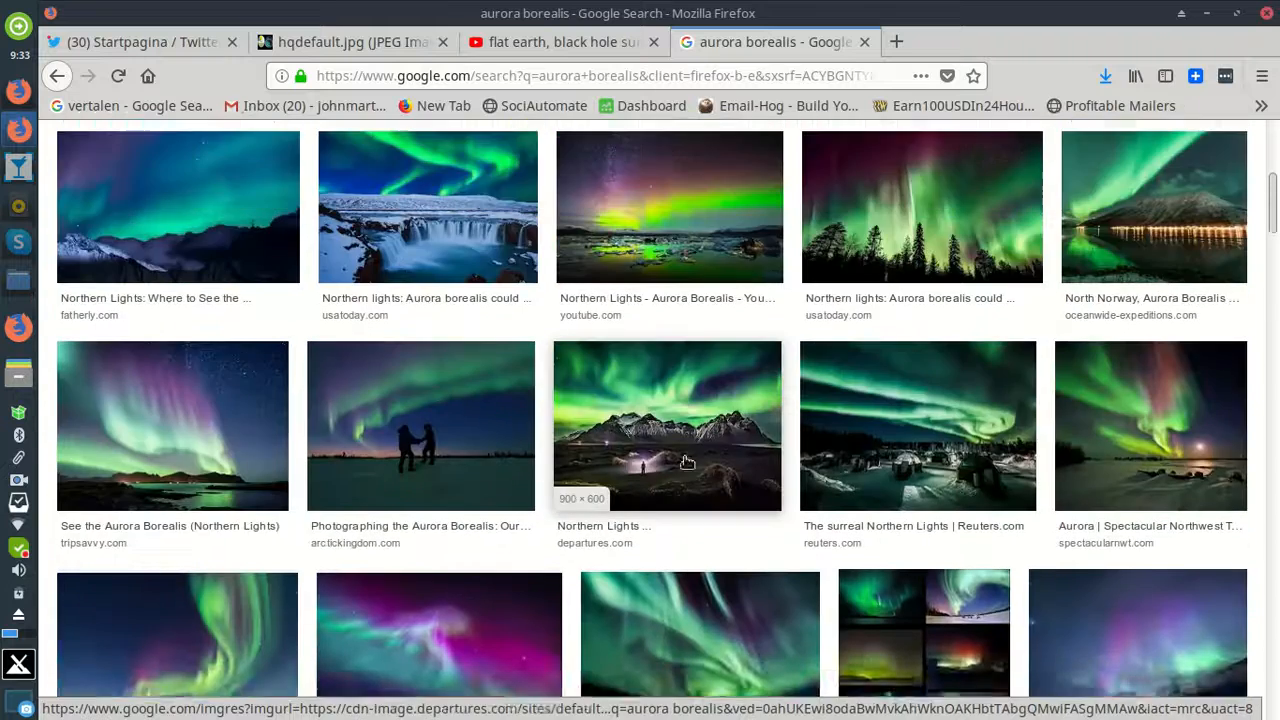
pyautogui.click(340, 42)
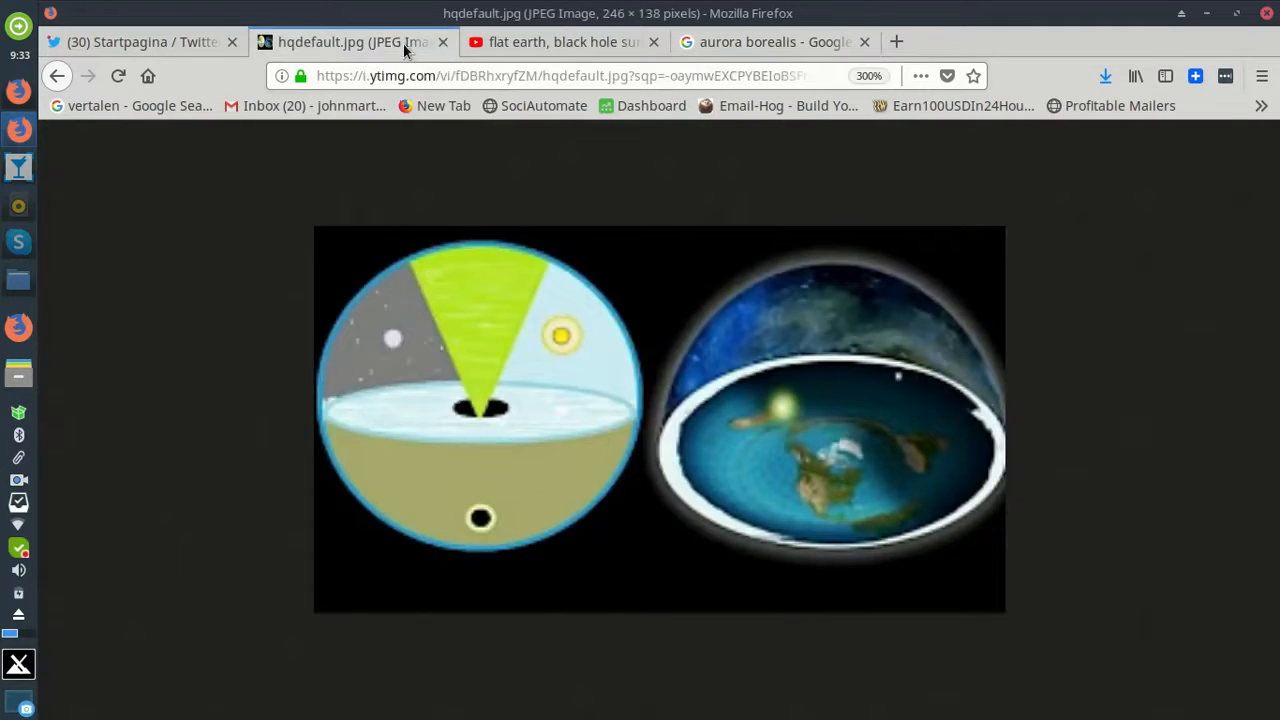
pyautogui.click(560, 42)
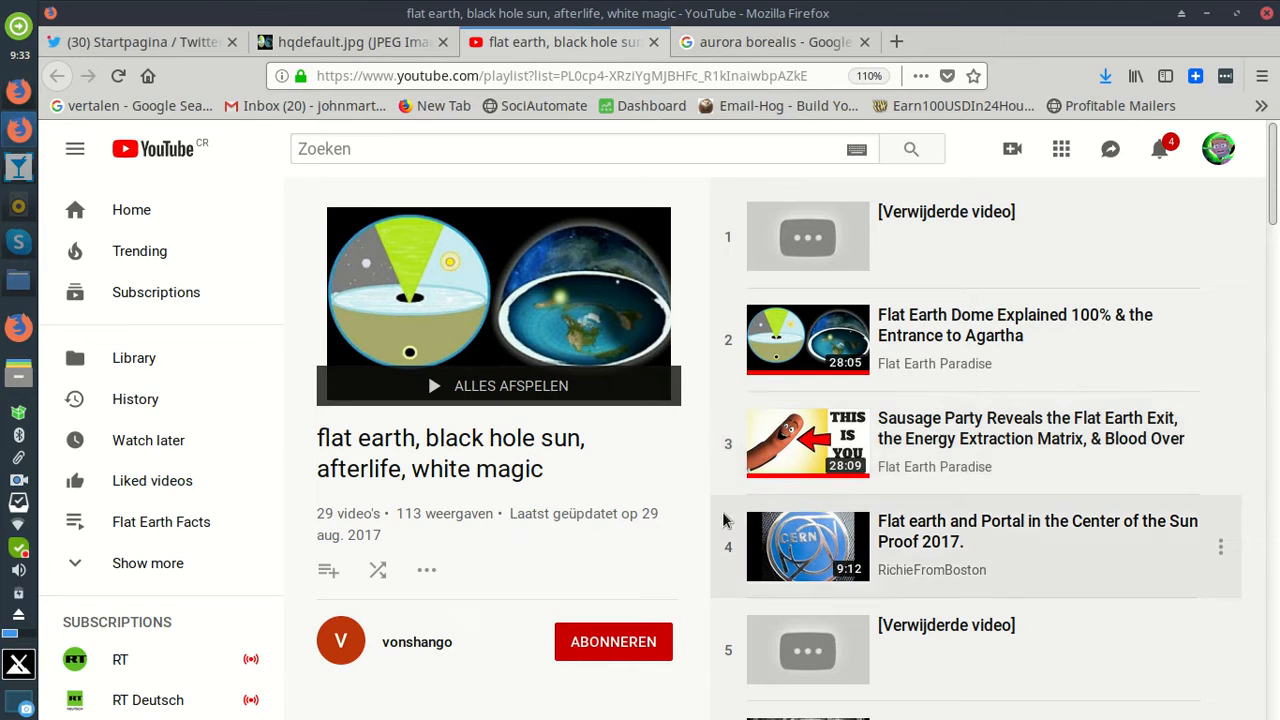
pyautogui.moveTo(564, 310)
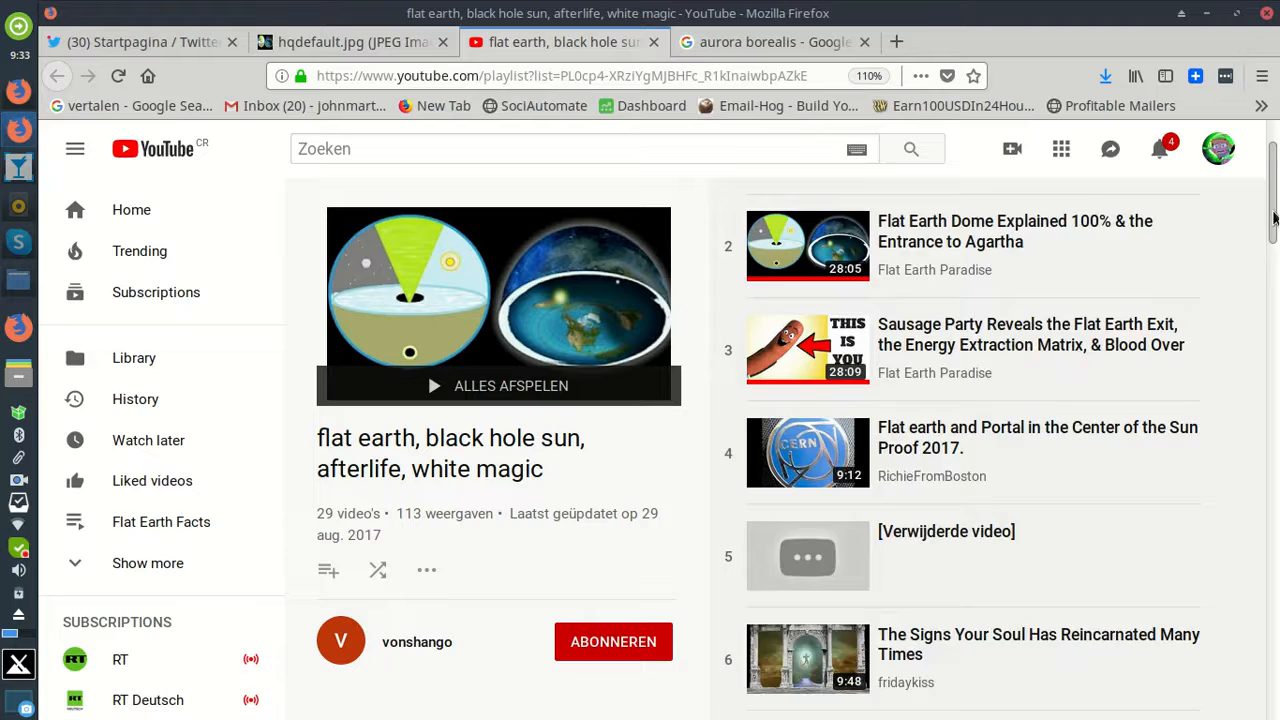
pyautogui.scroll(3)
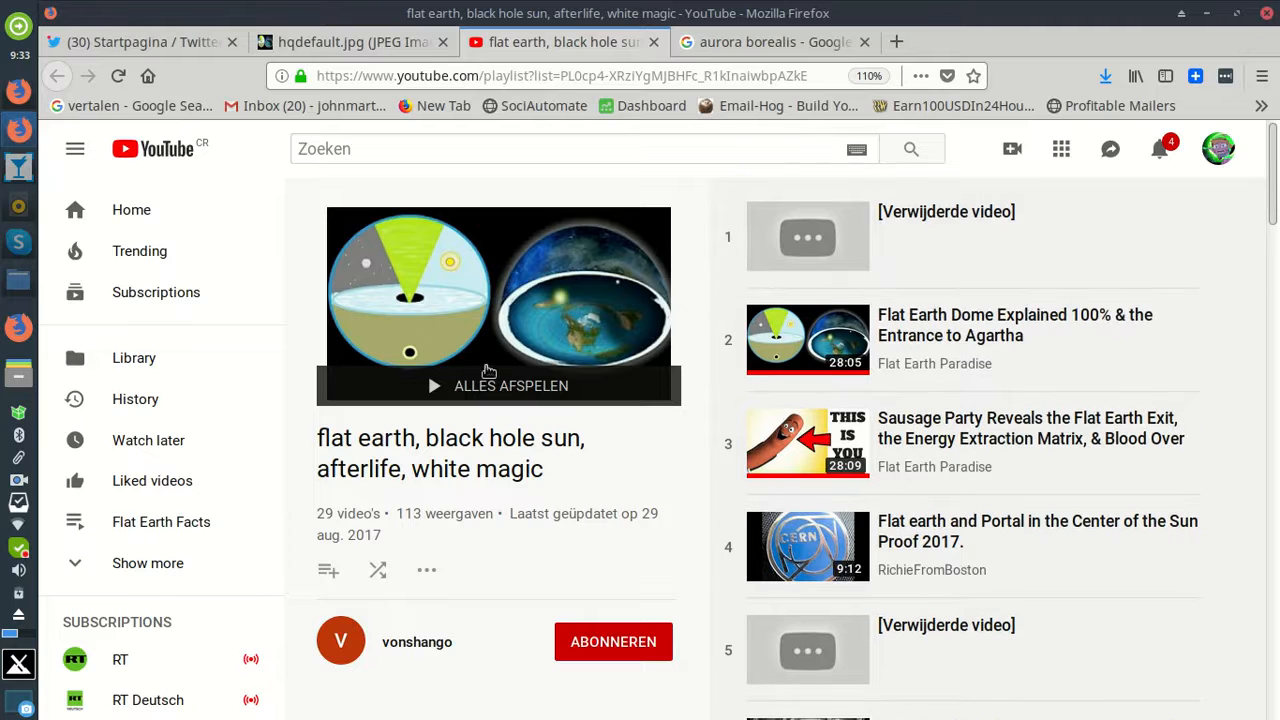
pyautogui.moveTo(464, 624)
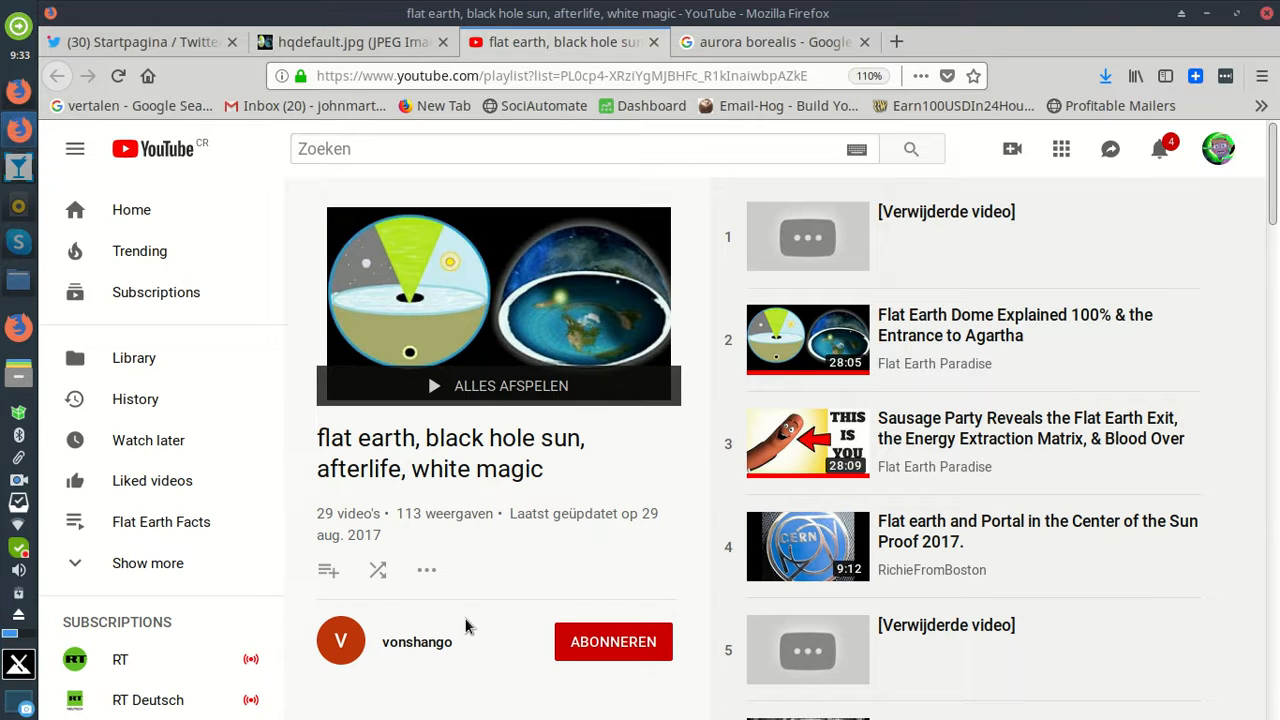
pyautogui.moveTo(484, 592)
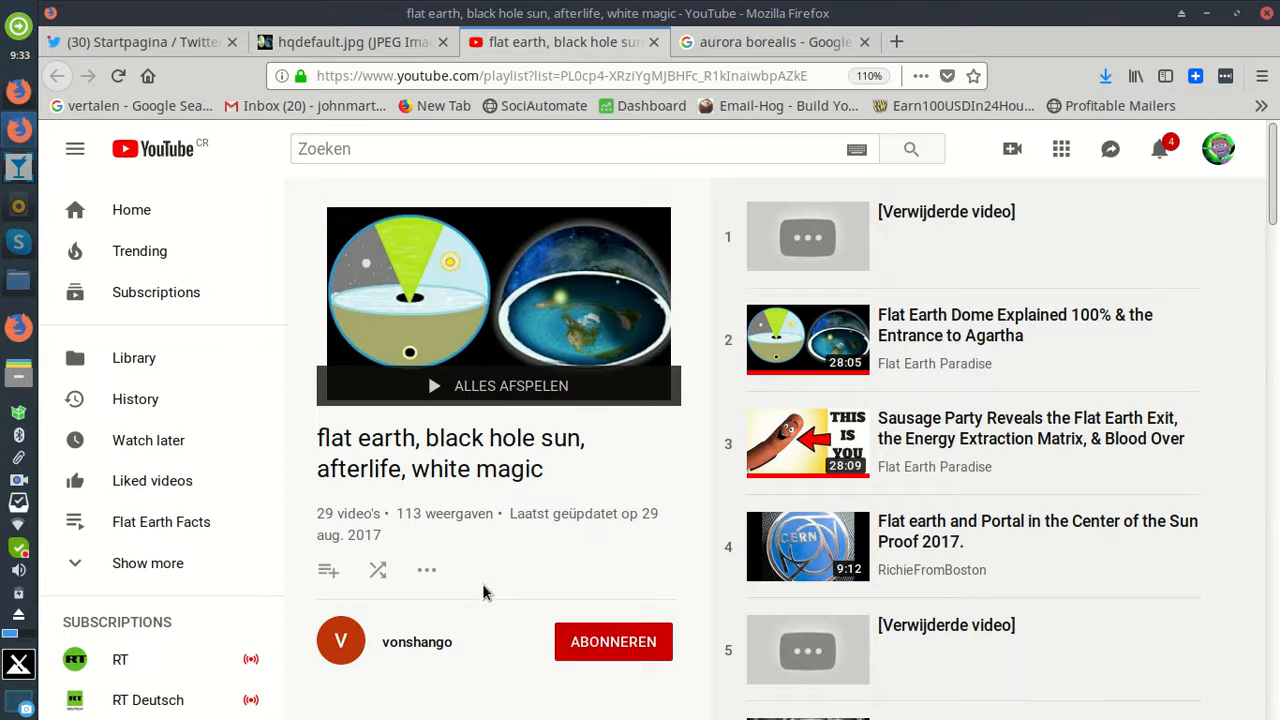
pyautogui.moveTo(448, 628)
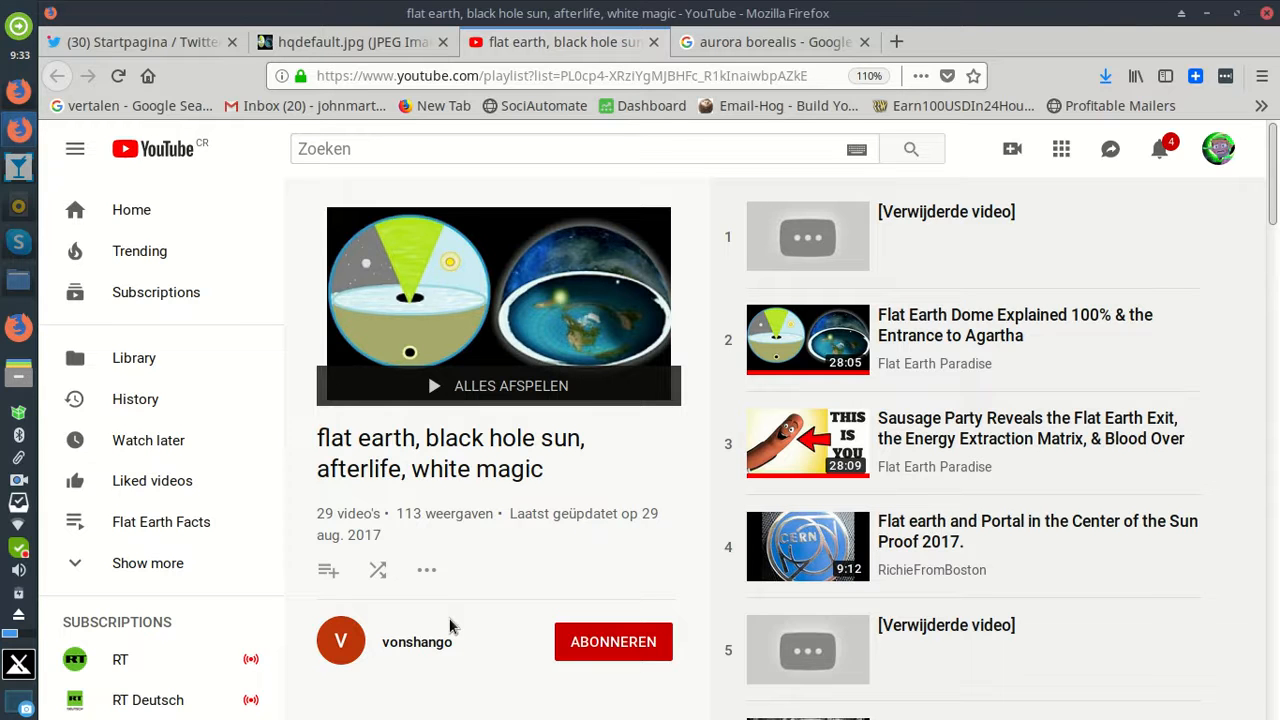
pyautogui.moveTo(456, 628)
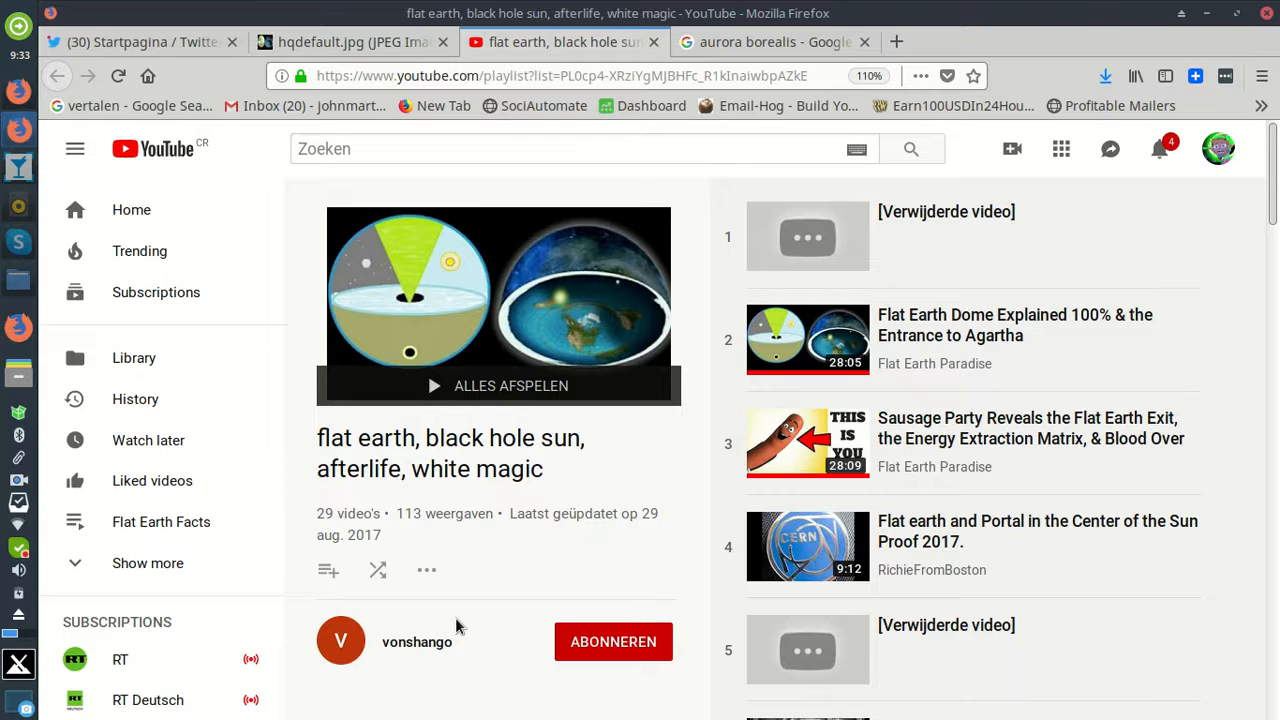
pyautogui.moveTo(520, 288)
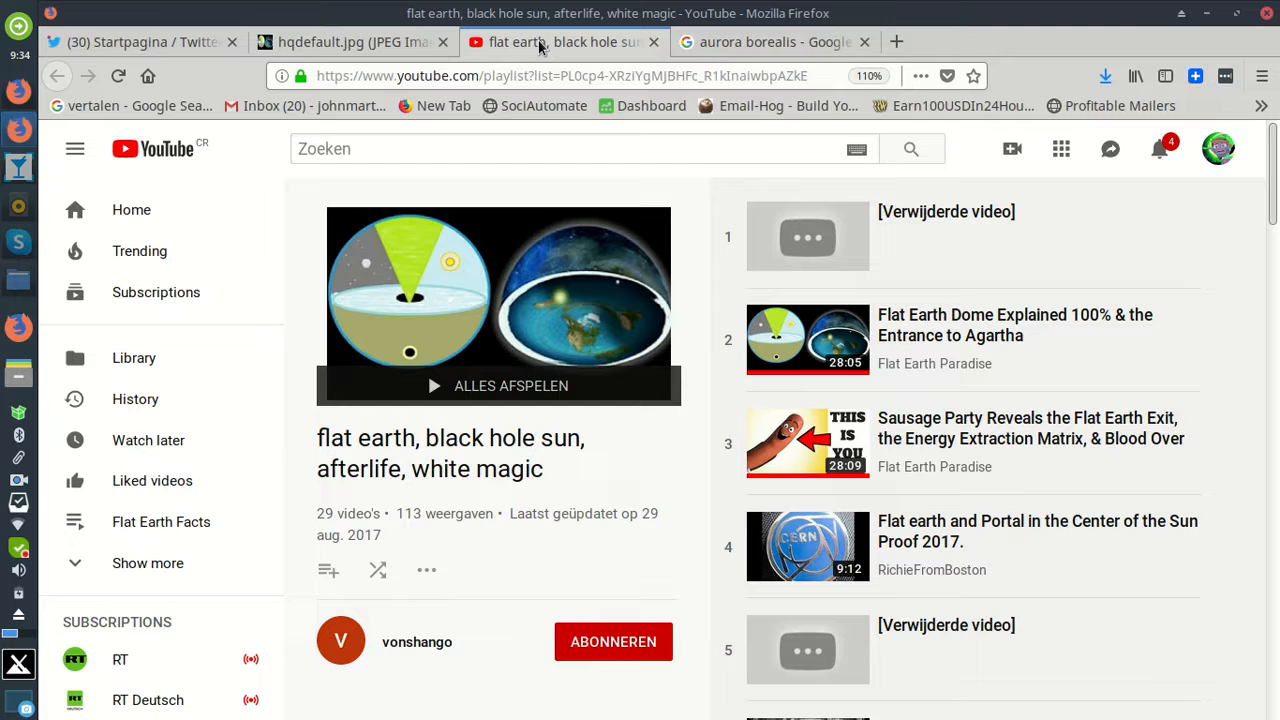
pyautogui.moveTo(560, 42)
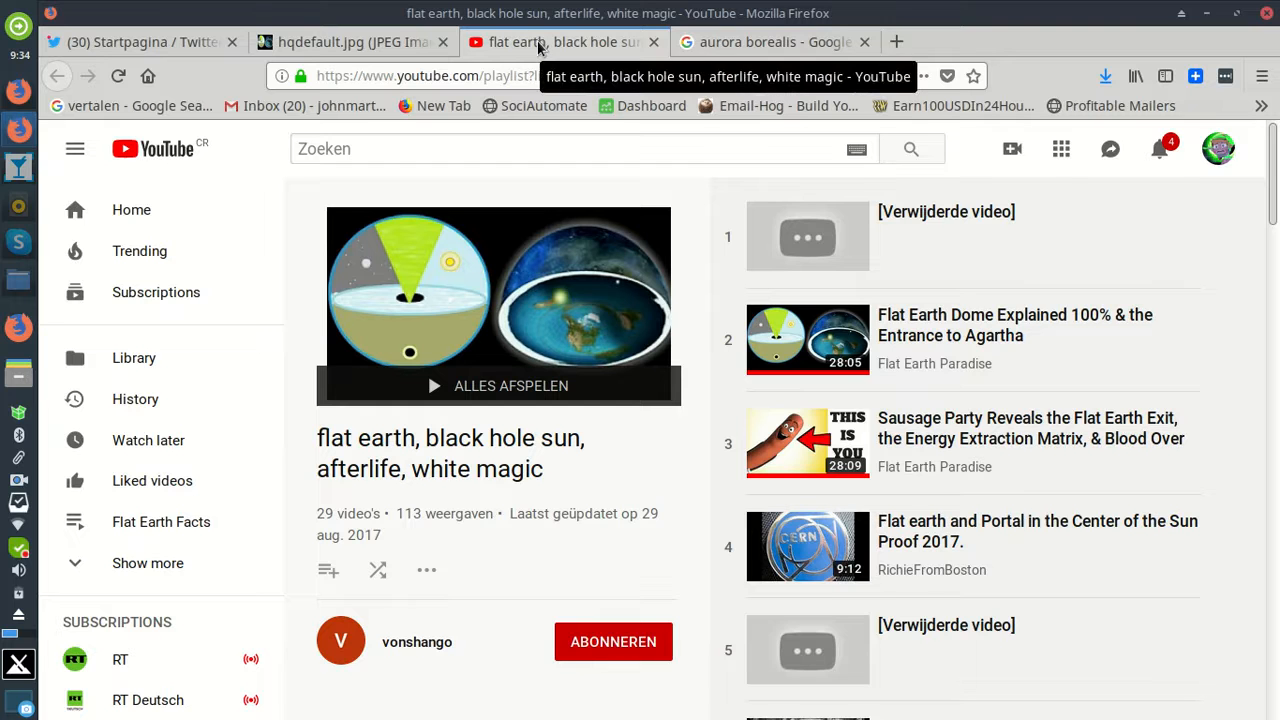